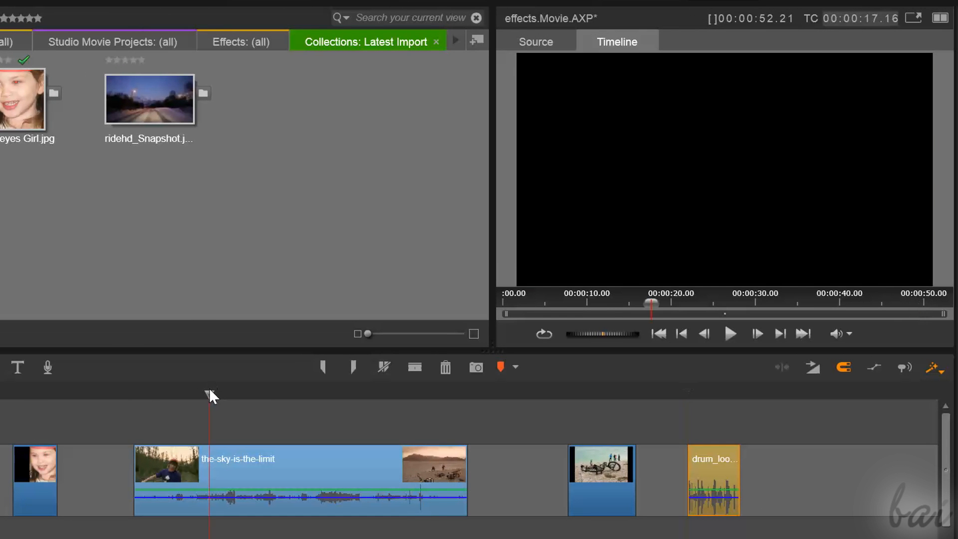
Move the timeline to about 48 seconds and open the bike-scene clip in the Effects Editor.
left_click_drag(210, 395, 264, 396)
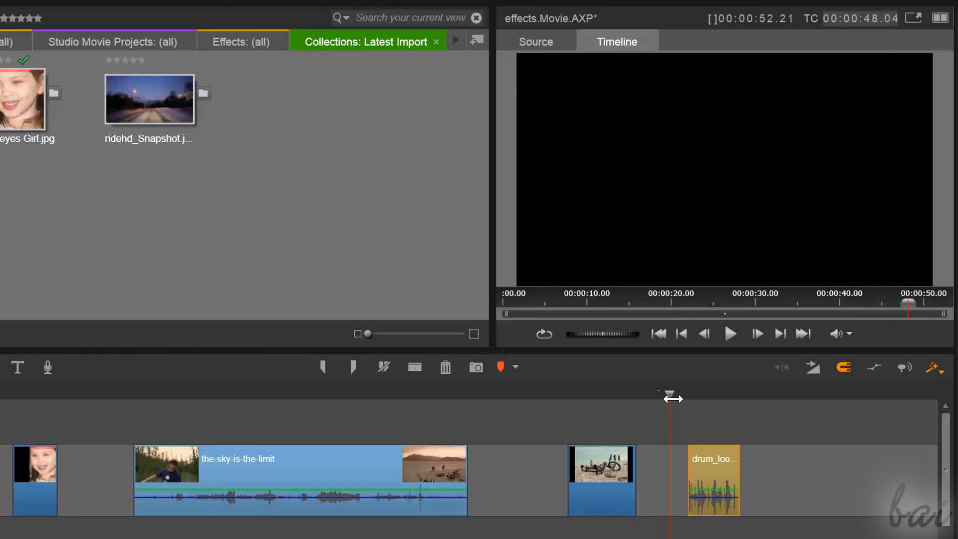
left_click(713, 483)
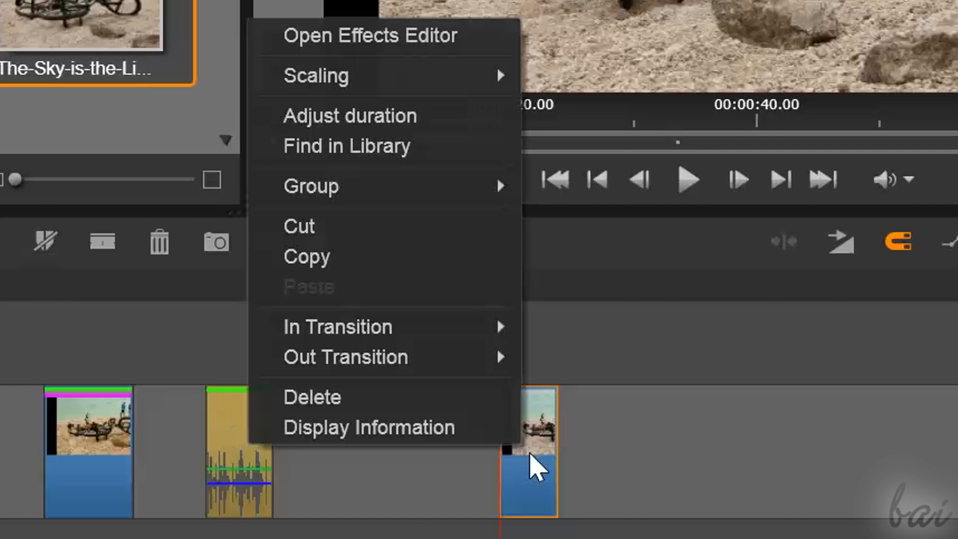
mouse_move(385, 36)
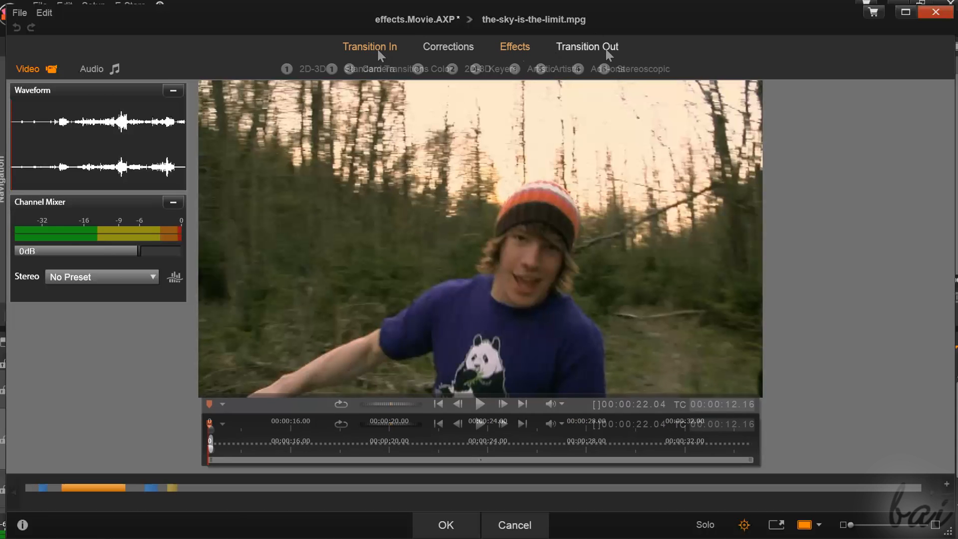
Browse the clip's Effects, Transition Out, Transition In and Corrections categories, ending on standard in-transitions.
left_click(605, 47)
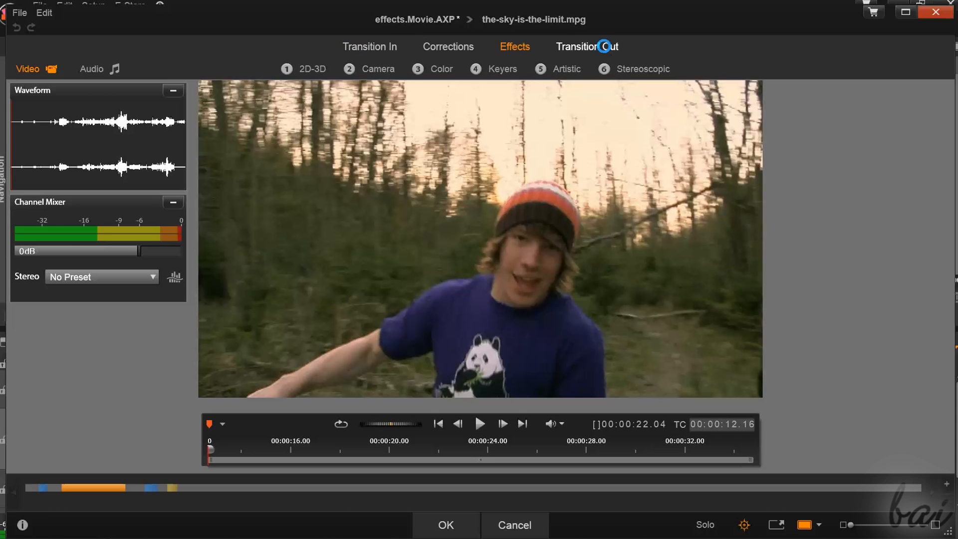
left_click(589, 46)
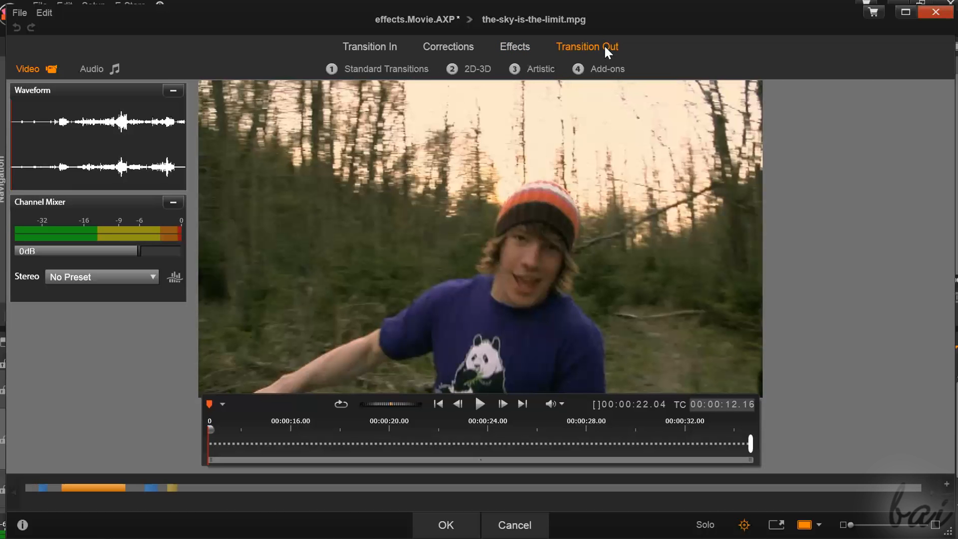
left_click(369, 47)
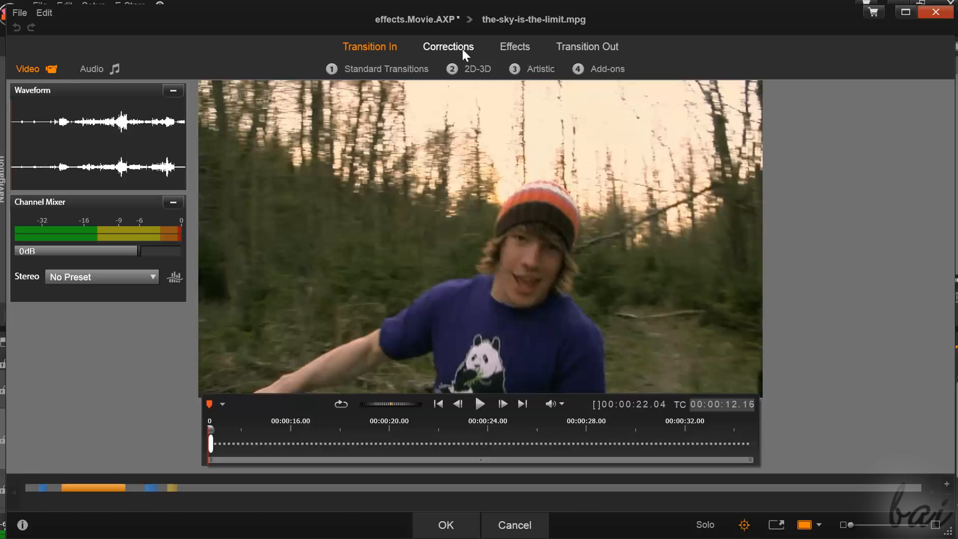
left_click(514, 46)
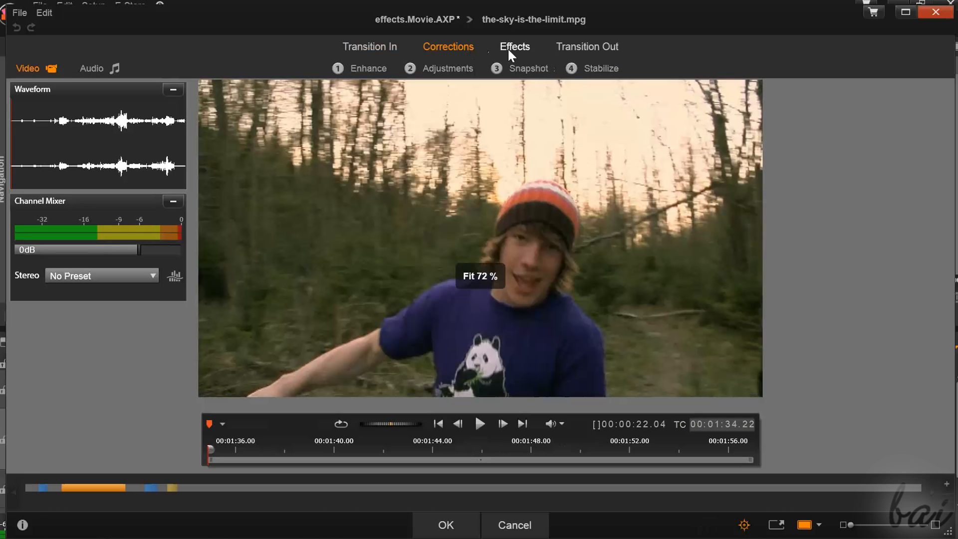
left_click(515, 47)
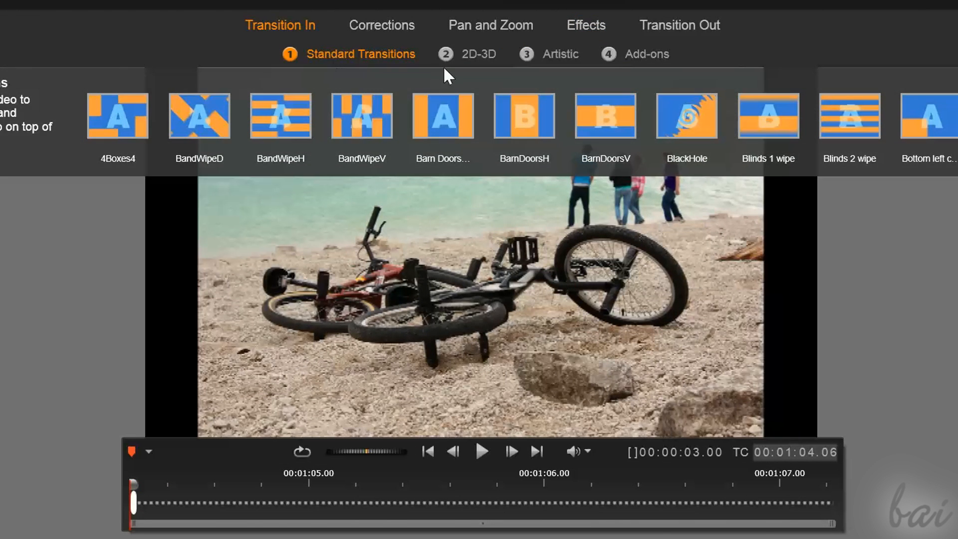
Review the bicycles photo's Corrections, Pan and Zoom and Effects categories, then leave the editor.
left_click(687, 117)
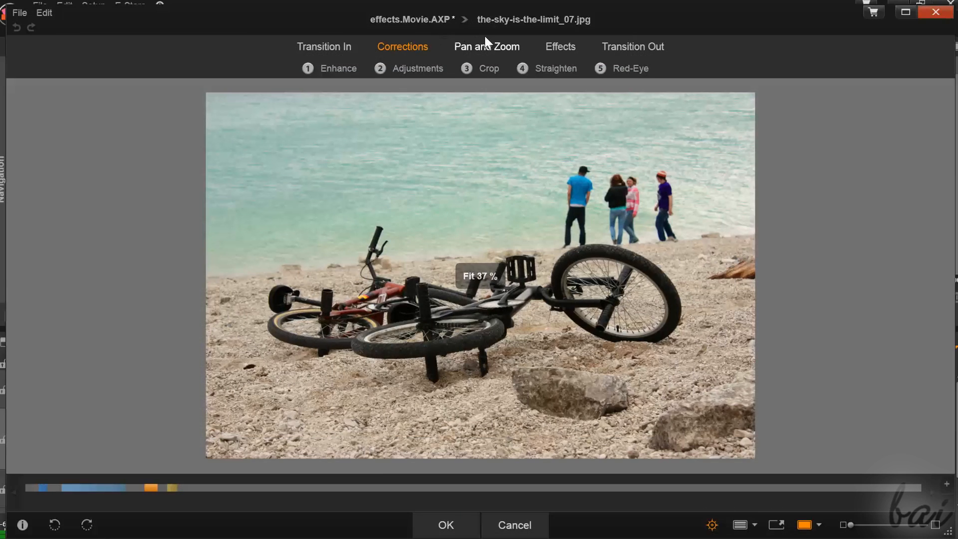
mouse_move(508, 64)
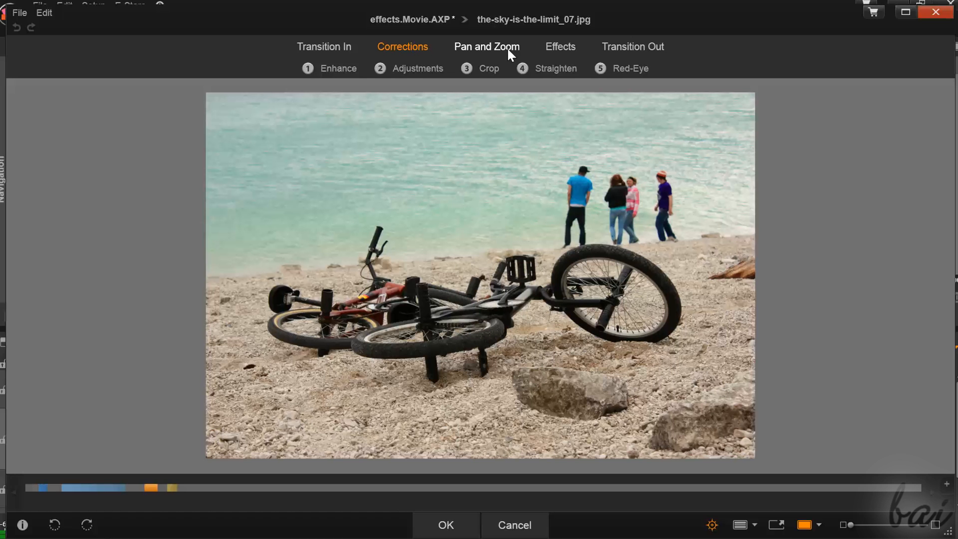
left_click(507, 47)
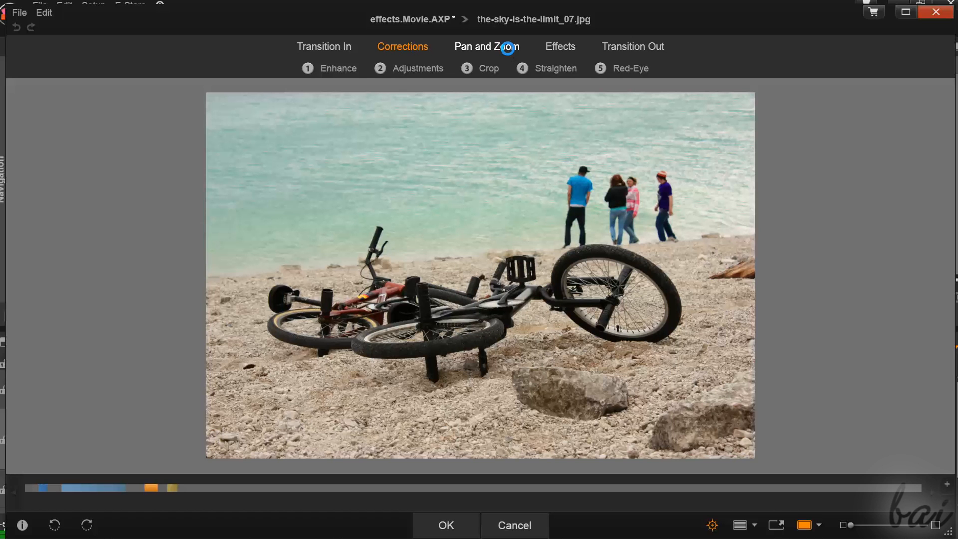
left_click(488, 47)
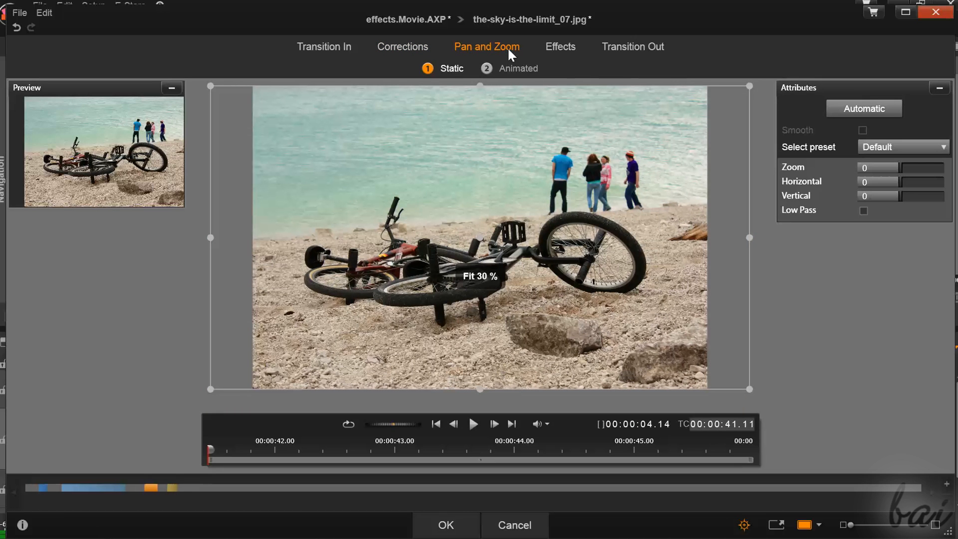
left_click(561, 47)
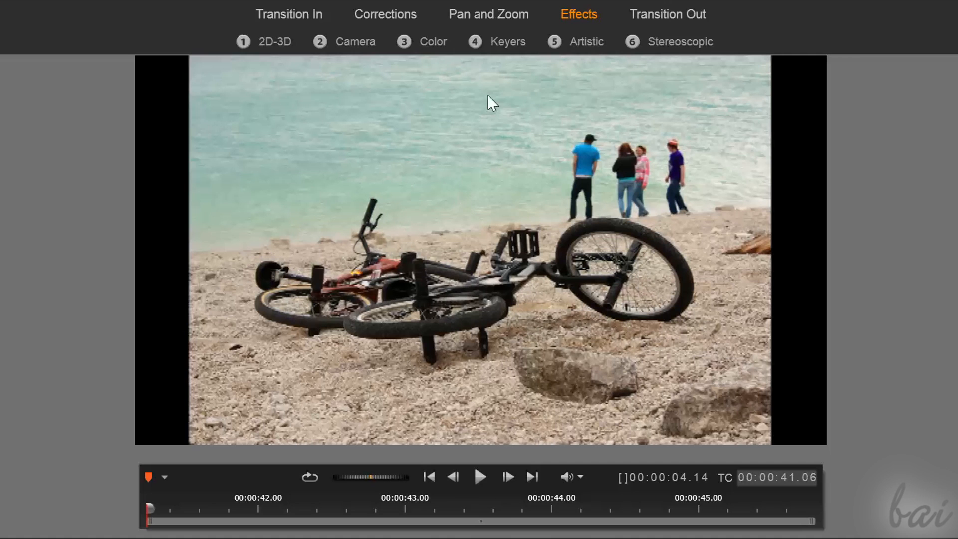
mouse_move(386, 230)
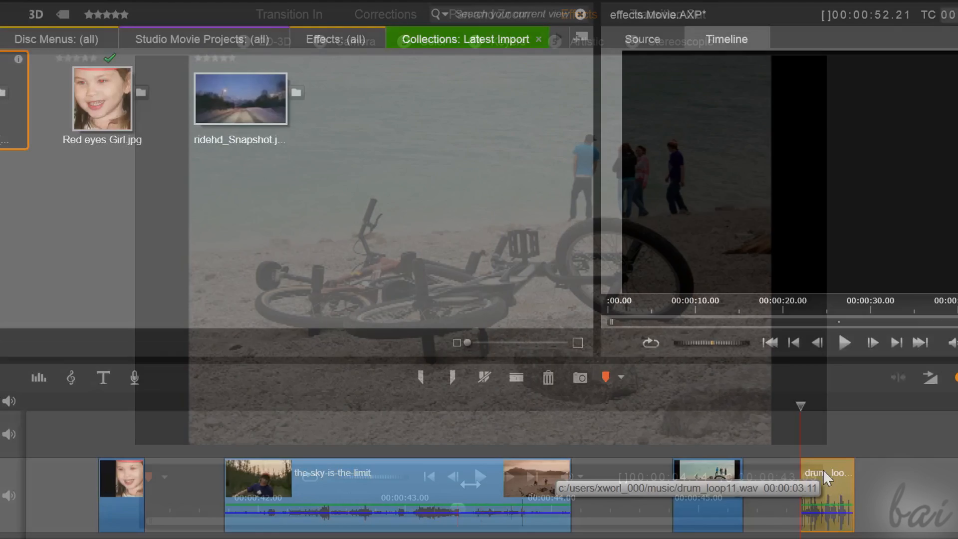
Open the drum loop clip, show audio frequencies, and move its volume between about -3.24 and 6.78 dB.
double_click(826, 494)
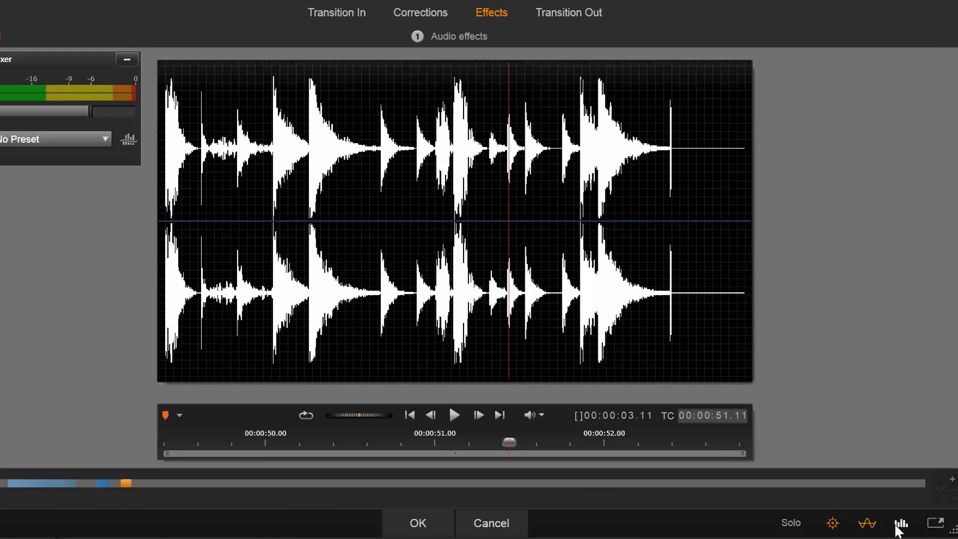
mouse_move(902, 529)
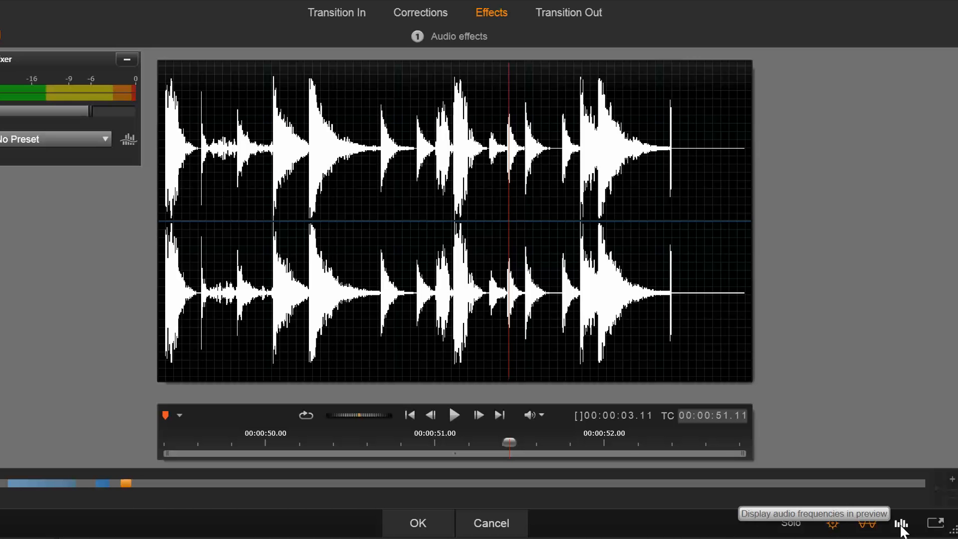
left_click(902, 524)
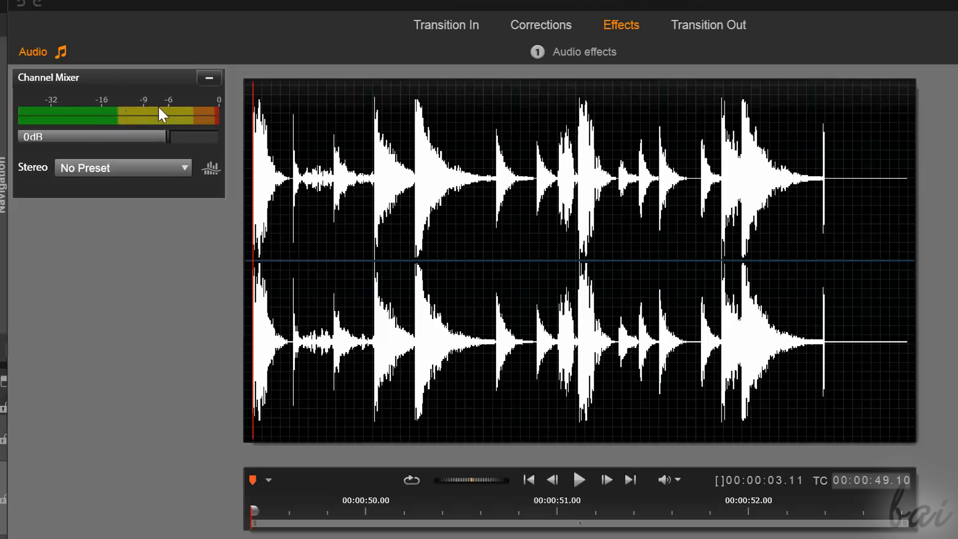
mouse_move(96, 134)
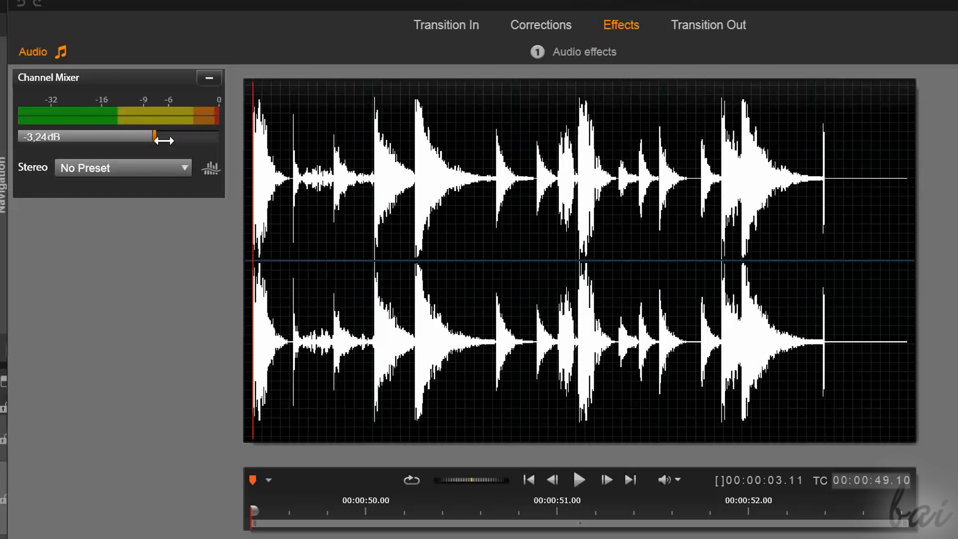
left_click_drag(154, 140, 194, 140)
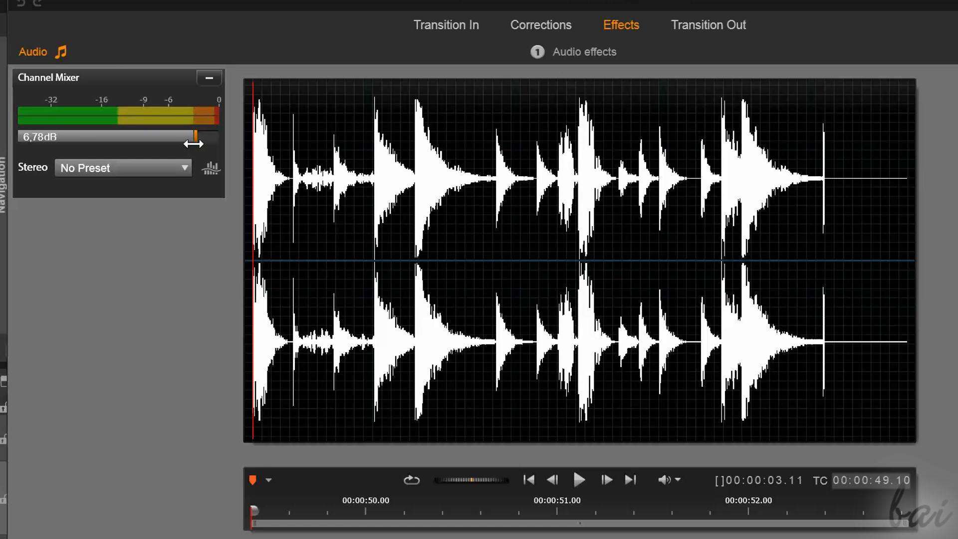
left_click_drag(197, 135, 161, 135)
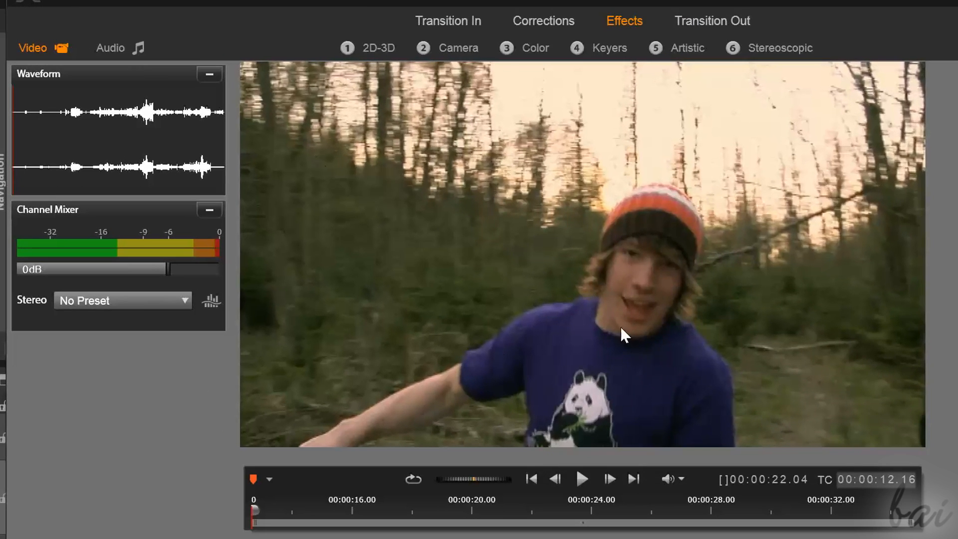
Scrub through the forest video to near its end and switch the editor to its audio side.
left_click_drag(255, 510, 323, 509)
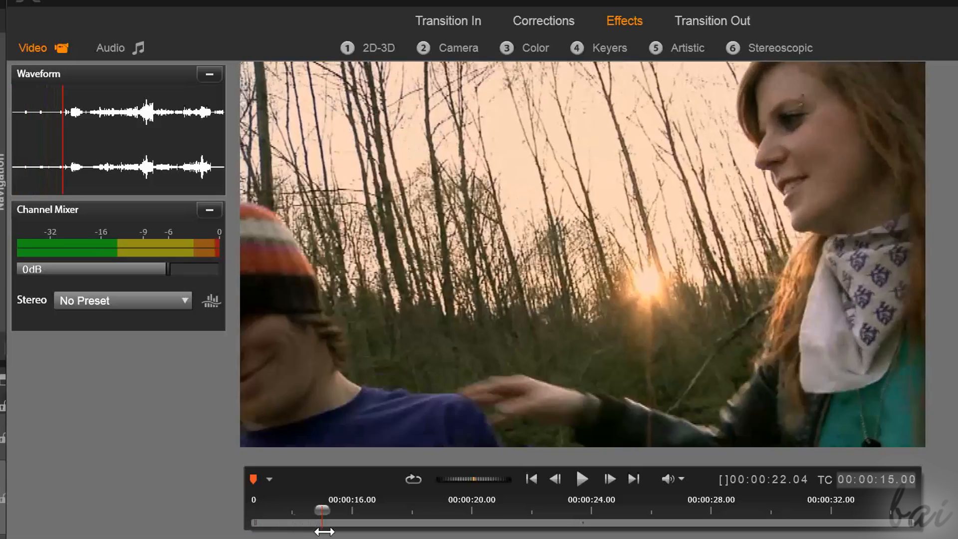
left_click_drag(323, 510, 880, 522)
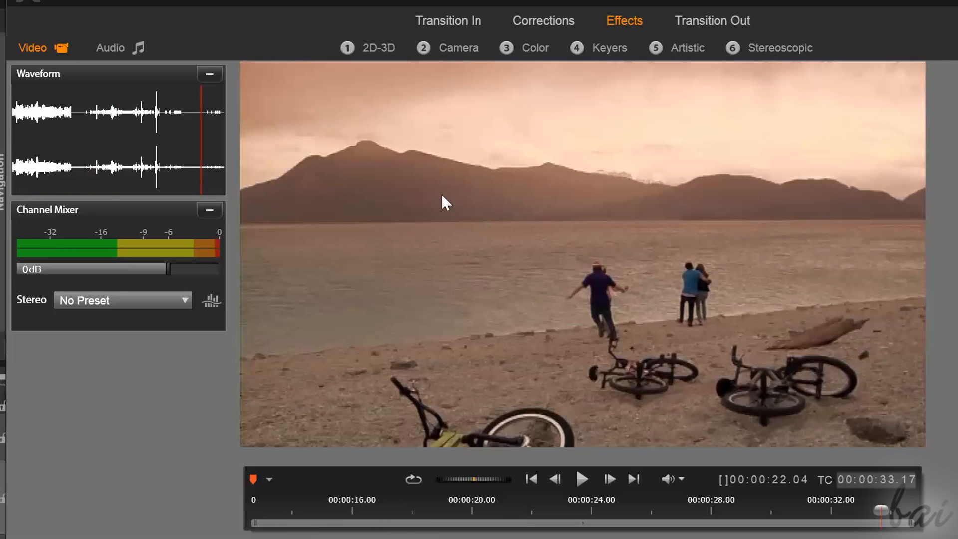
mouse_move(38, 115)
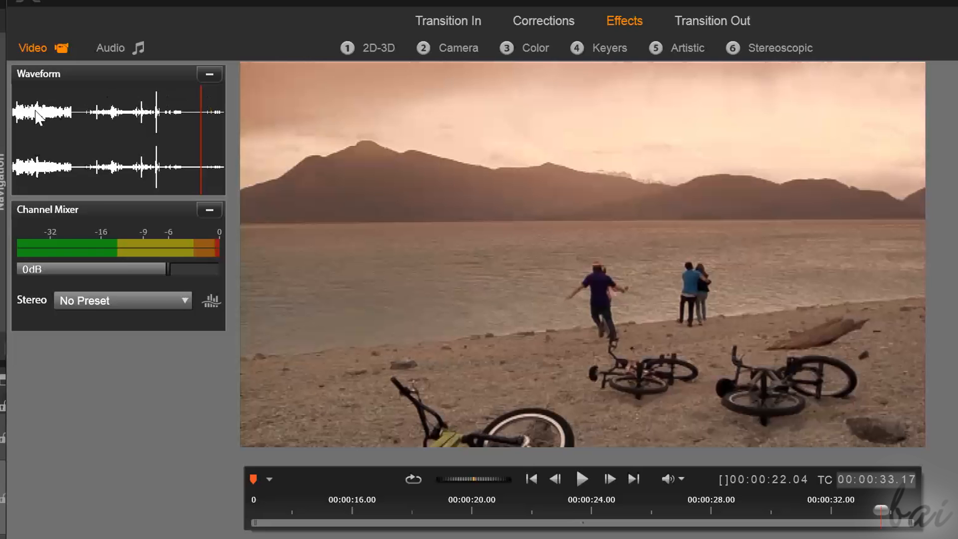
mouse_move(141, 234)
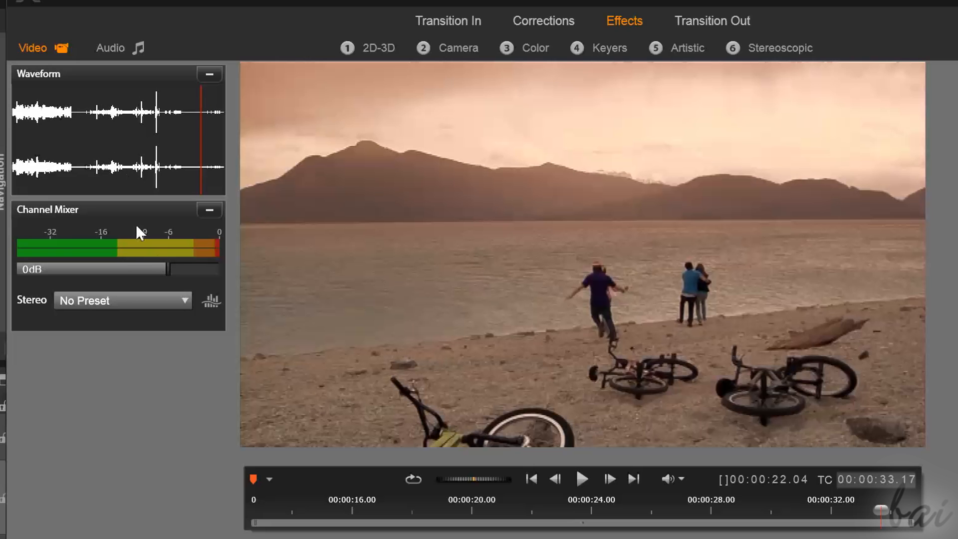
mouse_move(37, 31)
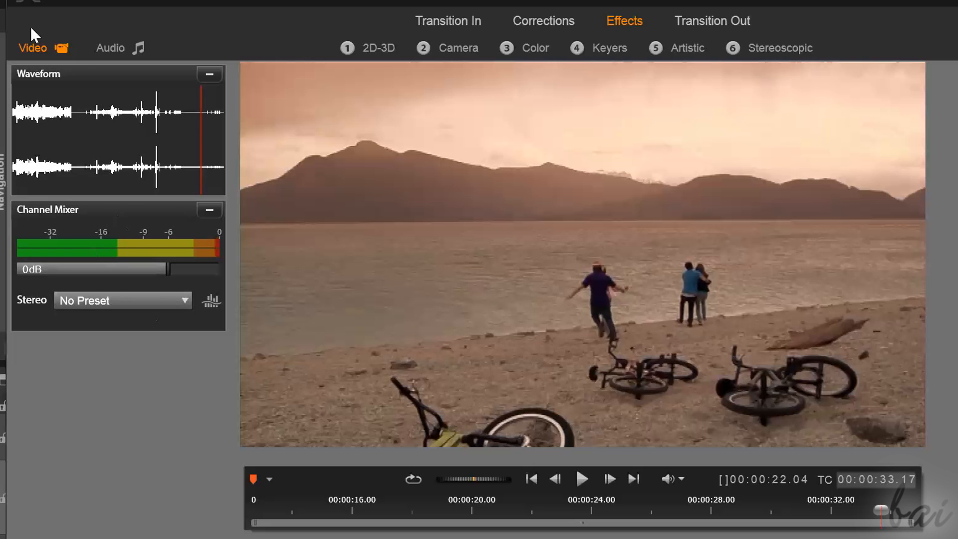
left_click(110, 47)
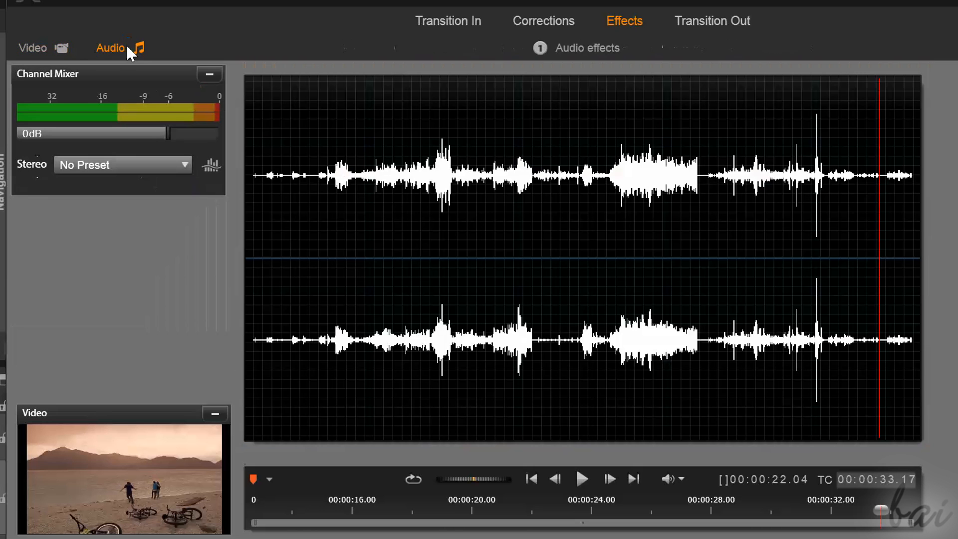
mouse_move(795, 459)
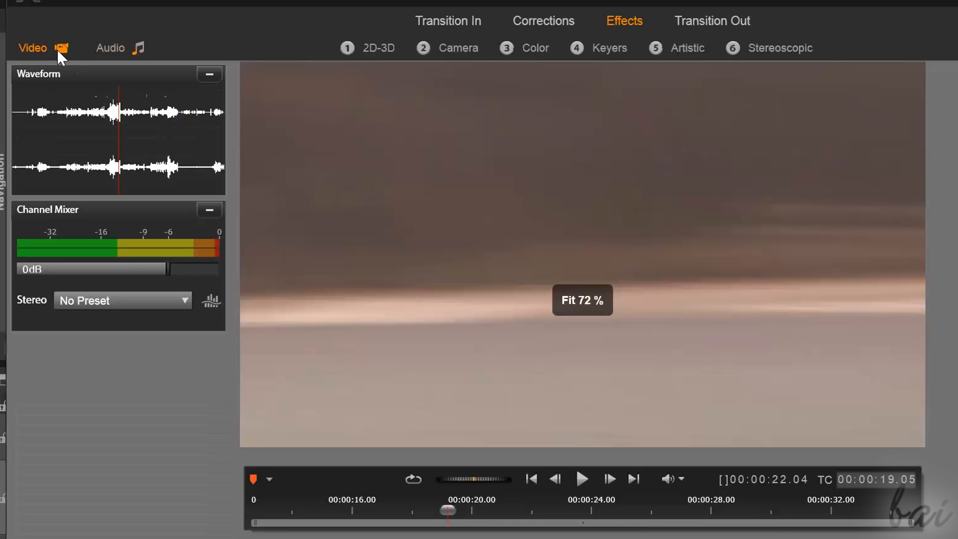
mouse_move(262, 405)
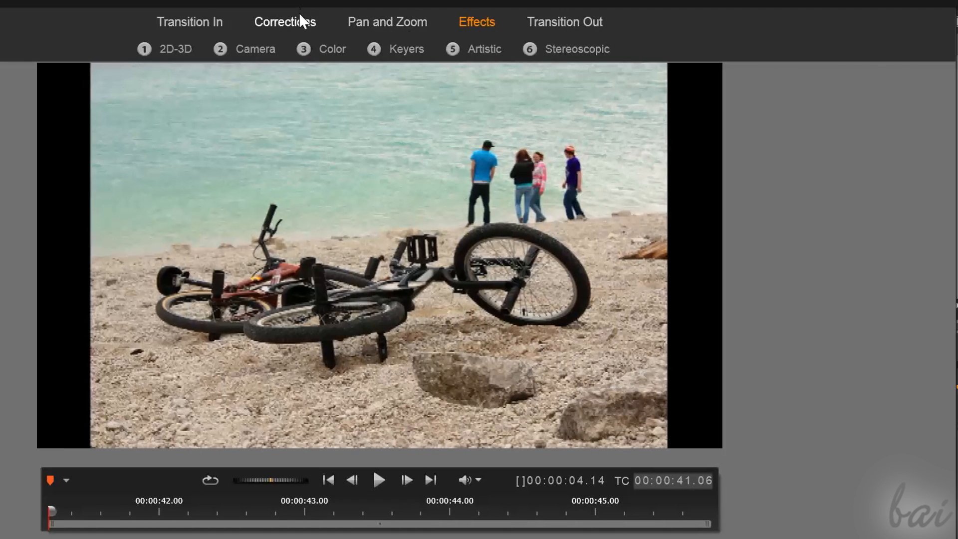
Switch the photo between Effects and Corrections, ending on the Enhance, Adjustments, Crop, Straighten and Red-Eye tools.
left_click(295, 16)
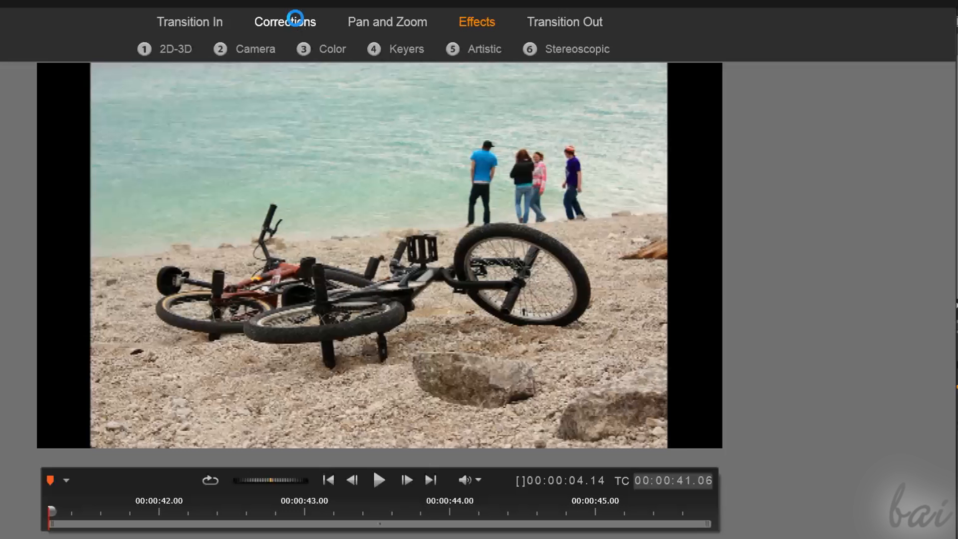
left_click(285, 21)
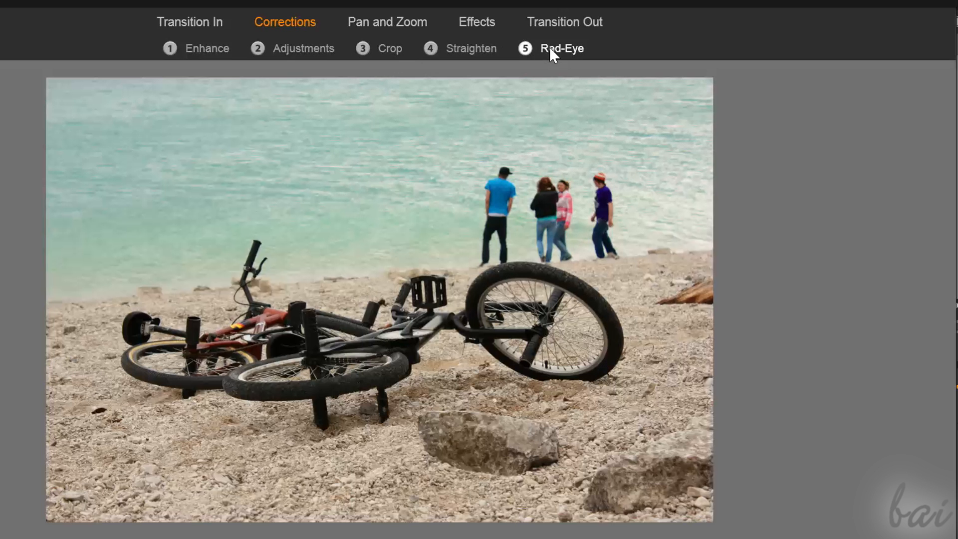
left_click(477, 22)
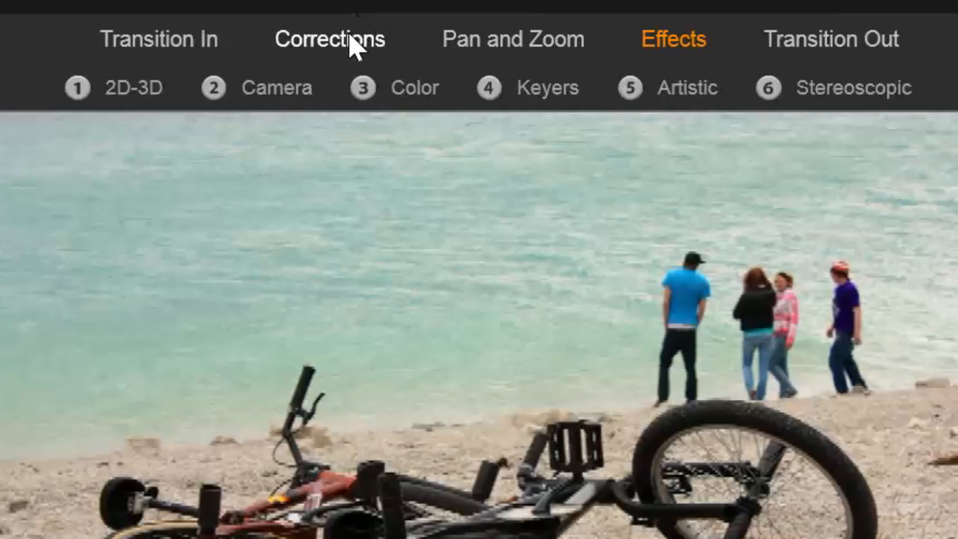
left_click(335, 39)
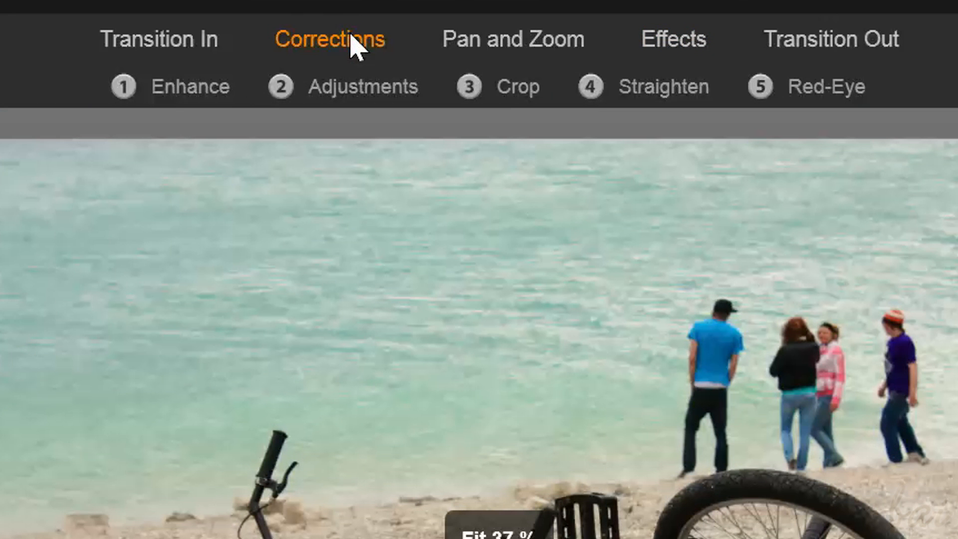
mouse_move(248, 70)
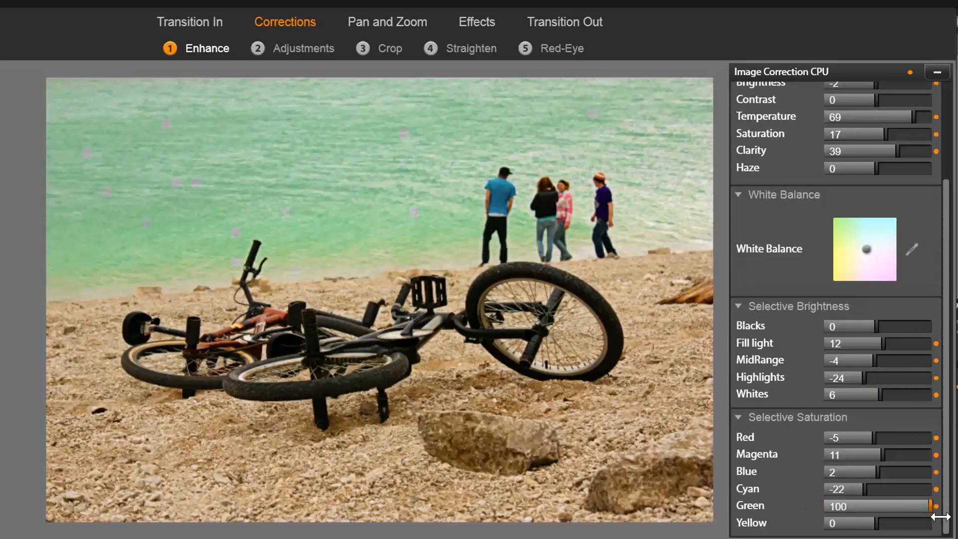
Lower green saturation, raise yellow saturation, then view the Adjustments stereoscopic 3D choices.
left_click_drag(930, 506, 865, 506)
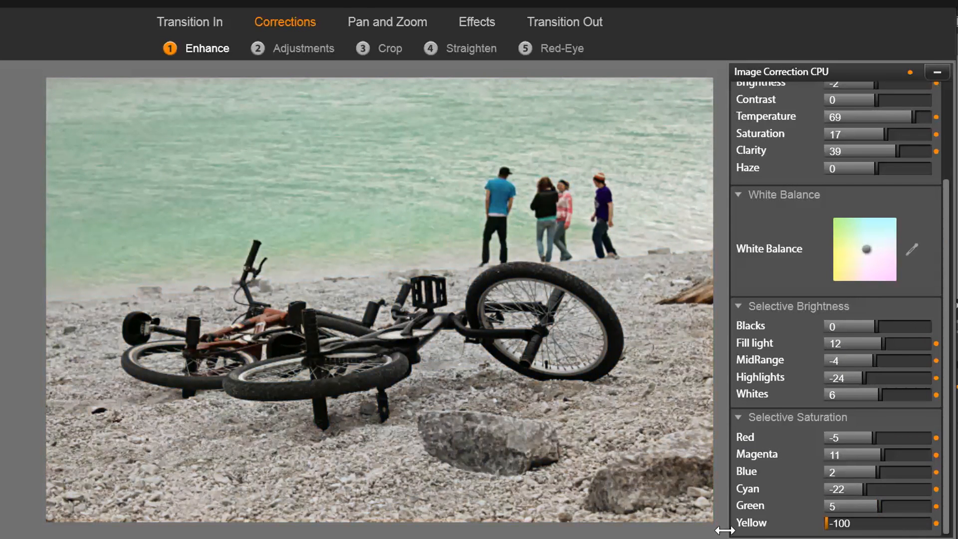
left_click_drag(830, 523, 896, 522)
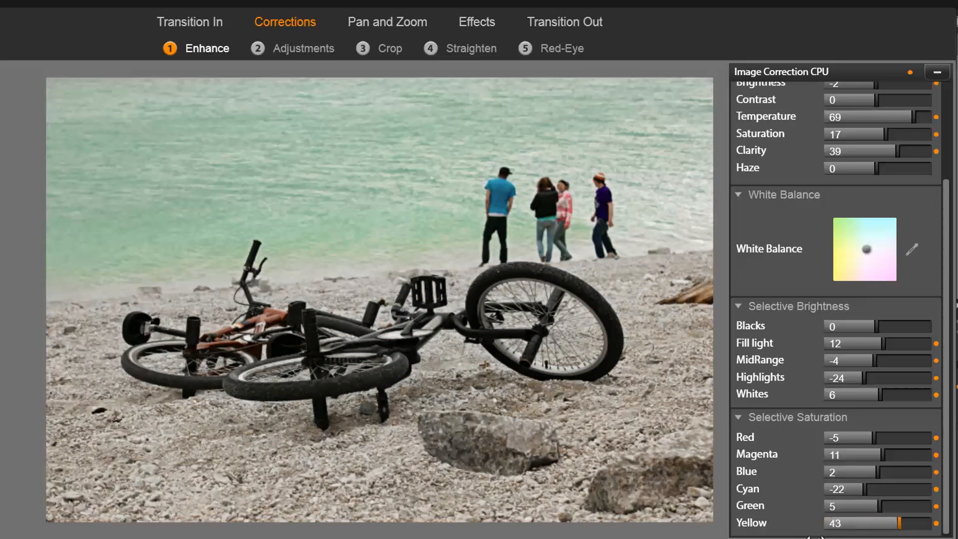
left_click(304, 48)
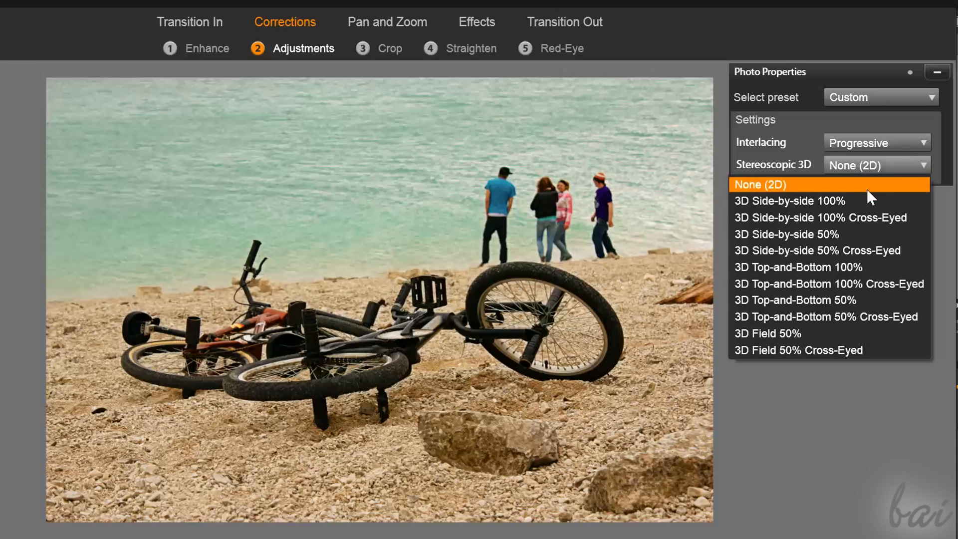
mouse_move(816, 312)
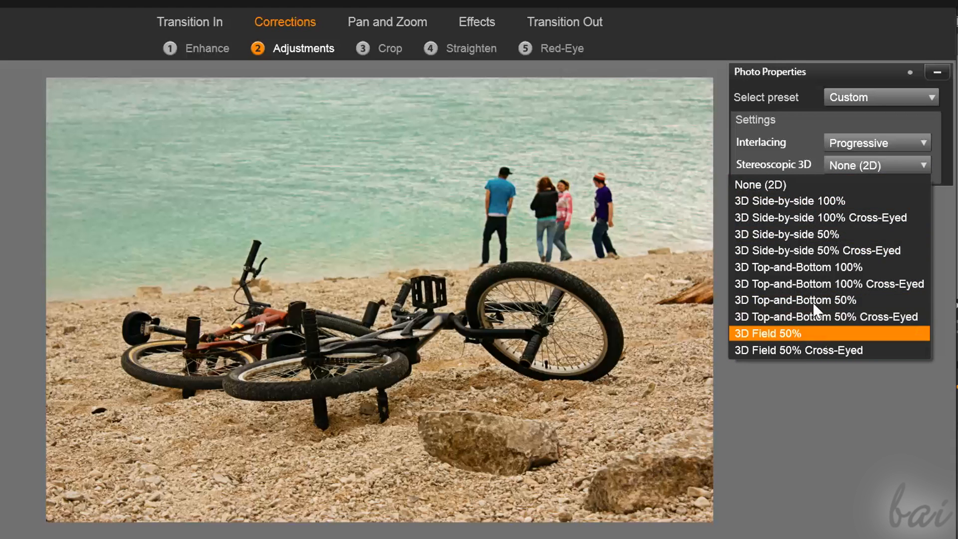
left_click(447, 48)
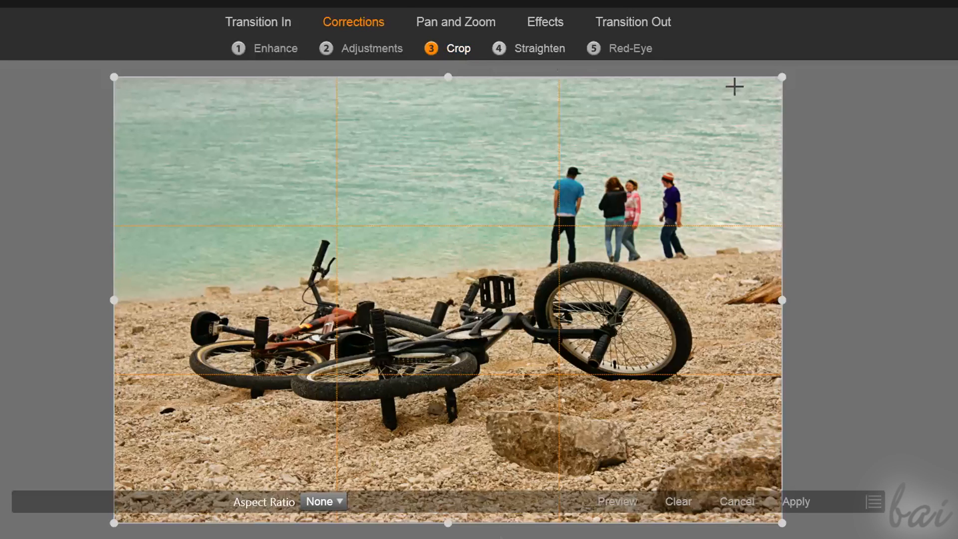
Trim the photo's bottom in Crop, then rotate it a few degrees in Straighten.
left_click_drag(779, 523, 779, 444)
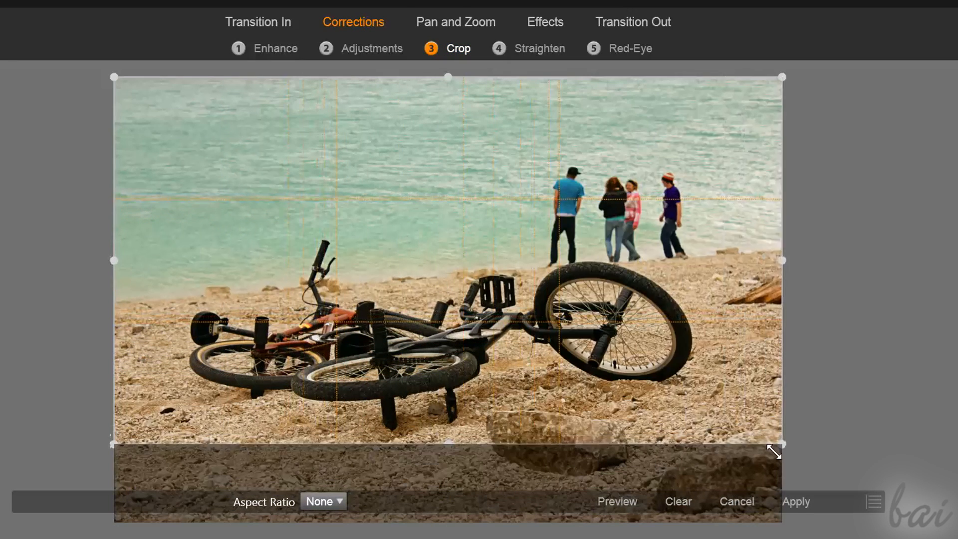
left_click(796, 501)
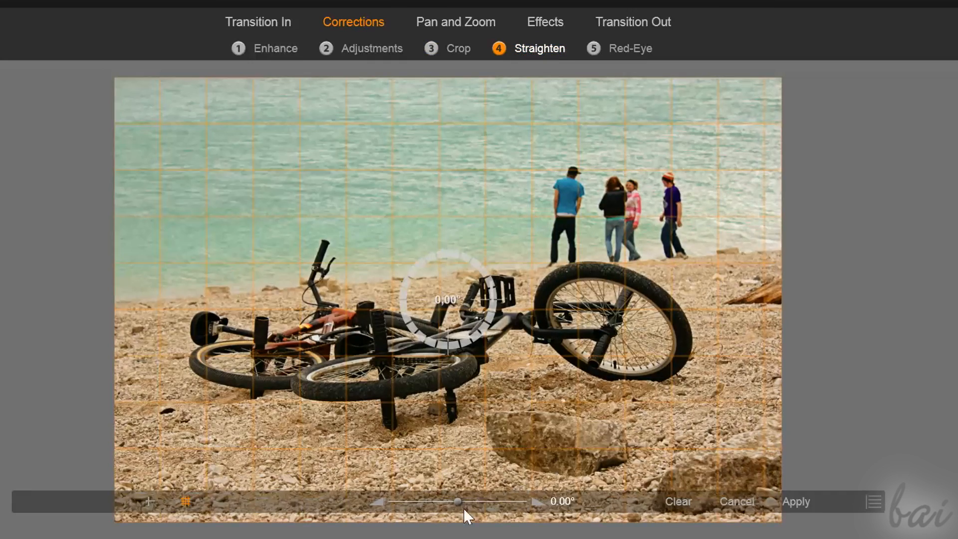
left_click_drag(459, 501, 441, 501)
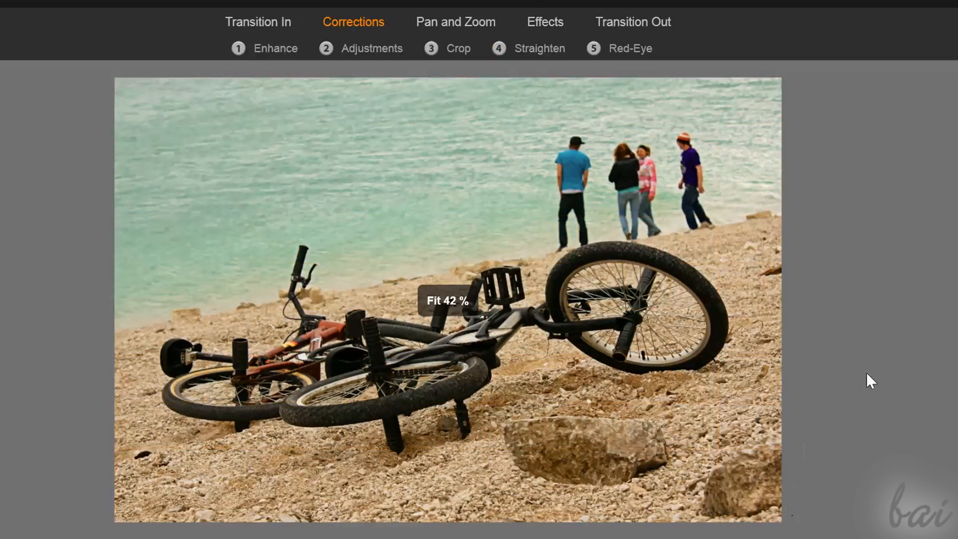
Mark the portrait's left eye for red-eye removal, then adjust the forest video's brightness.
left_click(629, 48)
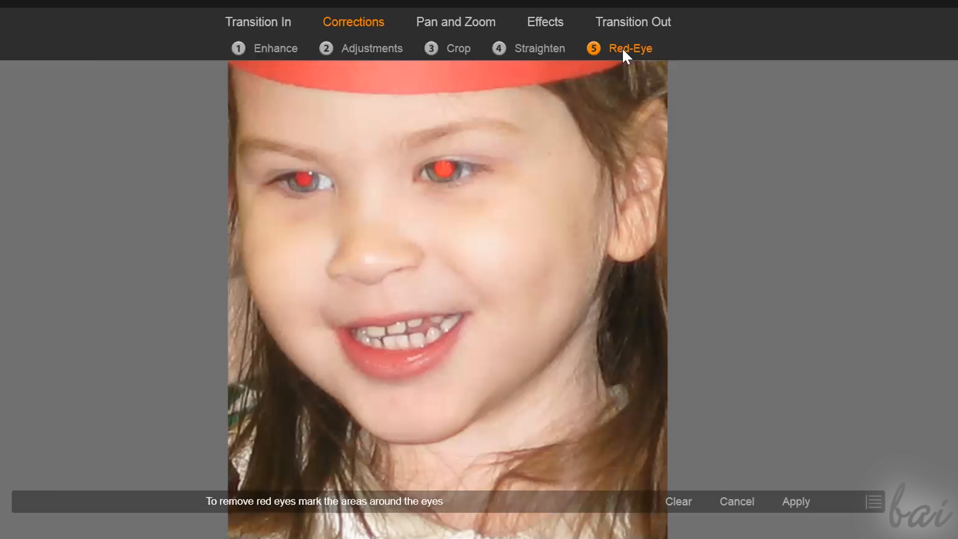
mouse_move(519, 137)
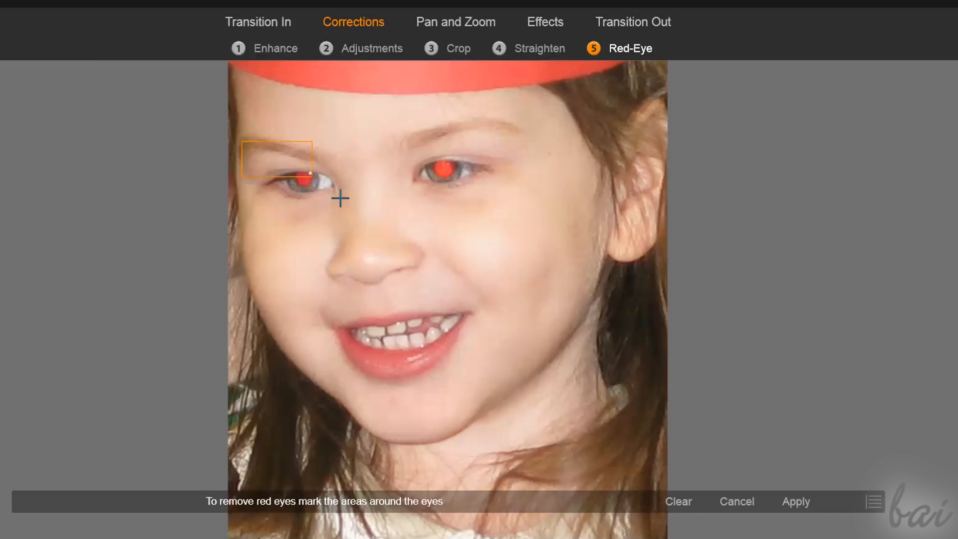
left_click(300, 184)
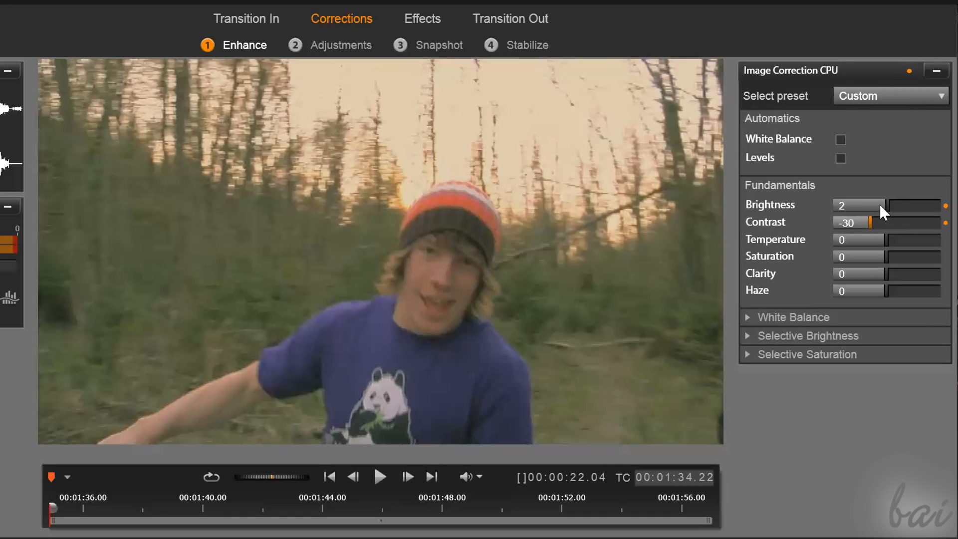
left_click_drag(885, 205, 884, 205)
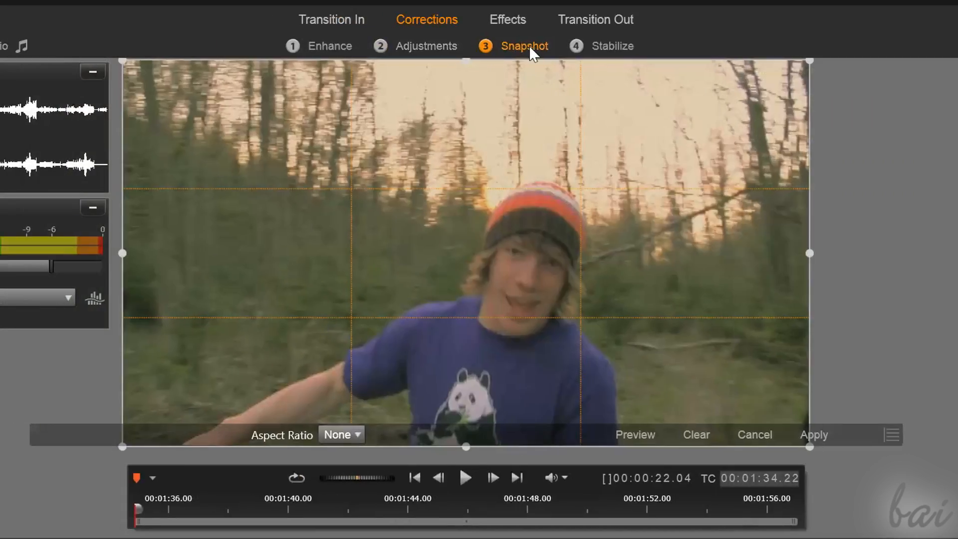
Scrub to a later beach frame for the snapshot, then finish and return to Enhance.
left_click_drag(139, 509, 280, 509)
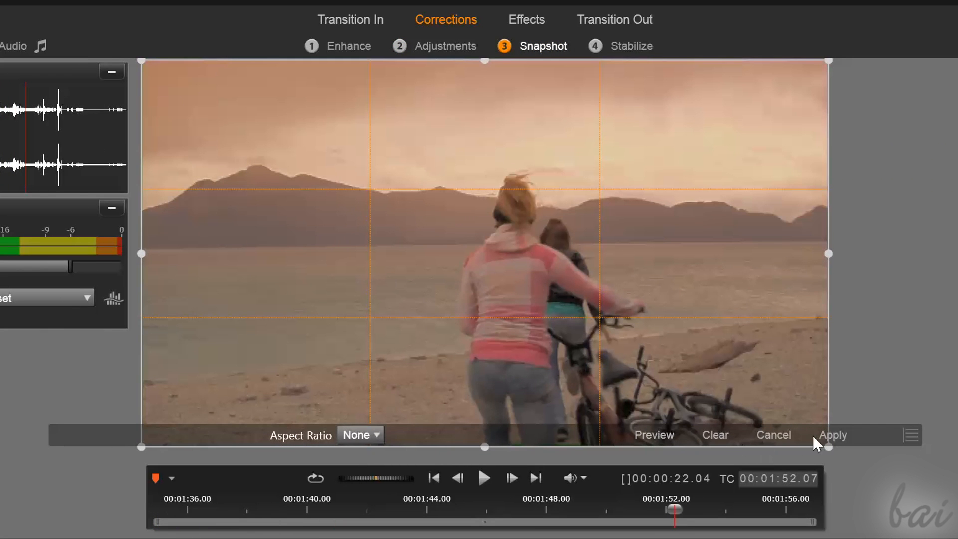
left_click(833, 435)
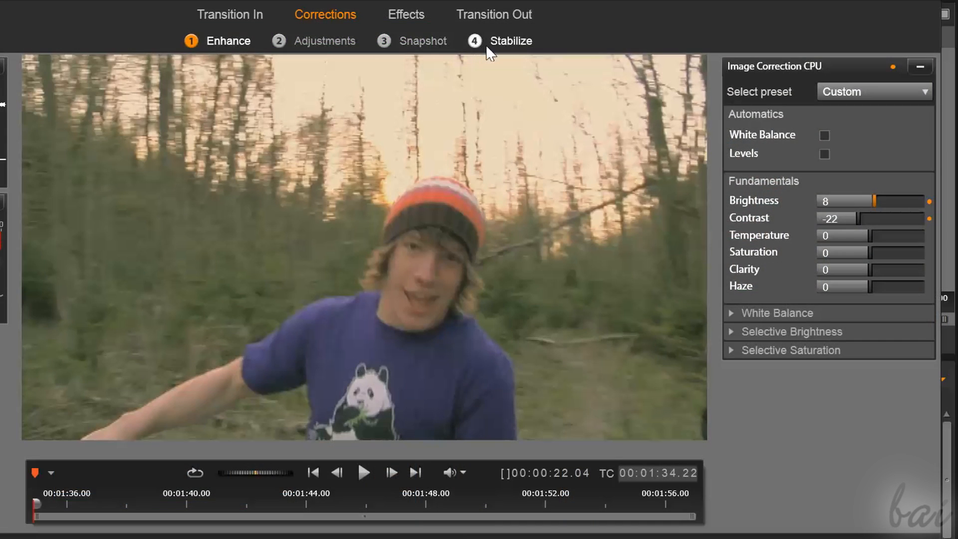
Review the forest video's Stabilize settings, then switch the Effects Editor to the audio clip.
left_click(512, 40)
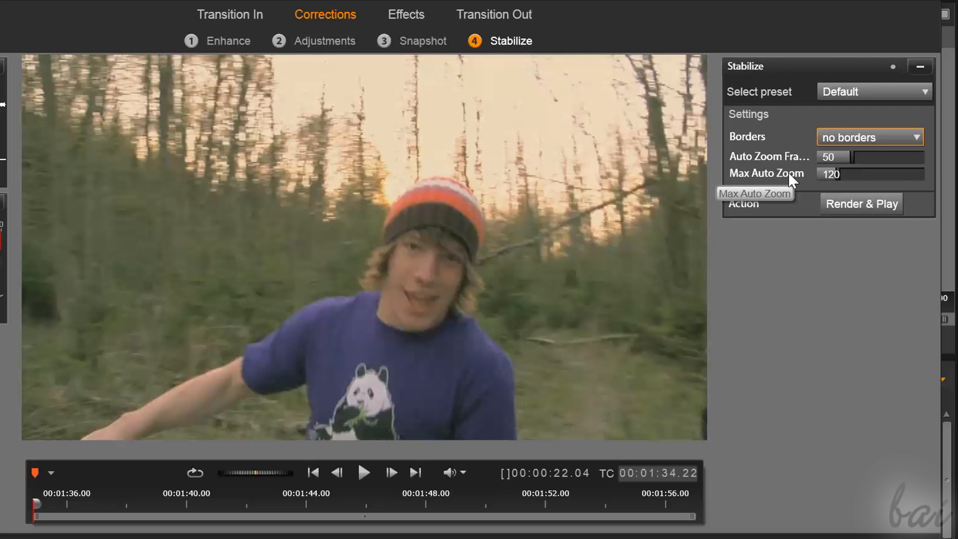
left_click(406, 14)
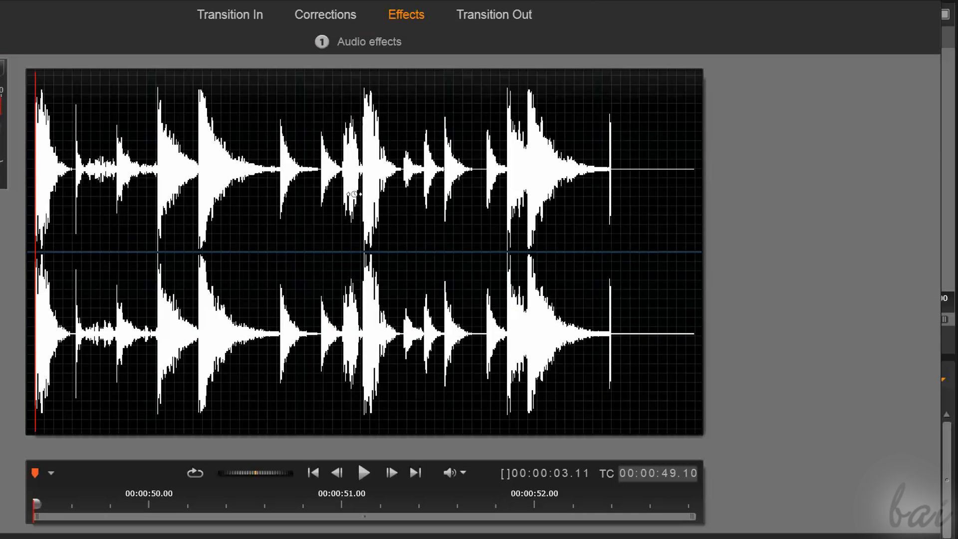
In audio Corrections, nudge the equalizer's High Gain to -0.4 dB and bring up the Compressor page.
left_click(325, 15)
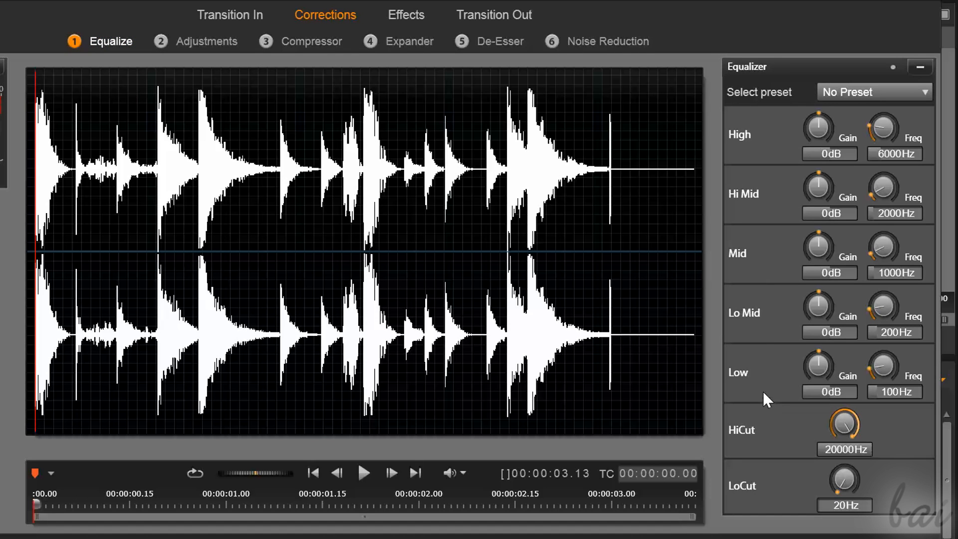
left_click_drag(819, 126, 831, 119)
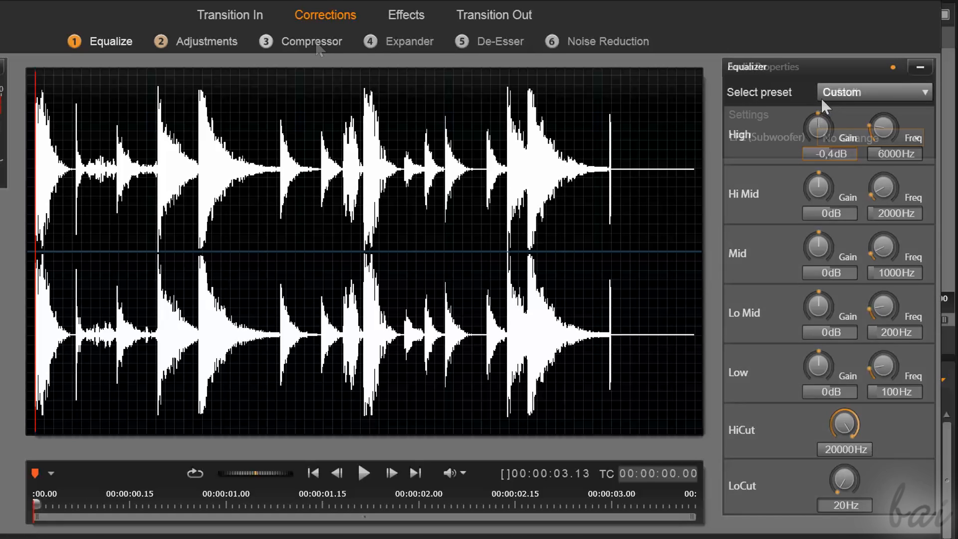
left_click(311, 41)
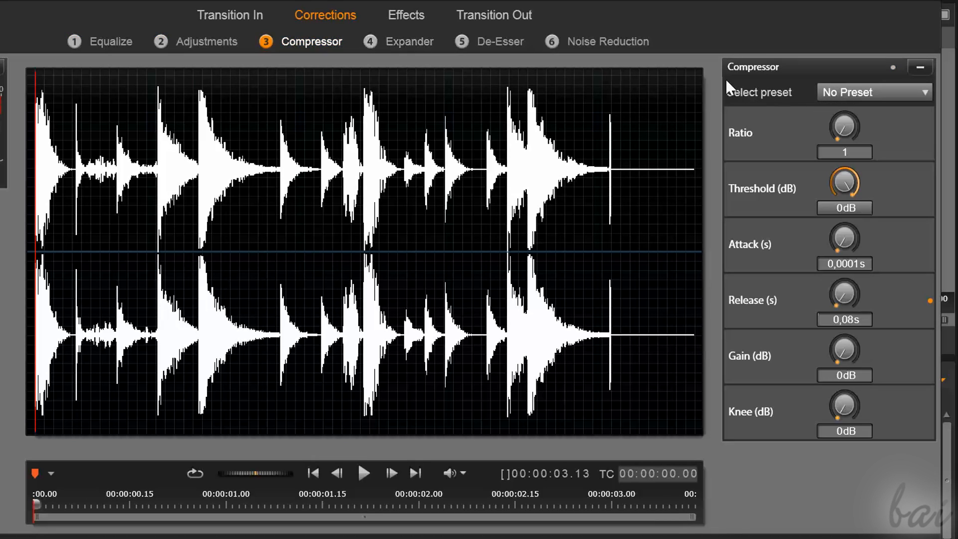
mouse_move(845, 184)
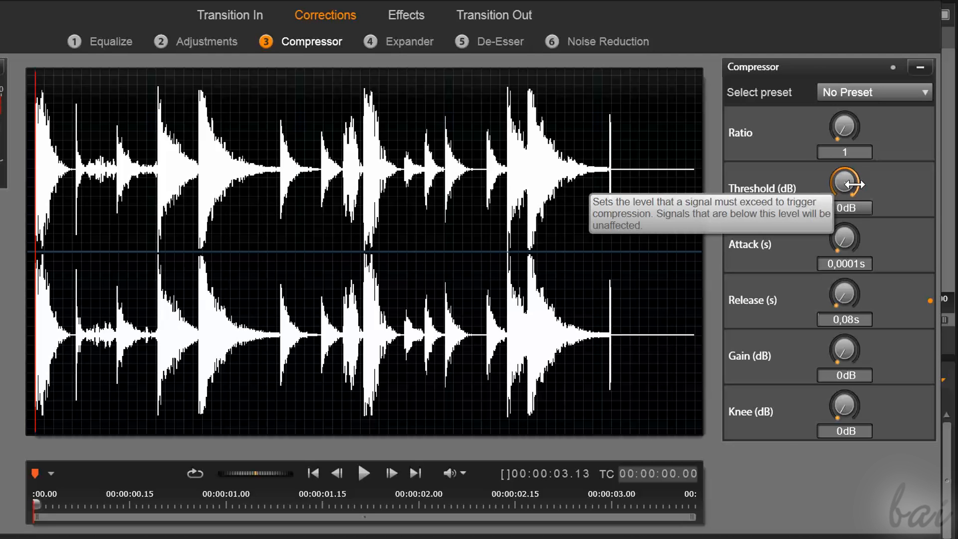
Set the compressor threshold to -14 dB and the ratio to 7.74.
left_click_drag(844, 183, 844, 196)
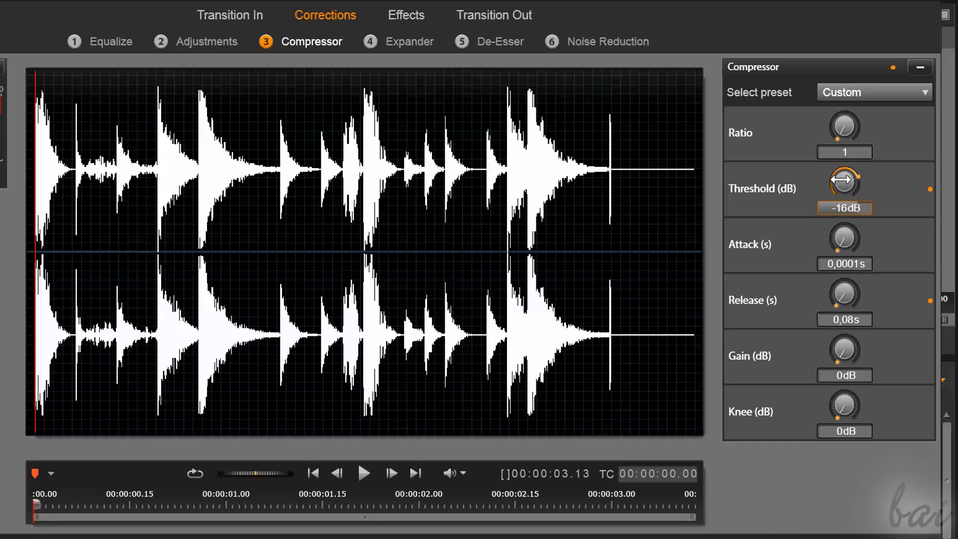
left_click_drag(845, 180, 855, 177)
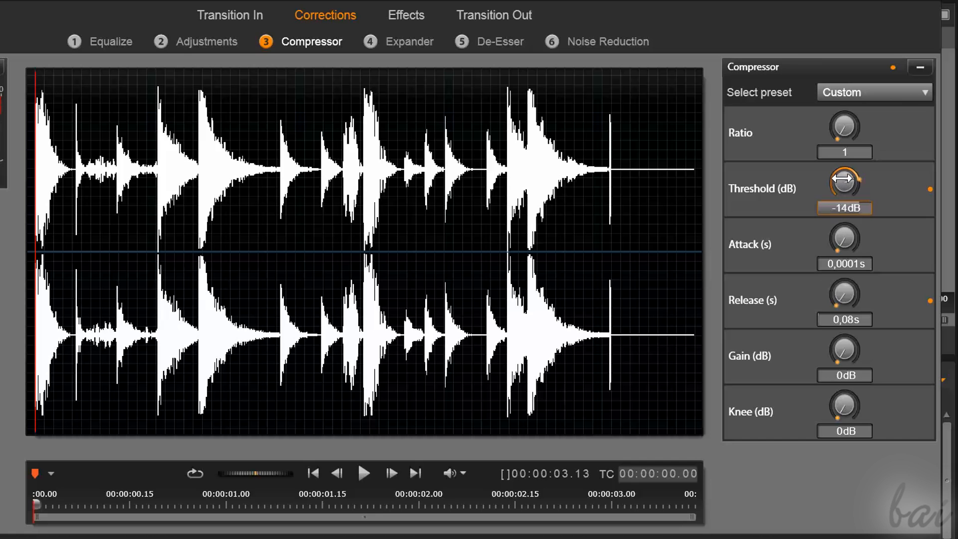
left_click_drag(845, 127, 855, 127)
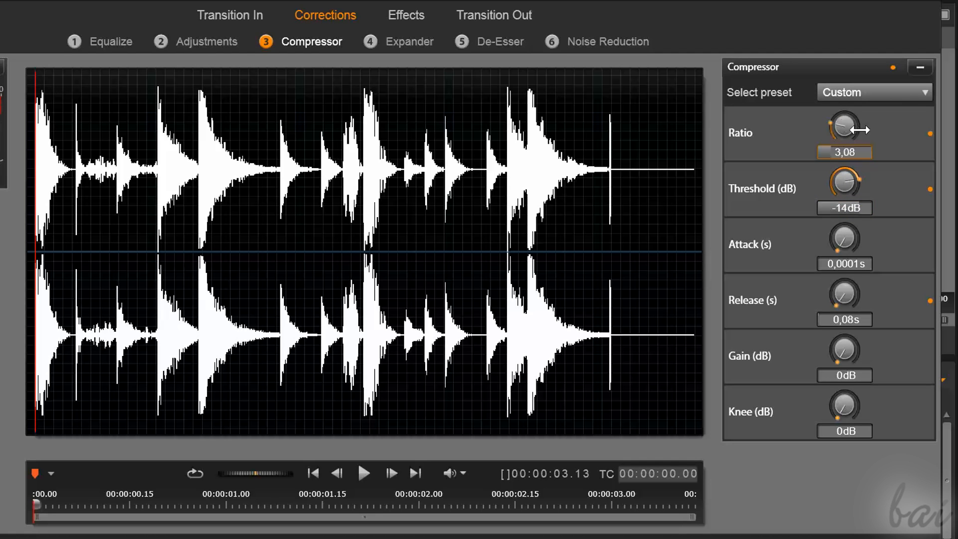
left_click_drag(845, 126, 868, 126)
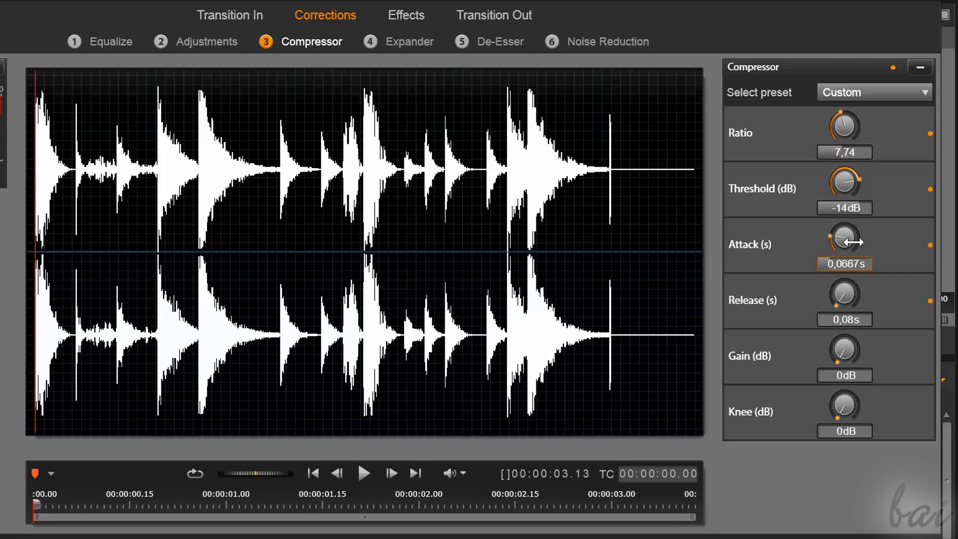
Shorten the attack, bring release down to 0.835 s and add slight output gain; move to Expander.
left_click_drag(844, 239, 852, 239)
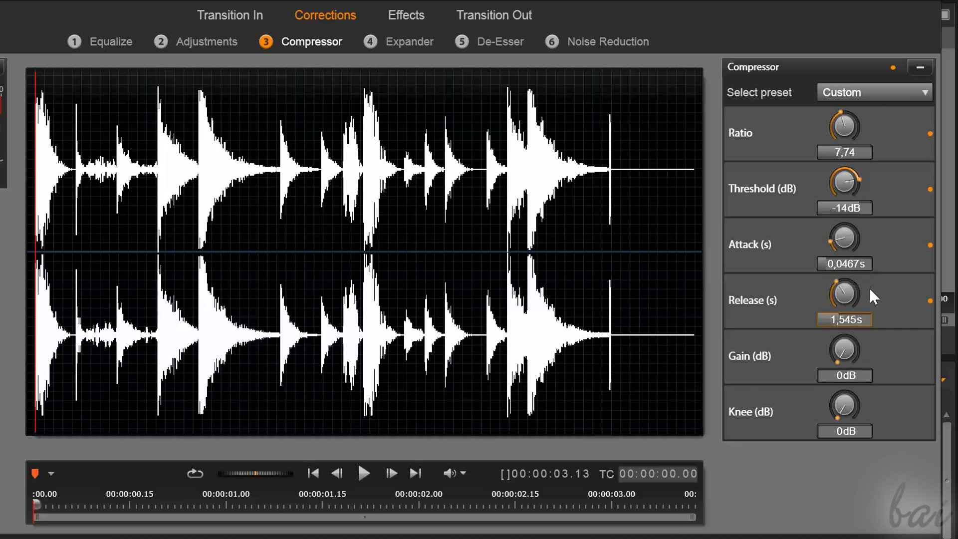
left_click_drag(844, 293, 844, 348)
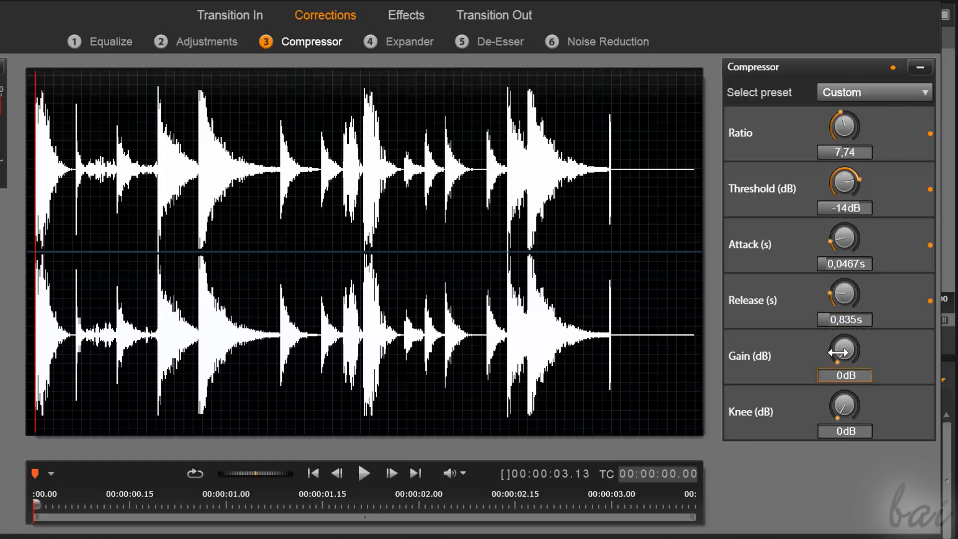
left_click_drag(844, 349, 849, 347)
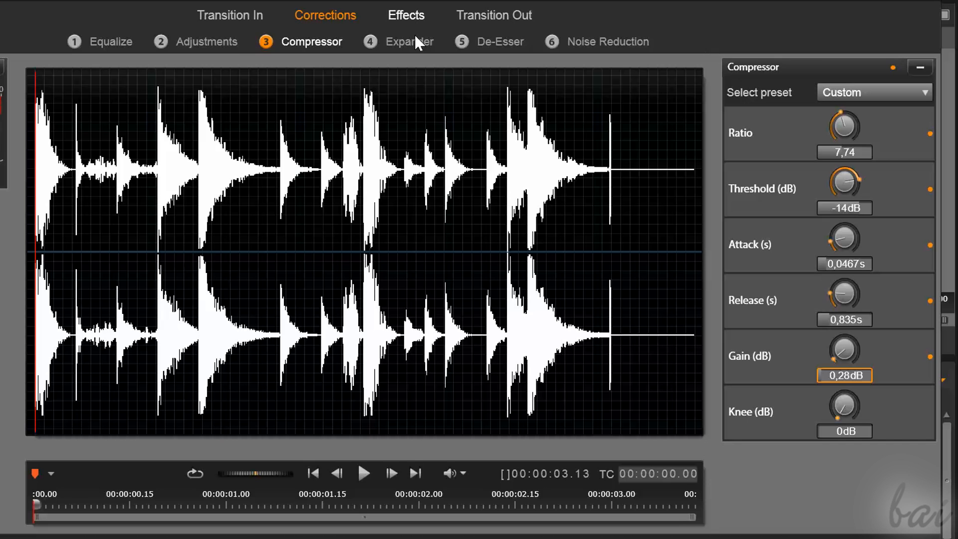
left_click(409, 42)
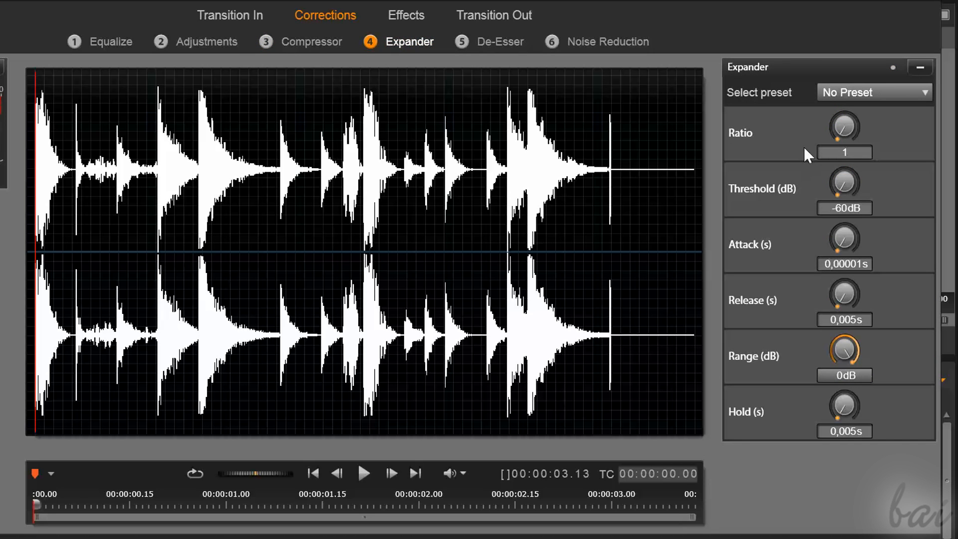
Raise the expander ratio to 1.05, then move on to the De-Esser page.
left_click_drag(844, 127, 868, 125)
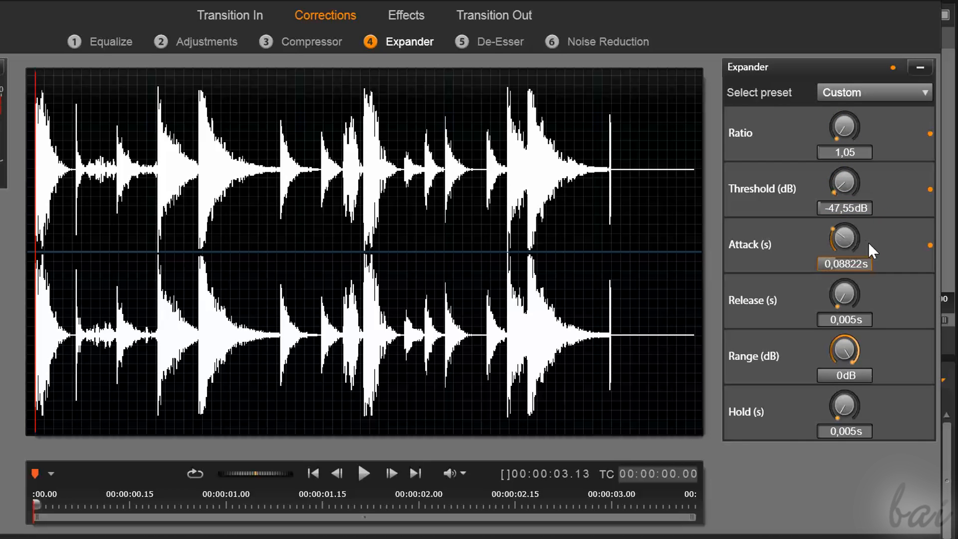
left_click(500, 41)
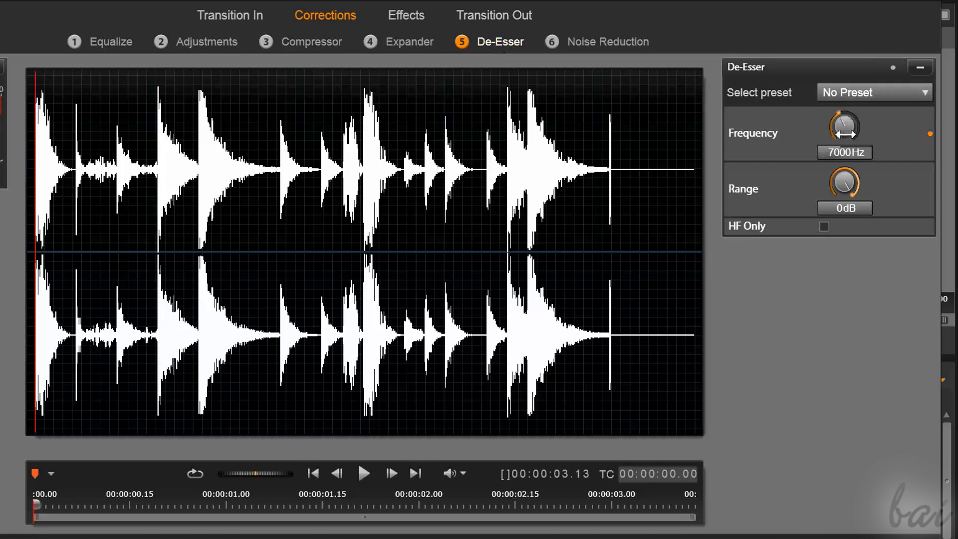
Set the de-esser frequency to 7344.44 Hz and range to -0.33 dB, then go to the beach photo's effects.
left_click_drag(844, 127, 852, 137)
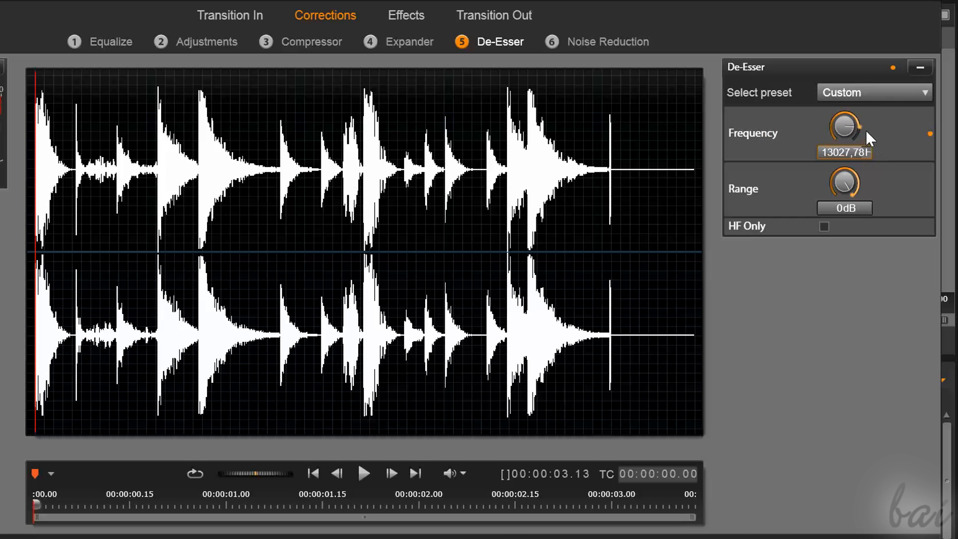
left_click_drag(845, 126, 849, 168)
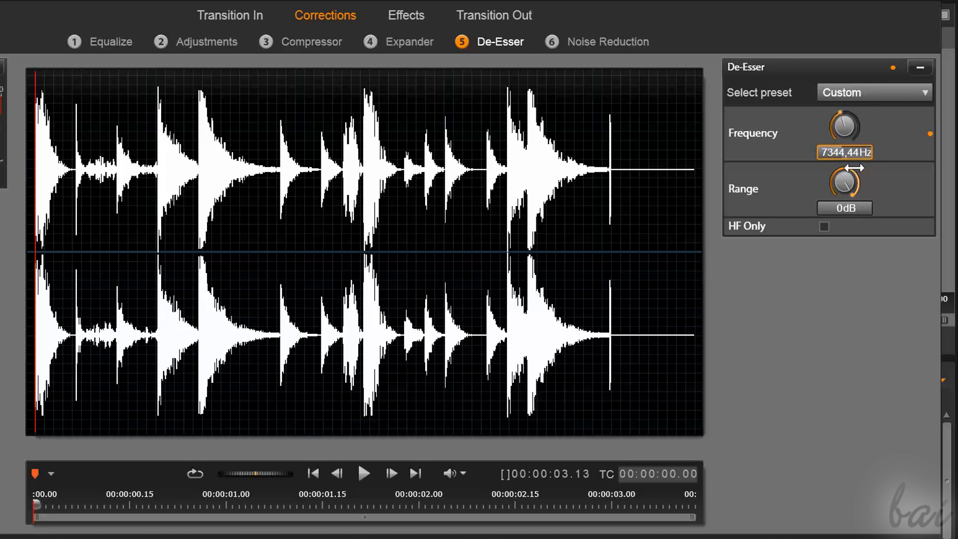
left_click_drag(845, 180, 841, 189)
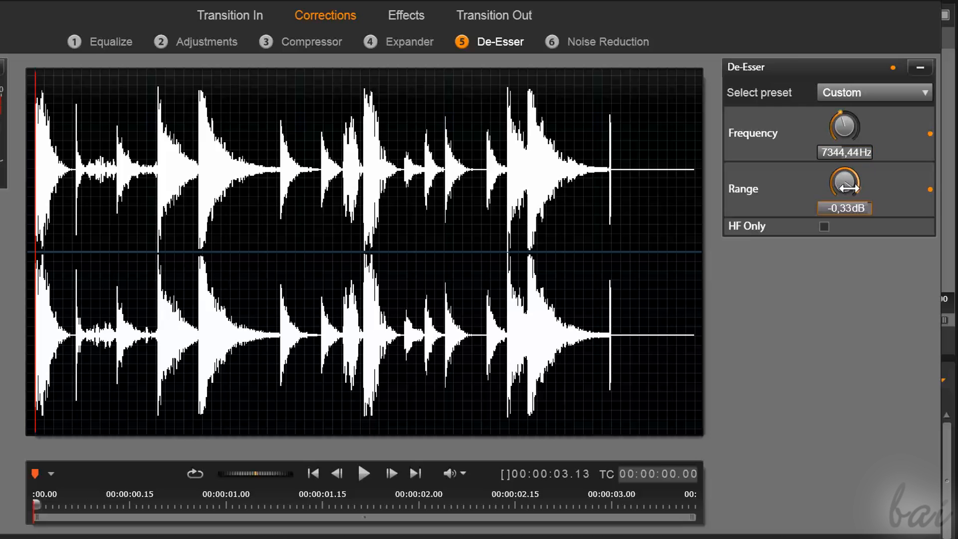
left_click(609, 42)
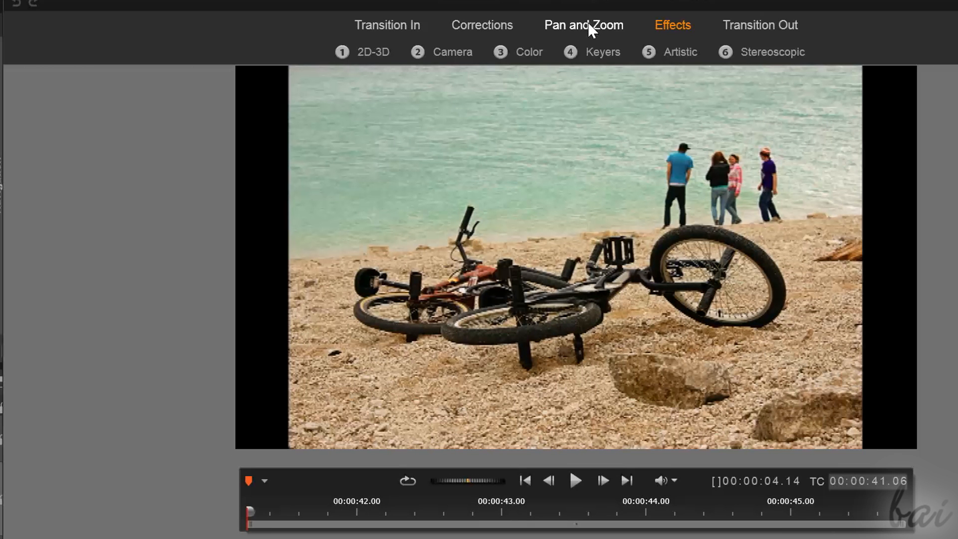
Bring up the Pan and Zoom settings for the bicycles beach photo.
left_click(587, 24)
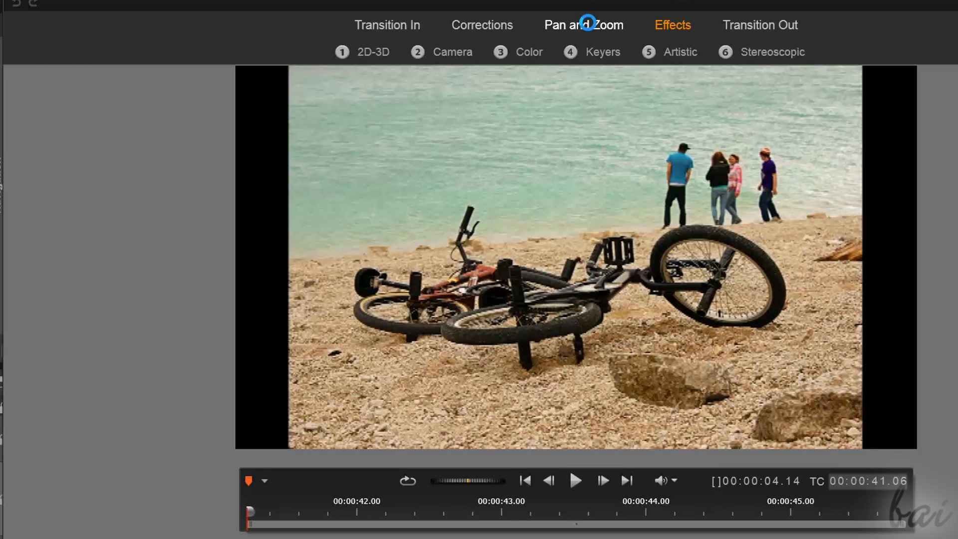
left_click(584, 24)
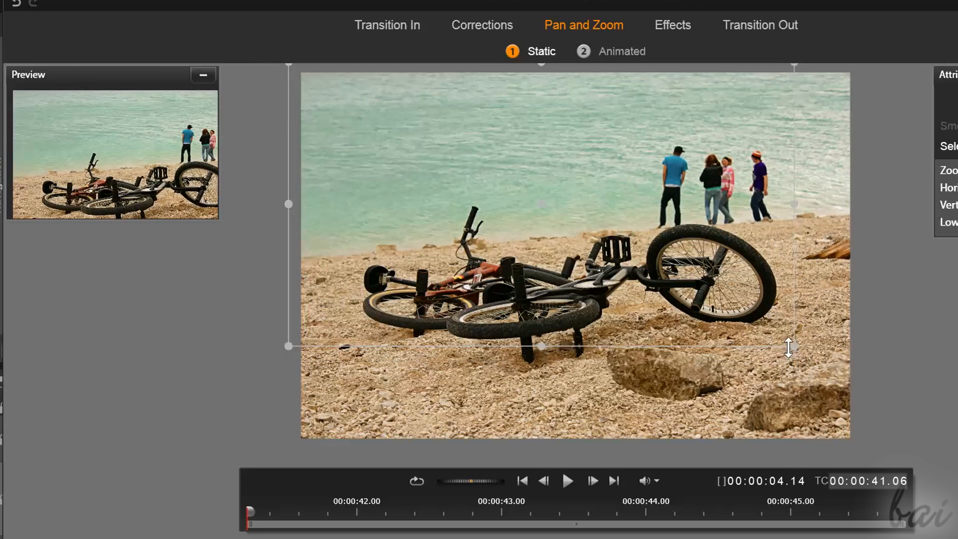
Reshape the static crop frame to cover the bikes and the people by the water.
left_click_drag(788, 347, 618, 240)
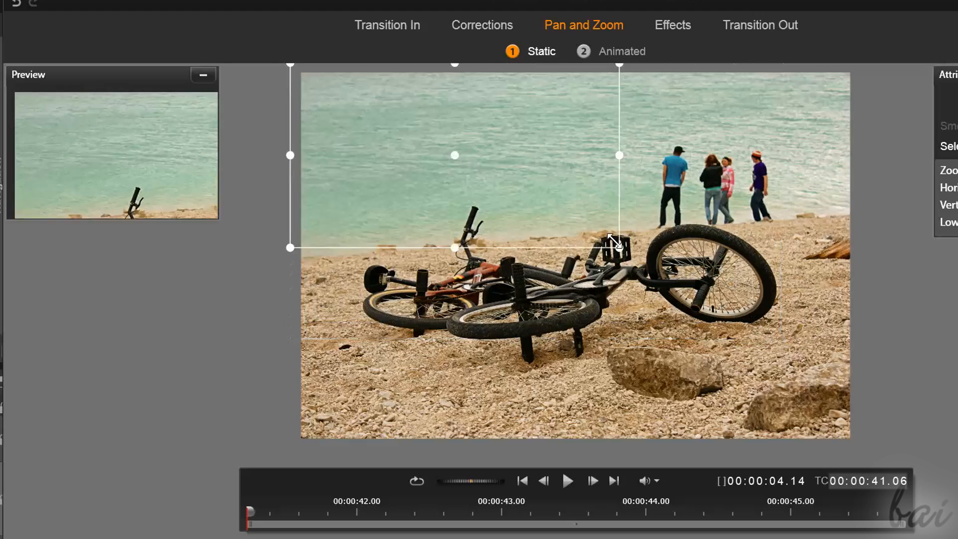
left_click_drag(618, 247, 523, 194)
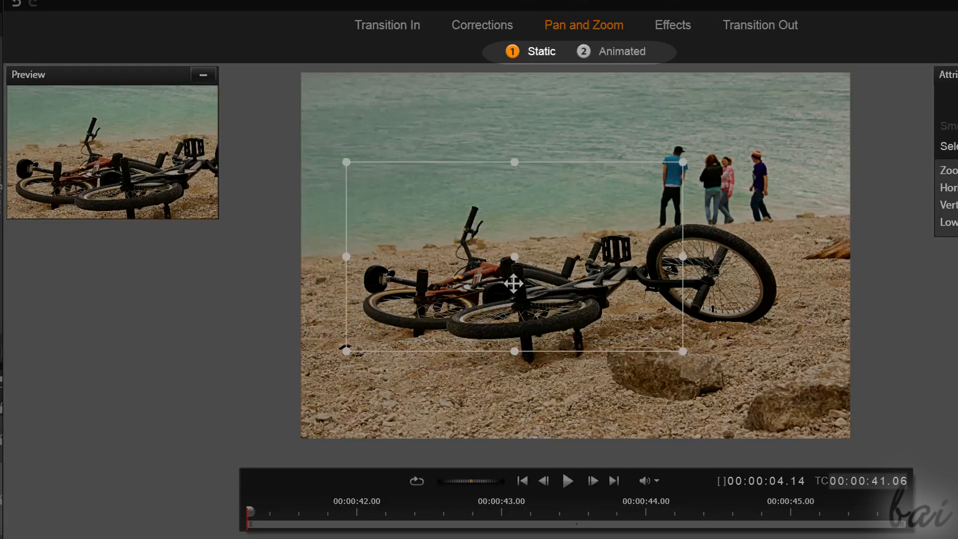
left_click_drag(684, 163, 784, 106)
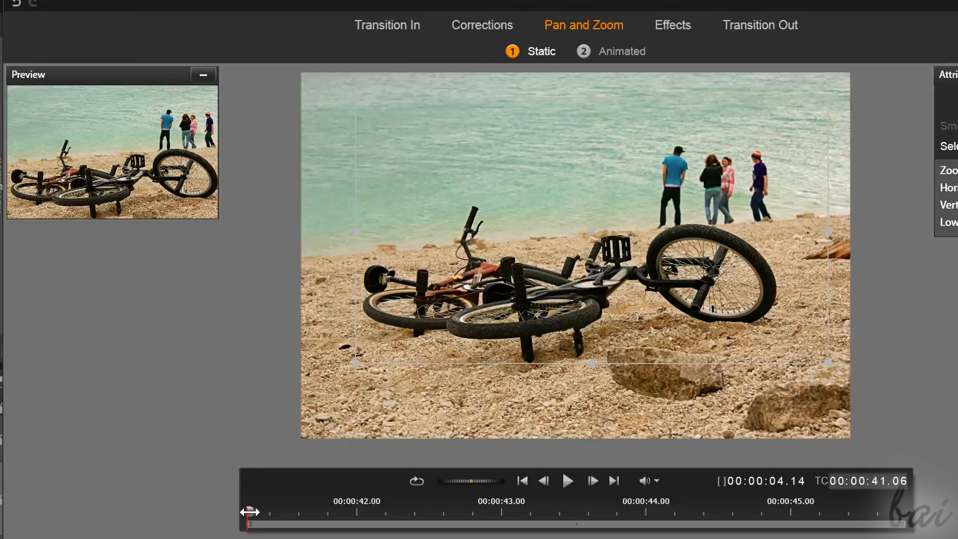
Scrub back and forth through the clip to check the static framing along its length.
left_click_drag(249, 522, 813, 522)
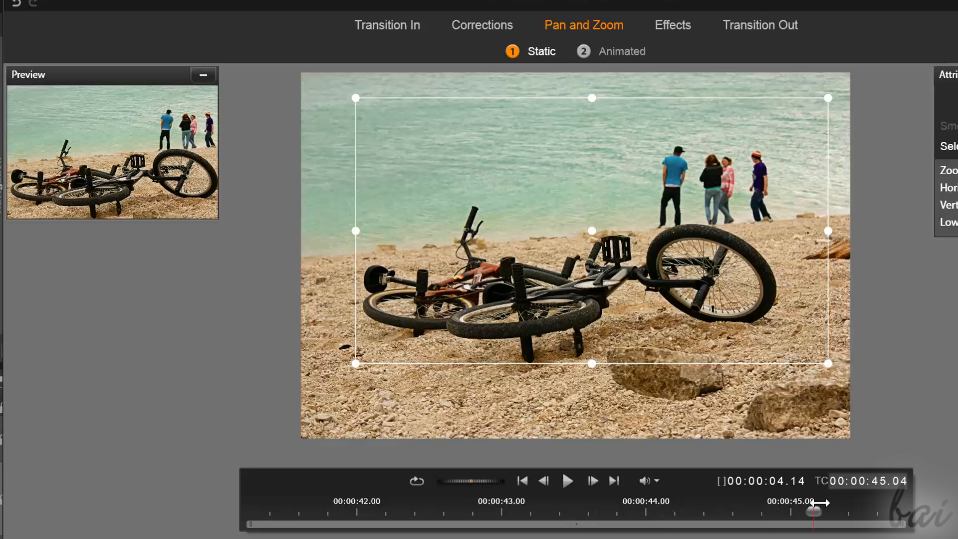
left_click_drag(813, 513, 340, 512)
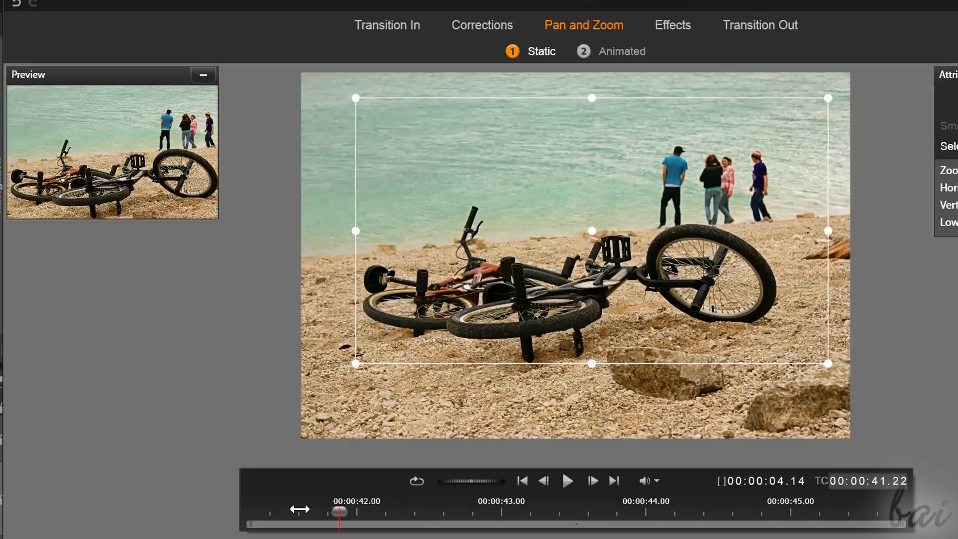
left_click_drag(339, 512, 838, 512)
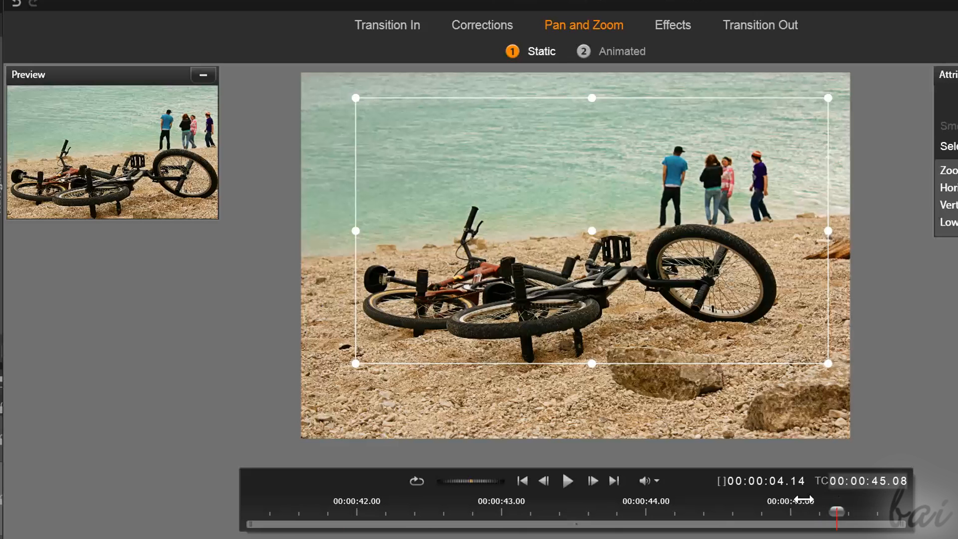
left_click_drag(838, 512, 287, 512)
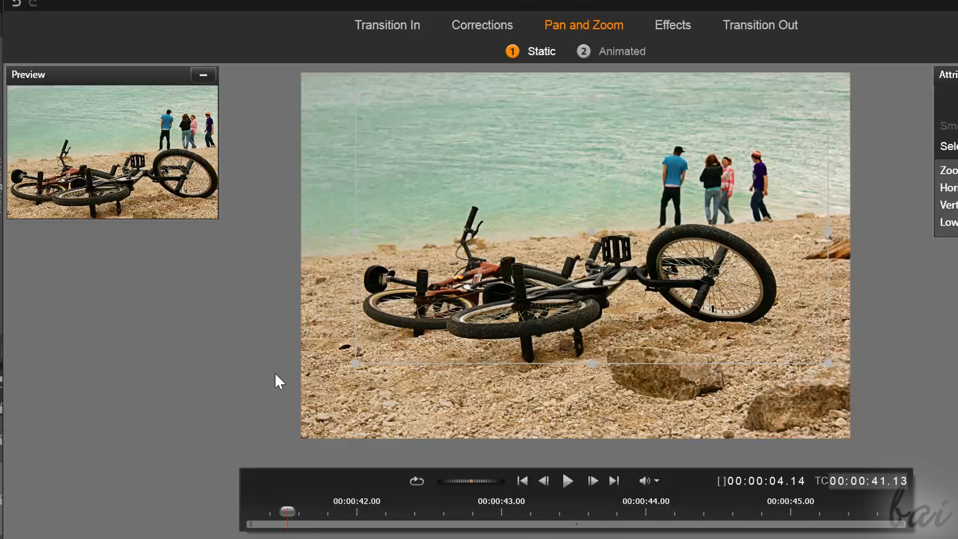
mouse_move(602, 68)
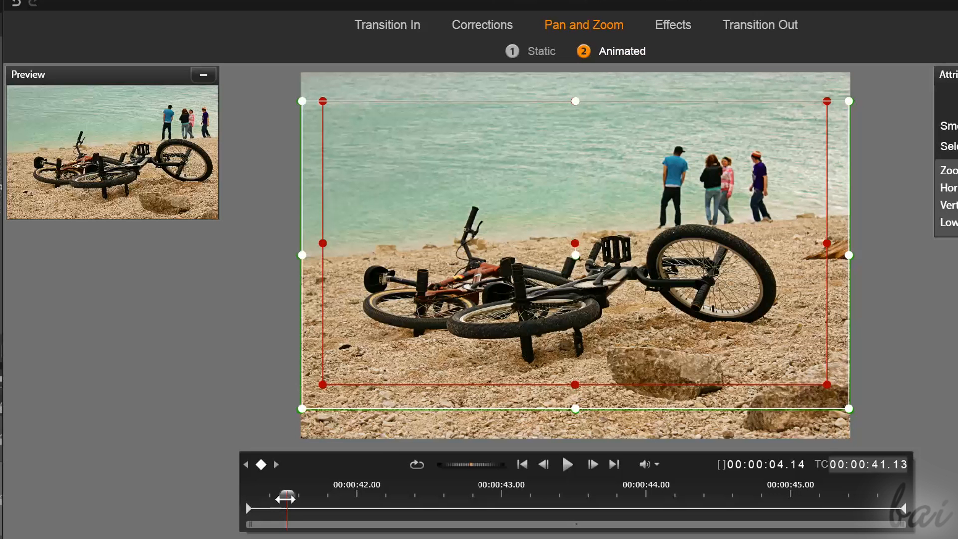
Frame the pan's start on the people, then move the playhead to mid-clip.
left_click_drag(286, 495, 461, 495)
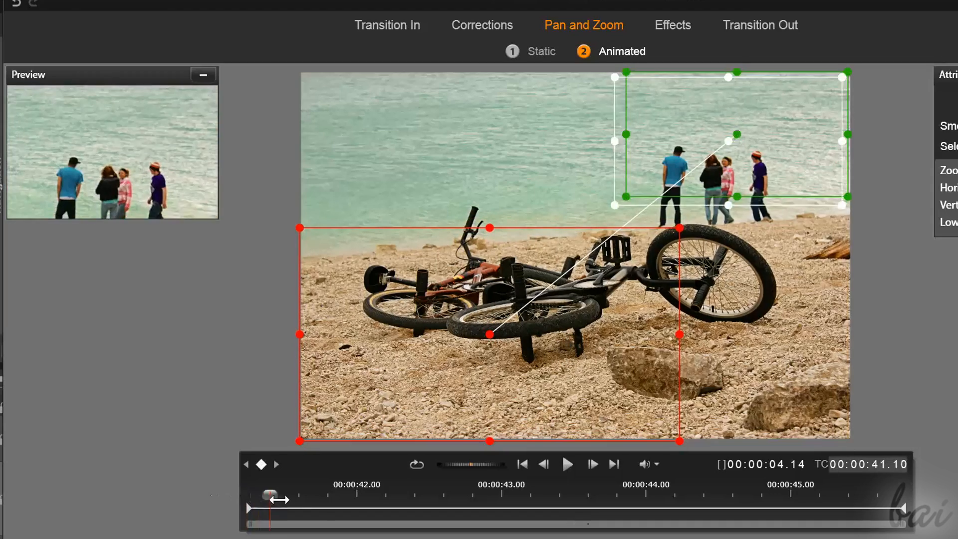
left_click_drag(269, 494, 670, 494)
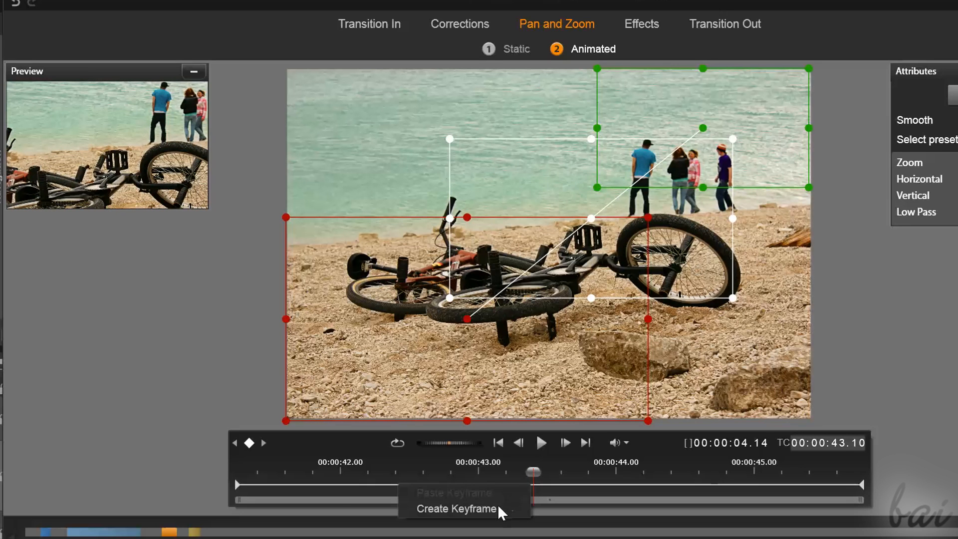
Add a mid-clip keyframe and drag its white frame to bend the pan path between start and end.
left_click(454, 507)
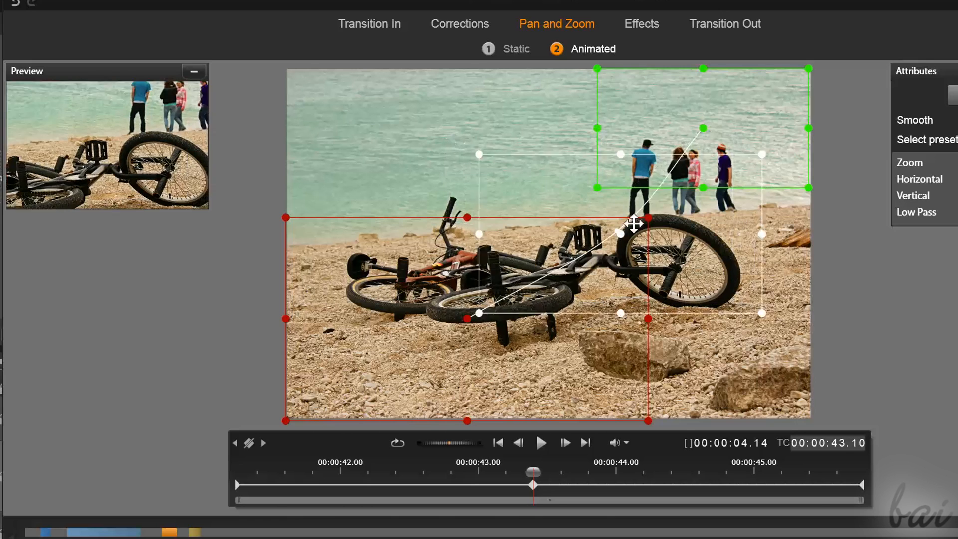
left_click_drag(632, 223, 678, 315)
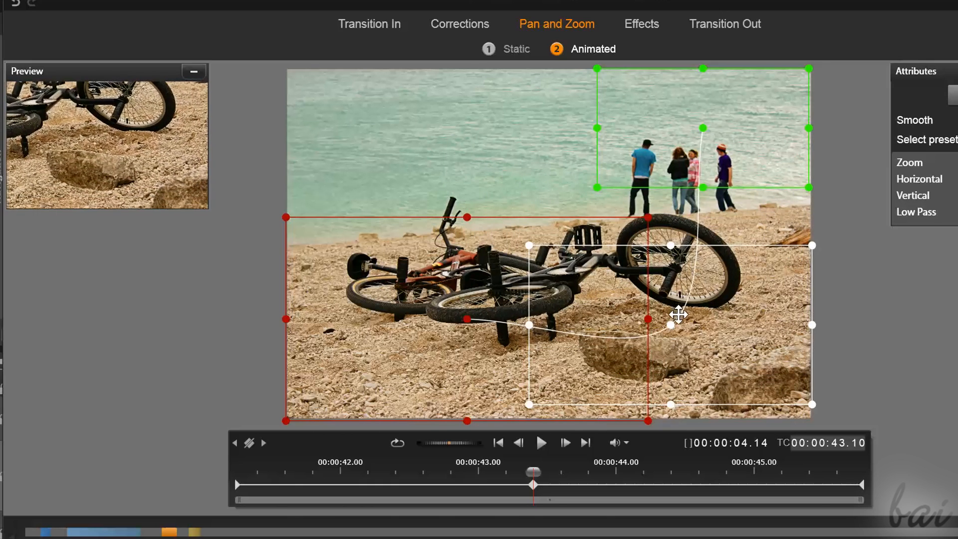
left_click(542, 443)
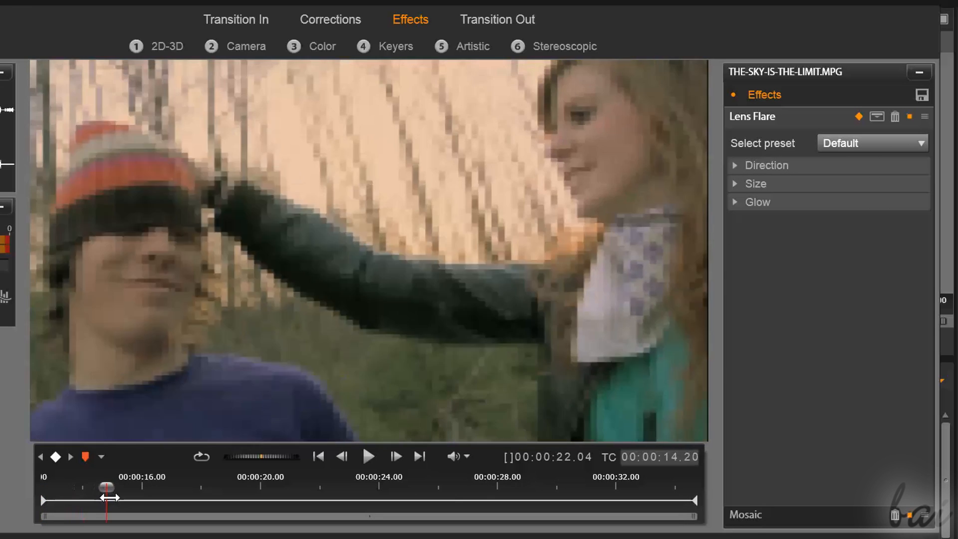
Scrub through the forest clip to preview the Mosaic and Lens Flare effects.
left_click_drag(106, 487, 248, 488)
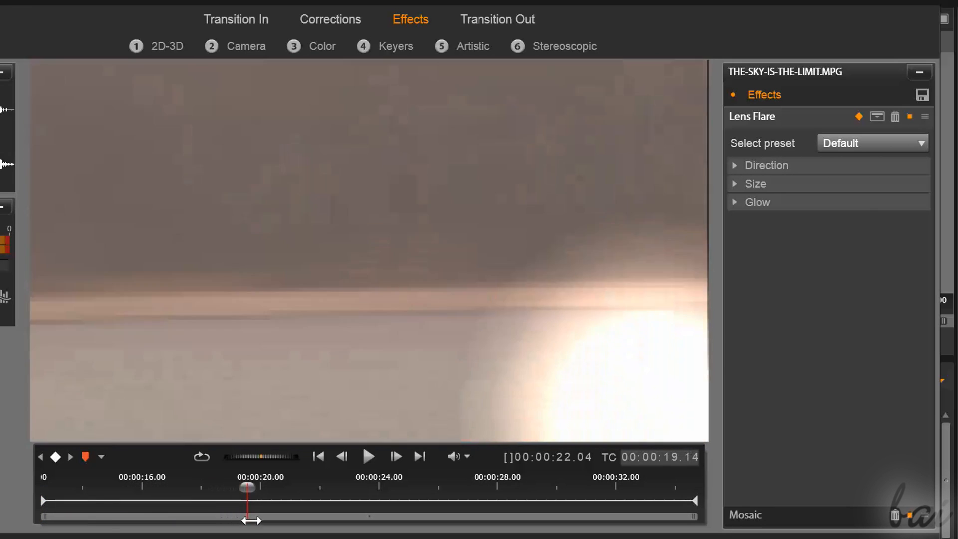
left_click_drag(248, 487, 378, 487)
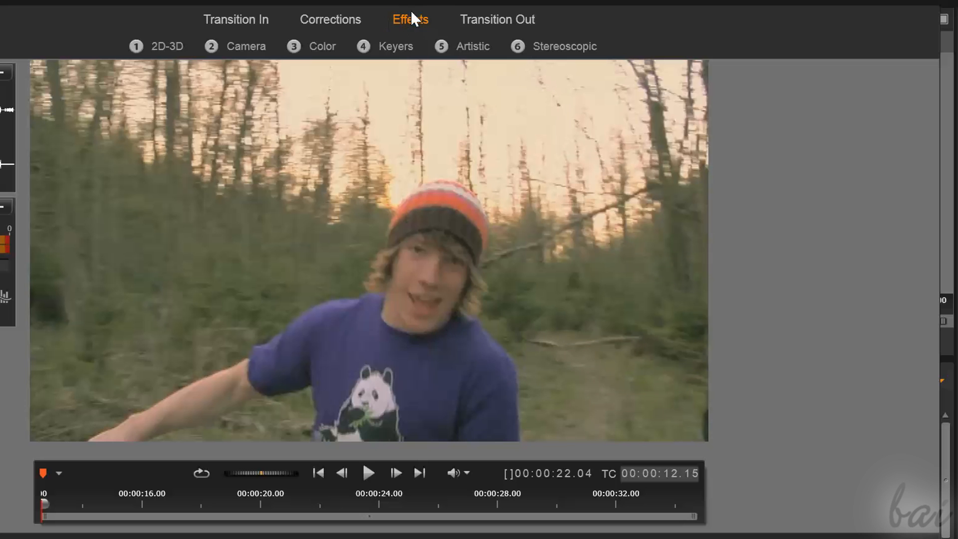
mouse_move(412, 38)
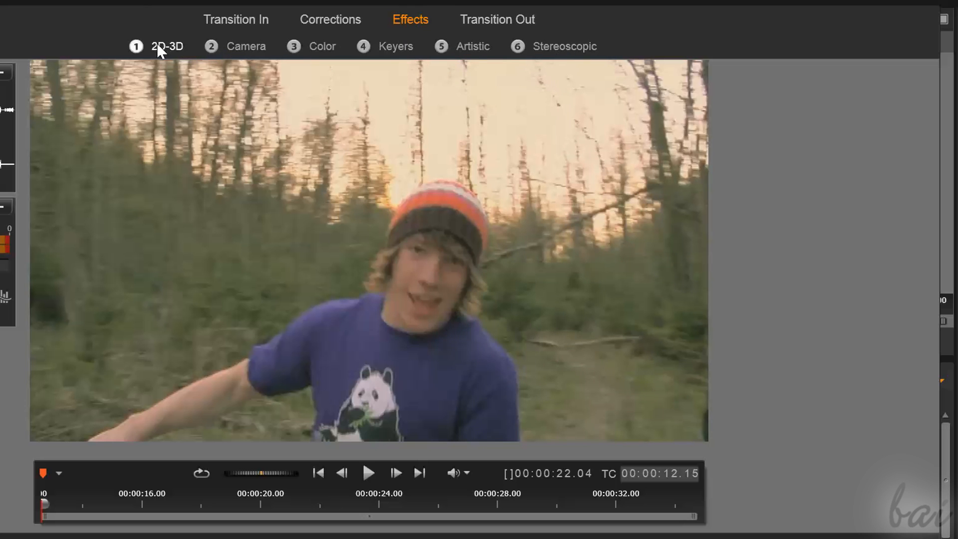
Preview the Shards GPU and Sphere Section effects from the 2D-3D and Artistic categories.
left_click(167, 47)
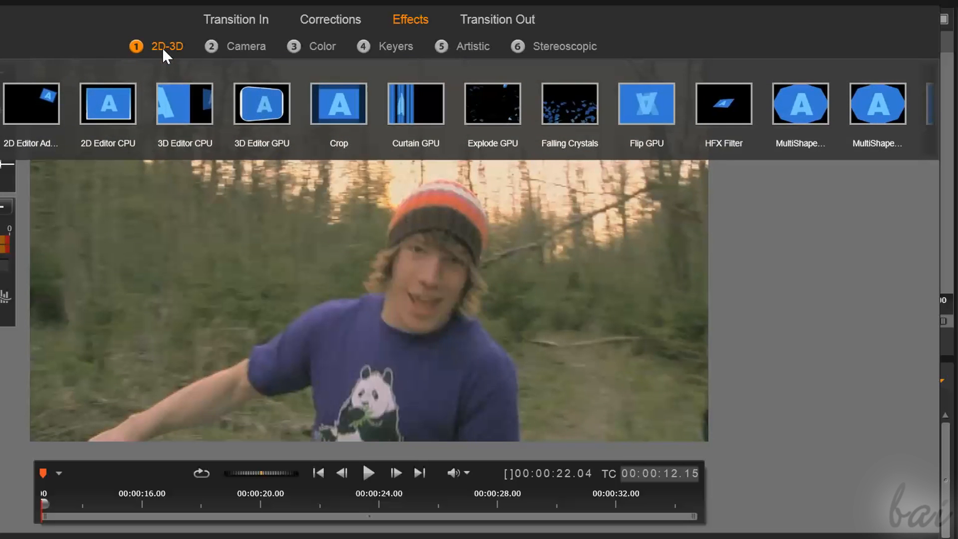
left_click(471, 46)
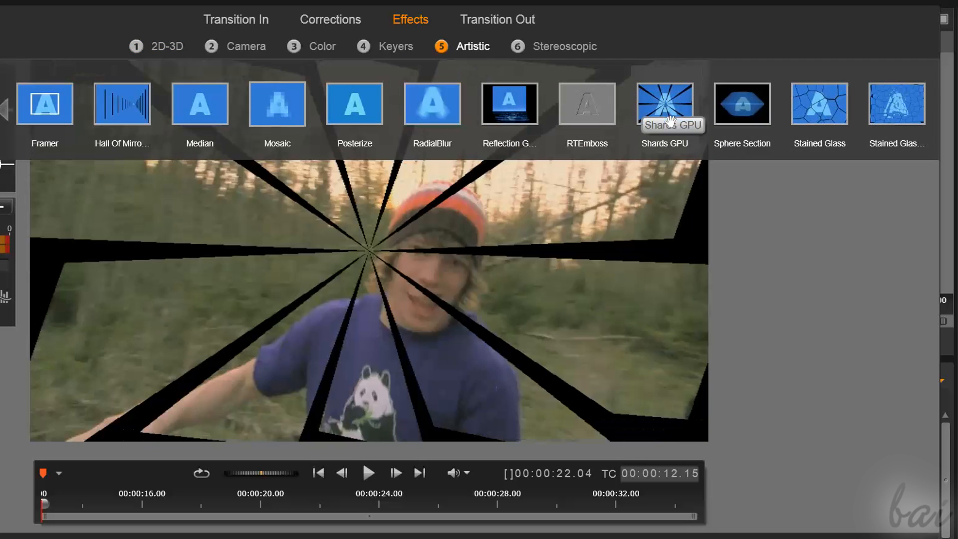
left_click(743, 103)
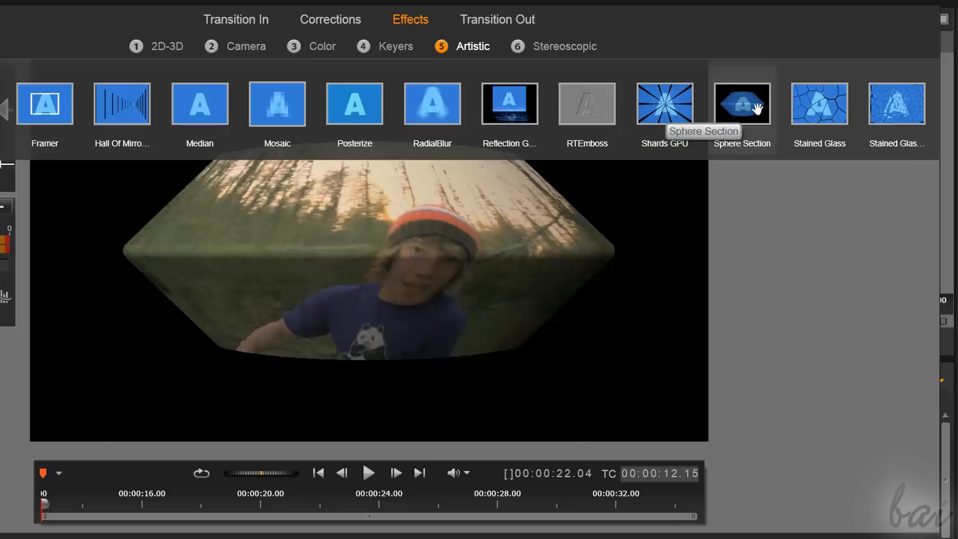
left_click(431, 104)
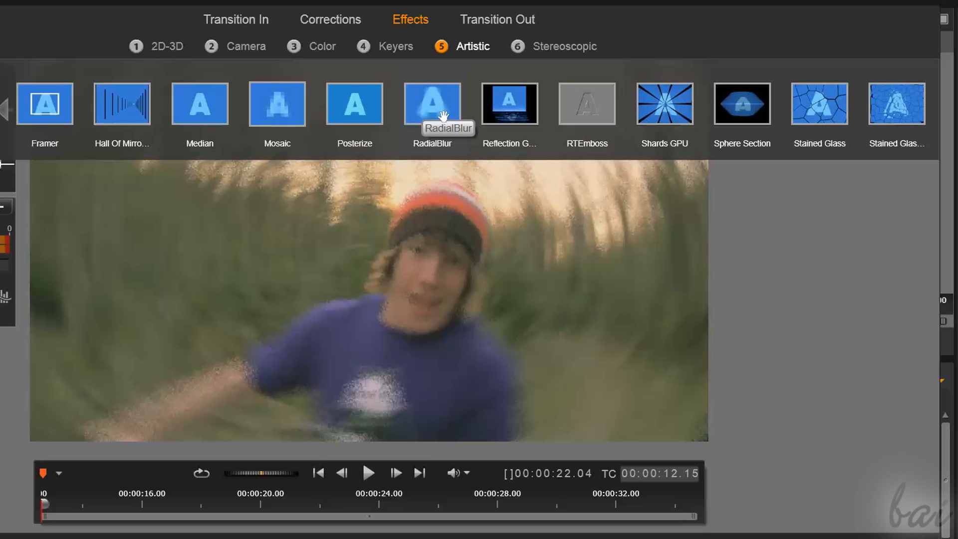
Apply the Mosaic effect and add the Camera Lens Flare effect to the forest clip.
left_click(240, 46)
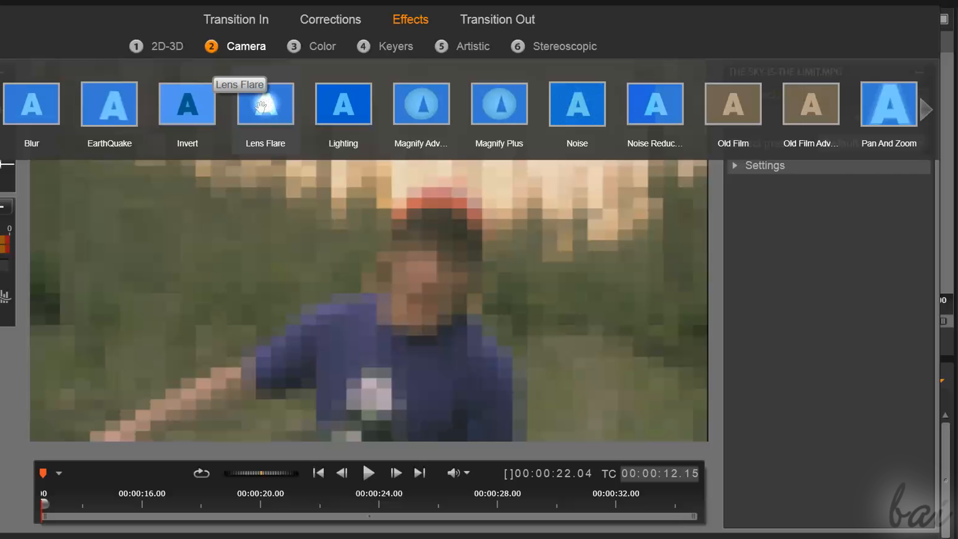
left_click(265, 105)
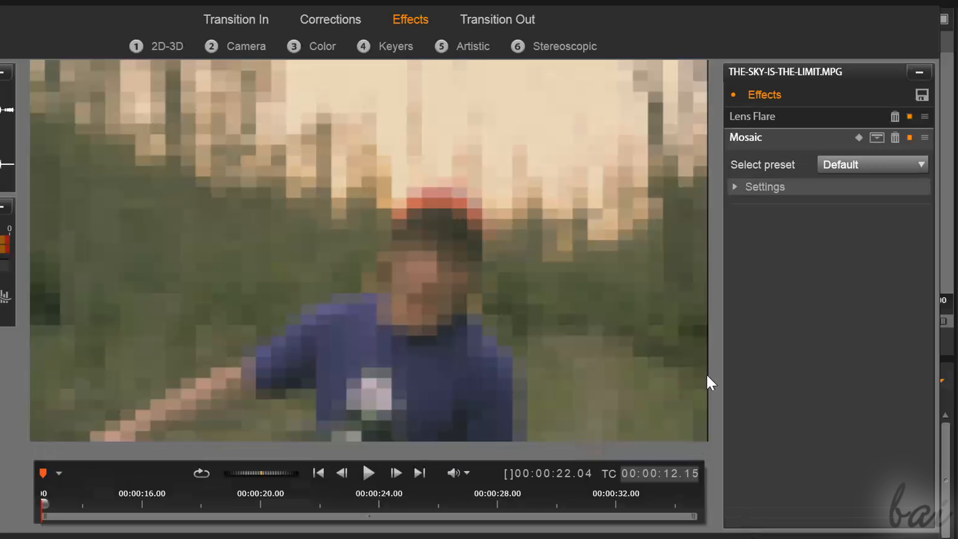
mouse_move(749, 190)
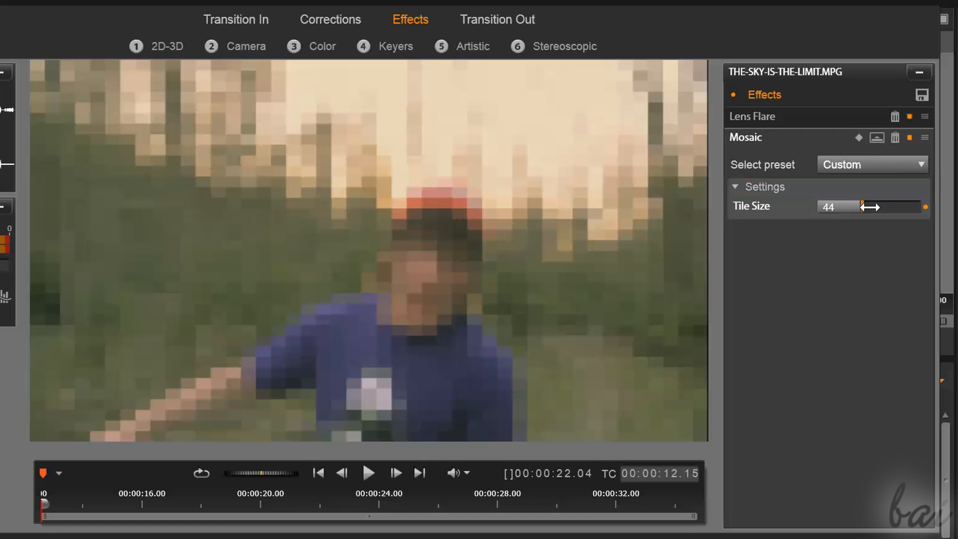
Try several Mosaic Tile Size values and settle on smaller, finer tiles.
left_click_drag(862, 207, 843, 207)
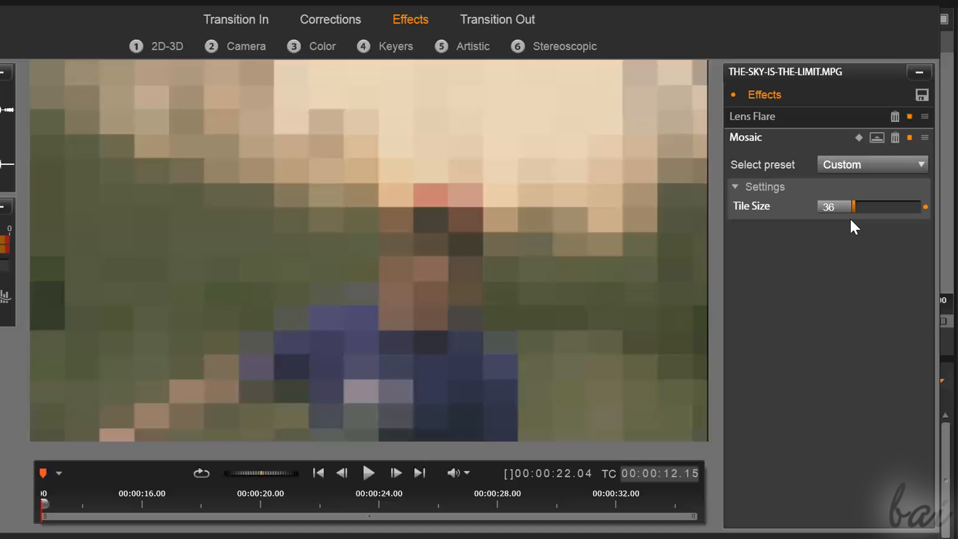
left_click_drag(849, 206, 824, 206)
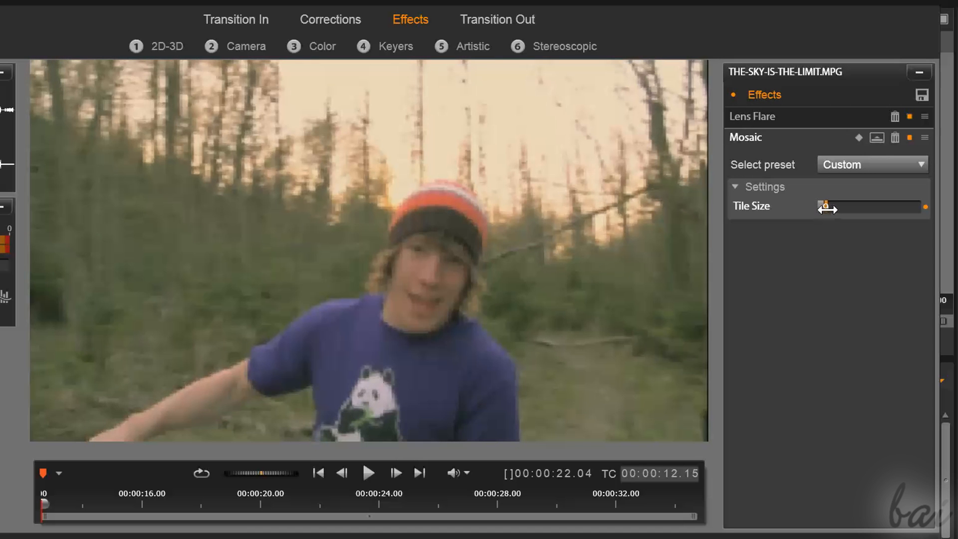
left_click_drag(826, 207, 880, 207)
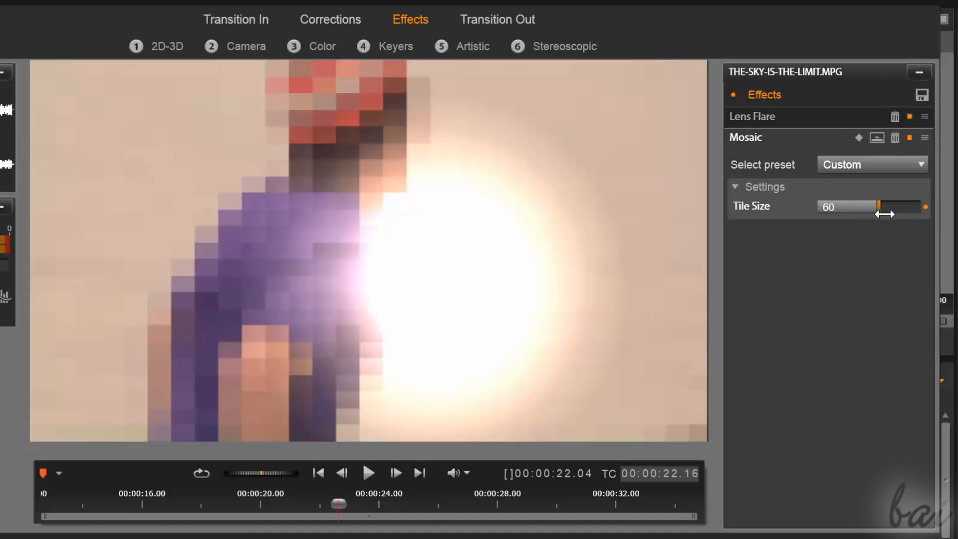
left_click_drag(880, 207, 834, 207)
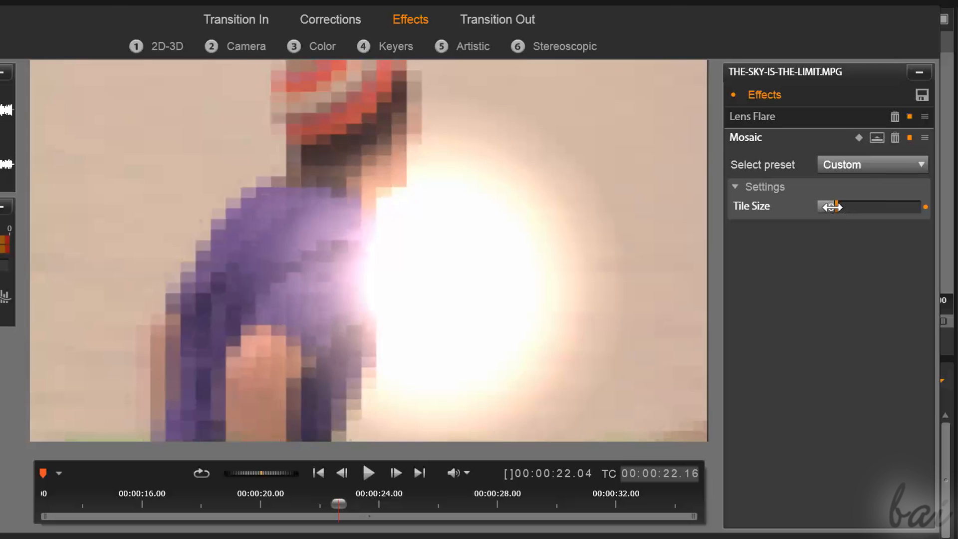
left_click_drag(828, 207, 843, 207)
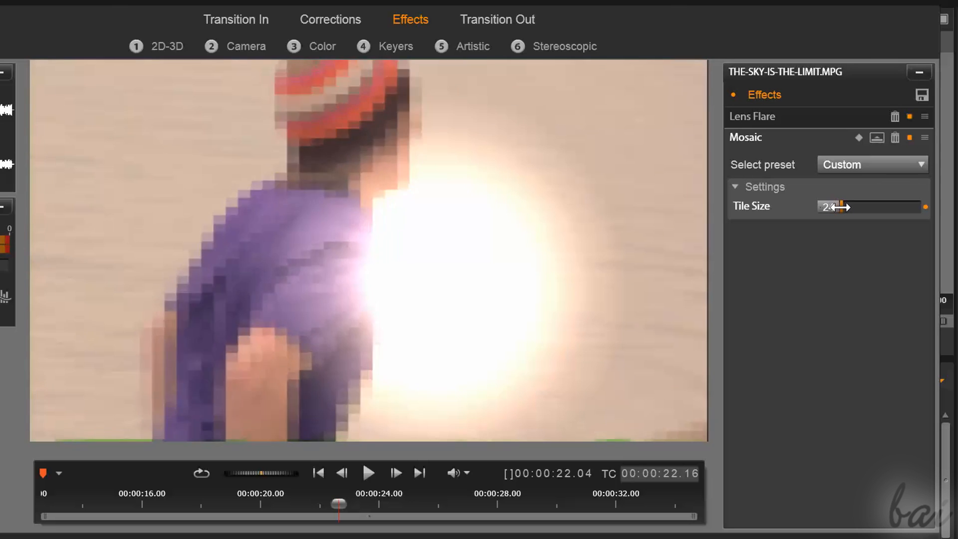
left_click(752, 117)
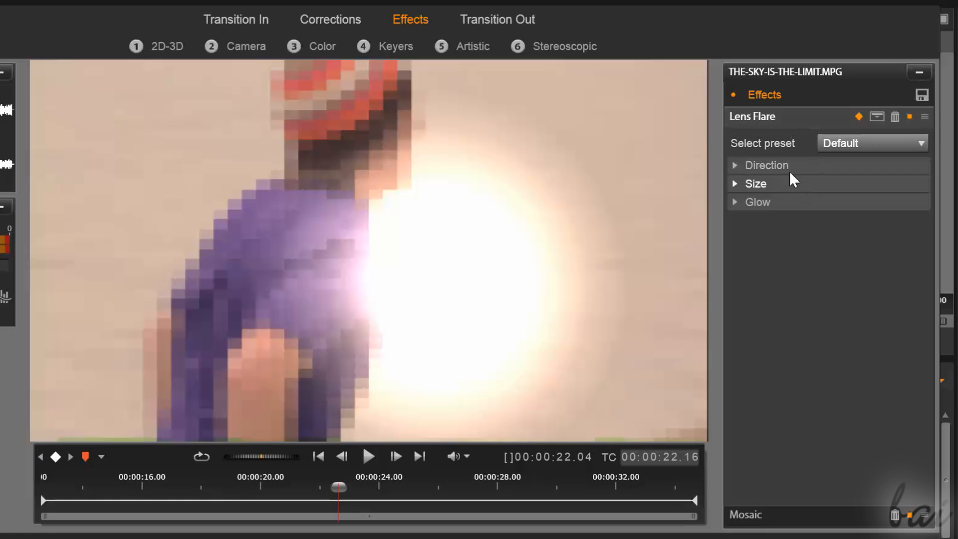
Set Lens Flare to direction Top-Left, Size 19 and White Glow type.
left_click(736, 183)
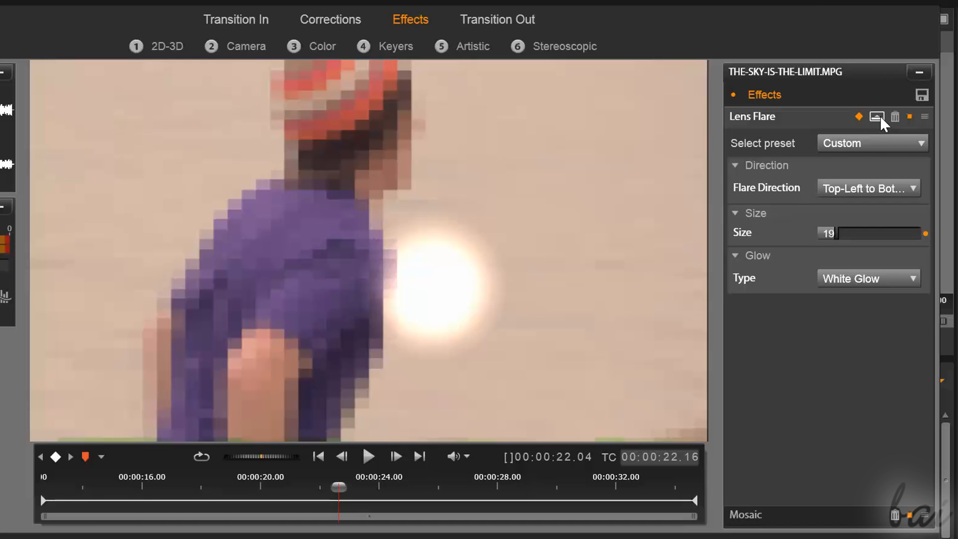
left_click(877, 118)
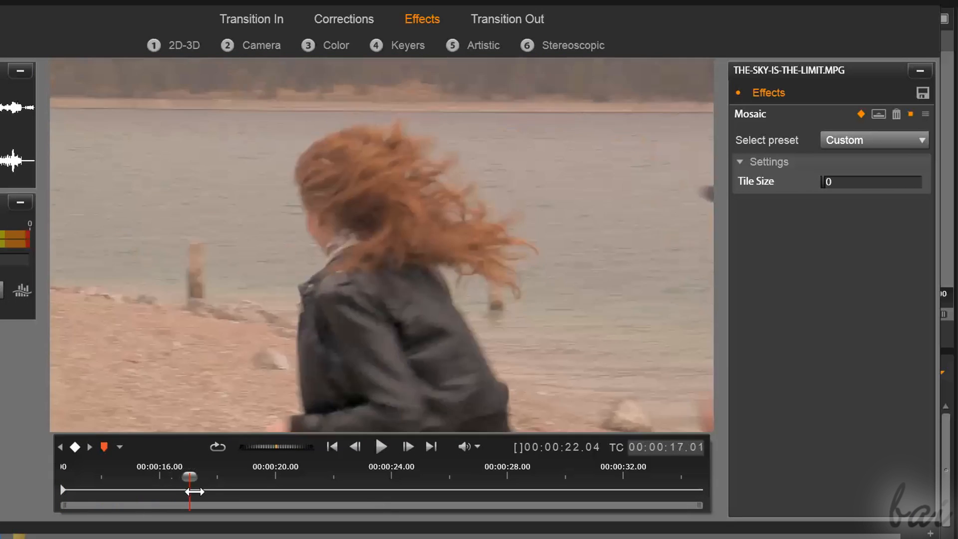
Create a Mosaic keyframe at 00:00:20 with a raised Tile Size so pixelation builds from 0.
left_click_drag(189, 477, 278, 477)
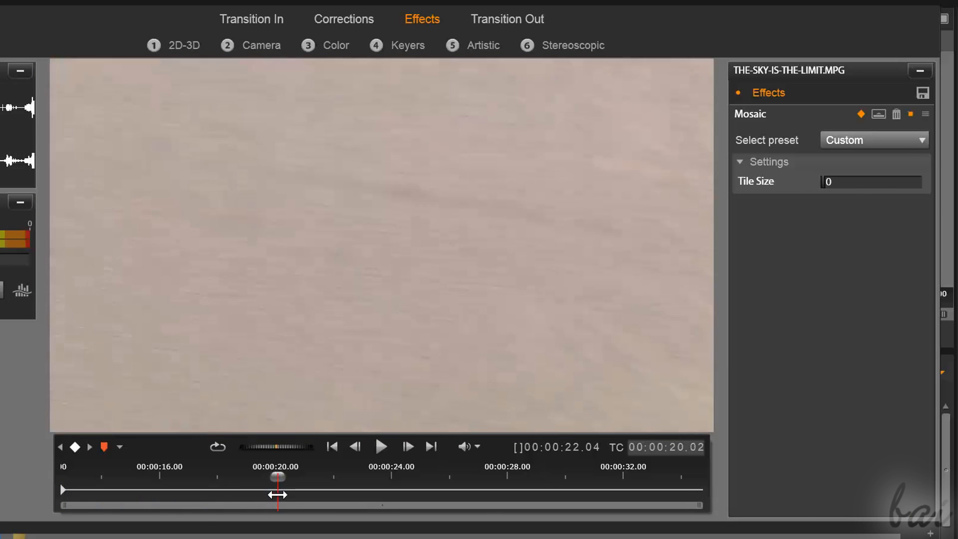
right_click(278, 494)
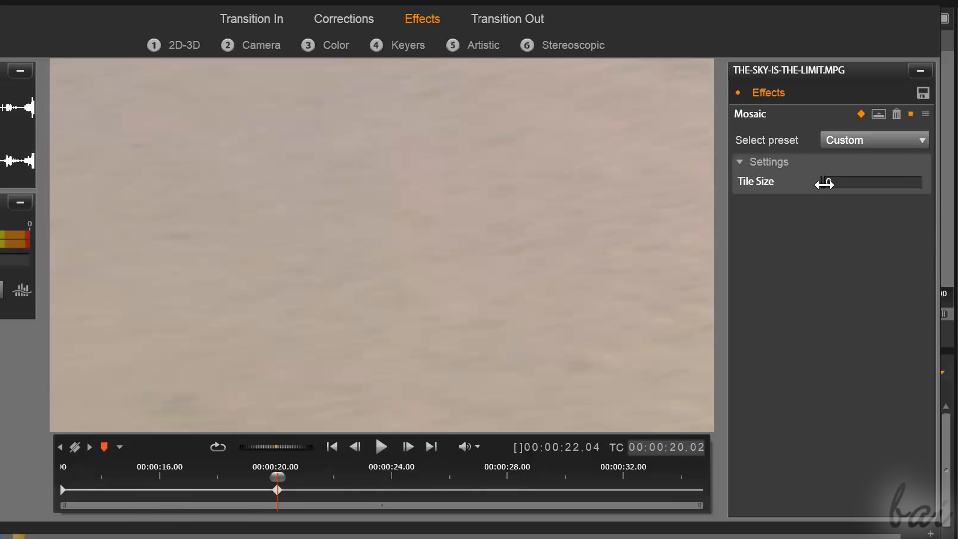
left_click_drag(825, 182, 868, 182)
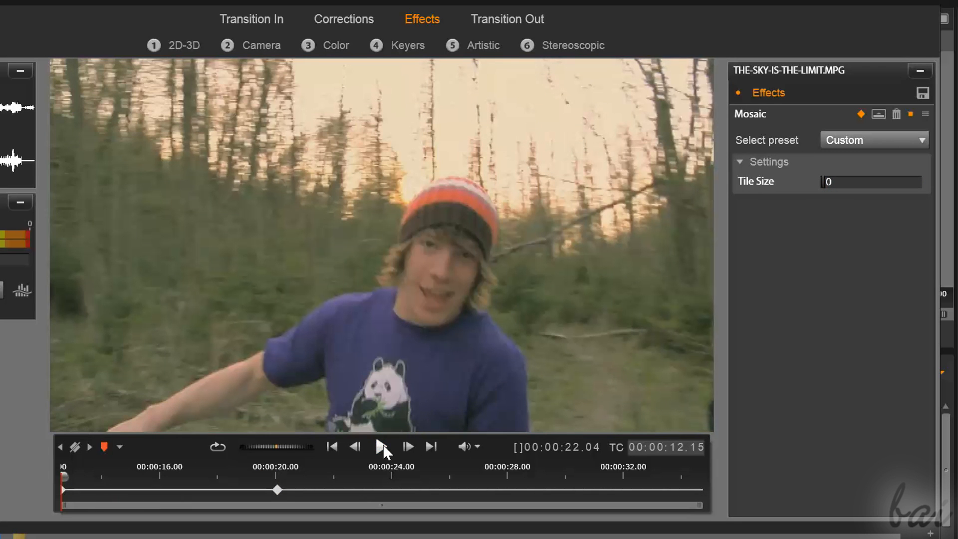
Play back the clip from the start to watch the mosaic grow.
left_click(381, 446)
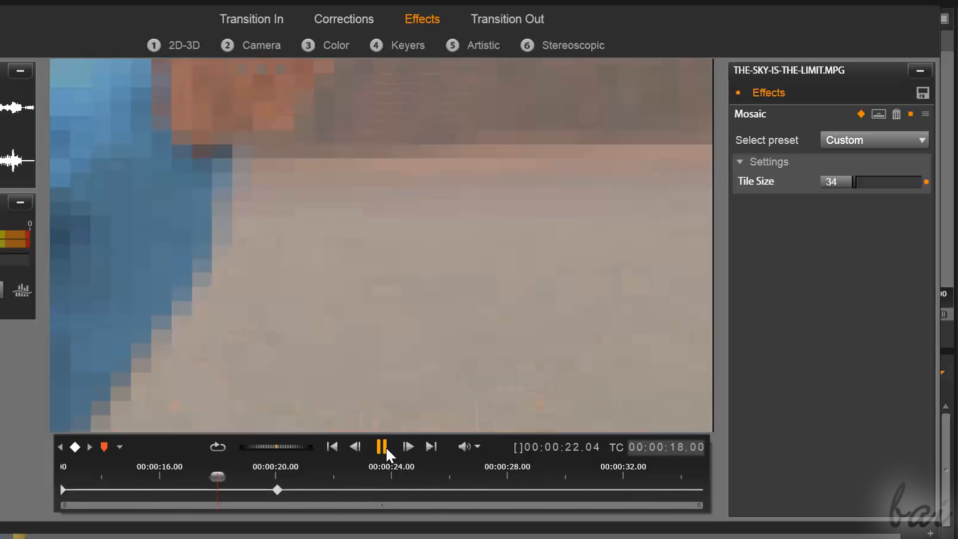
left_click(380, 447)
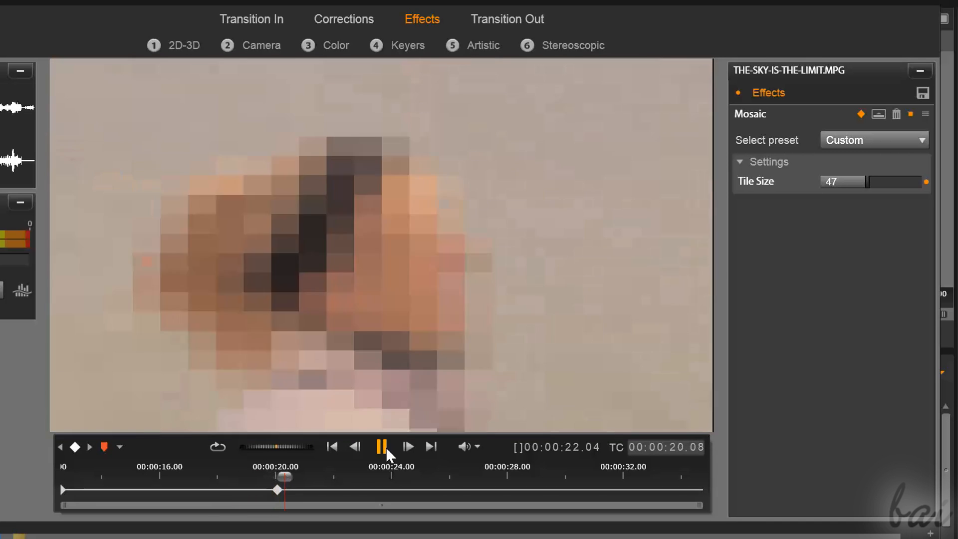
left_click(380, 447)
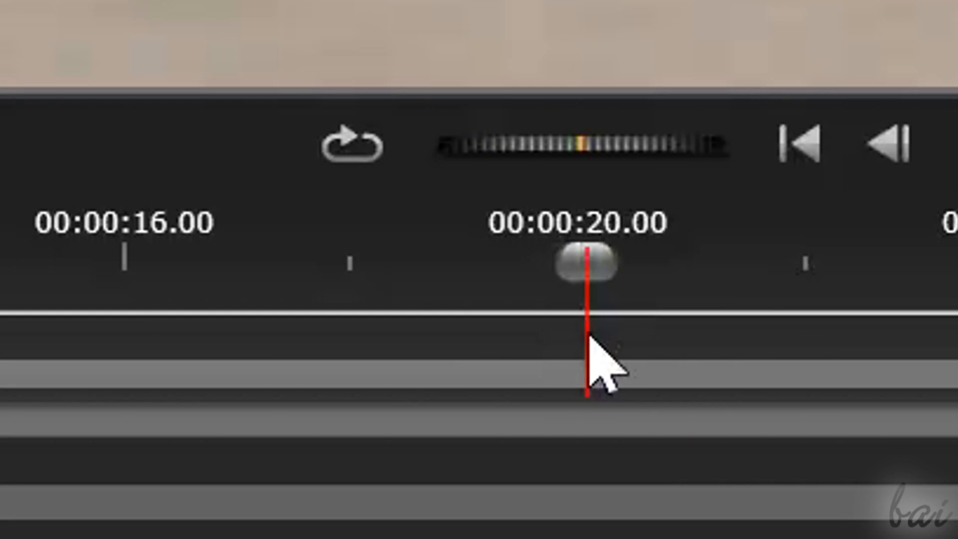
Move the Mosaic keyframe around the timeline and settle it at about 00:00:18.03.
right_click(591, 347)
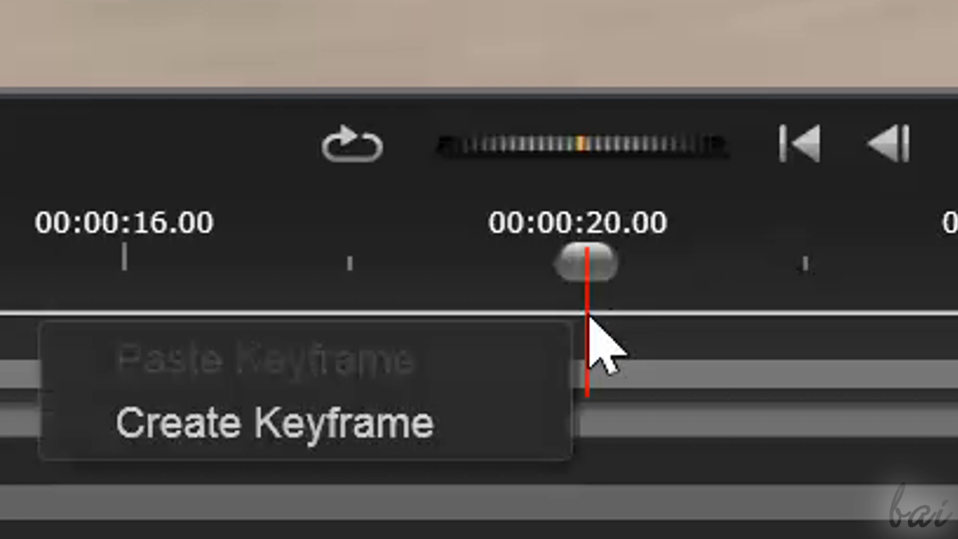
left_click(275, 421)
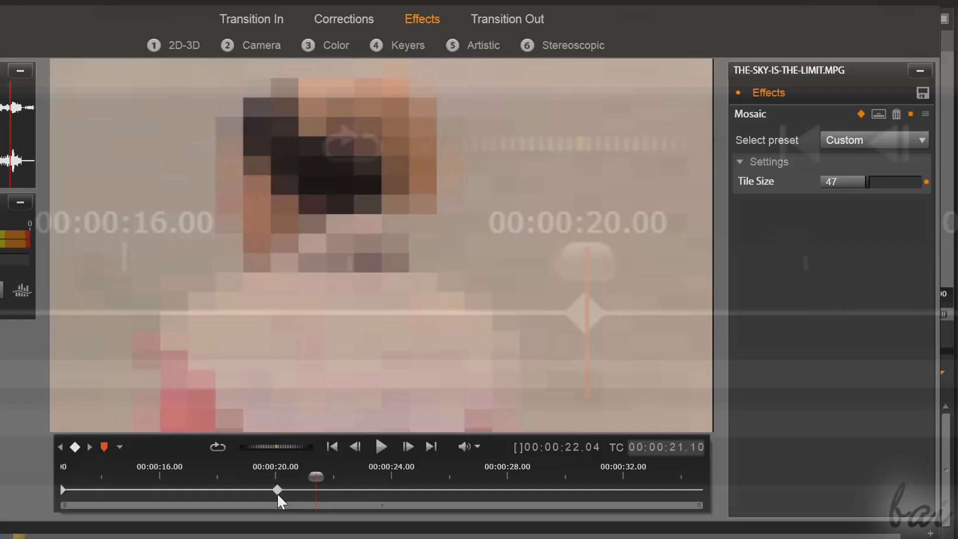
left_click_drag(315, 477, 205, 476)
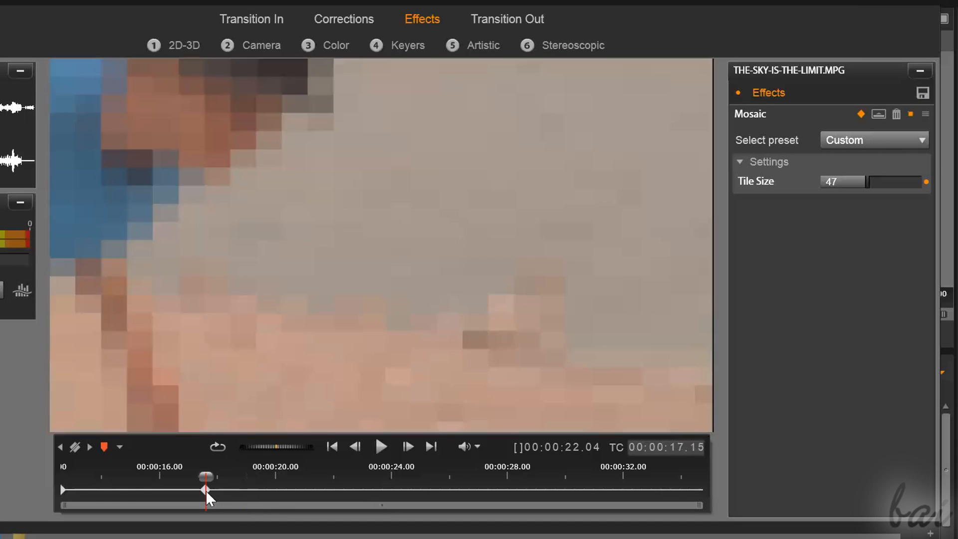
left_click_drag(206, 477, 327, 477)
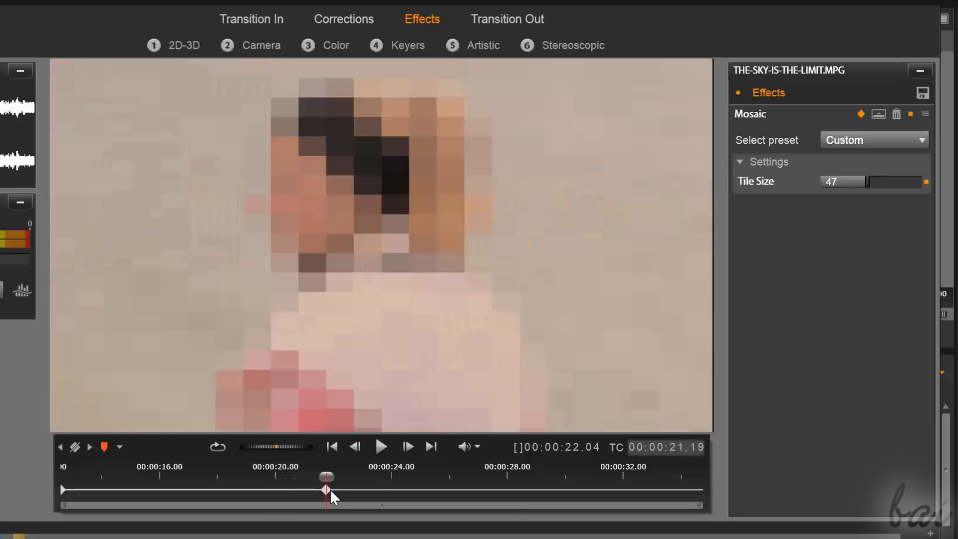
left_click_drag(326, 476, 228, 489)
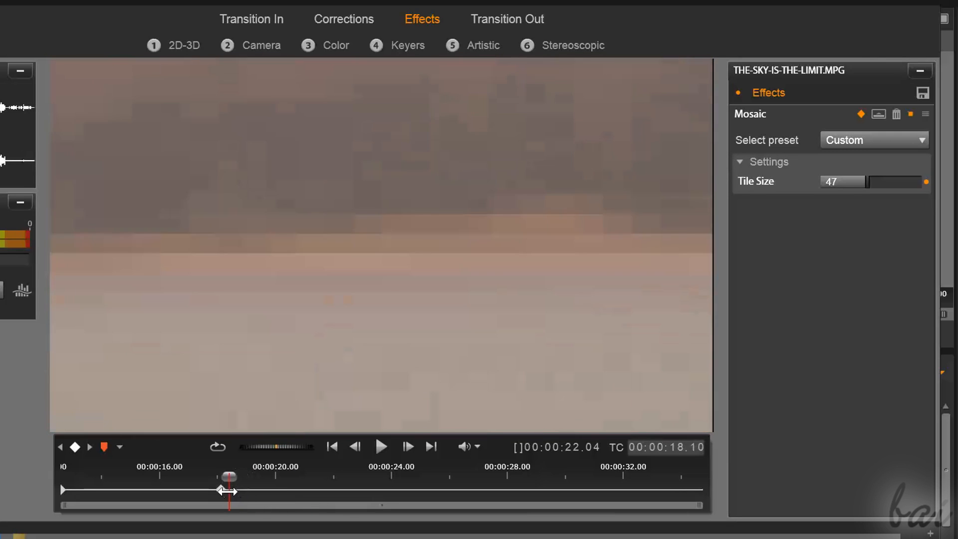
left_click_drag(229, 490, 221, 490)
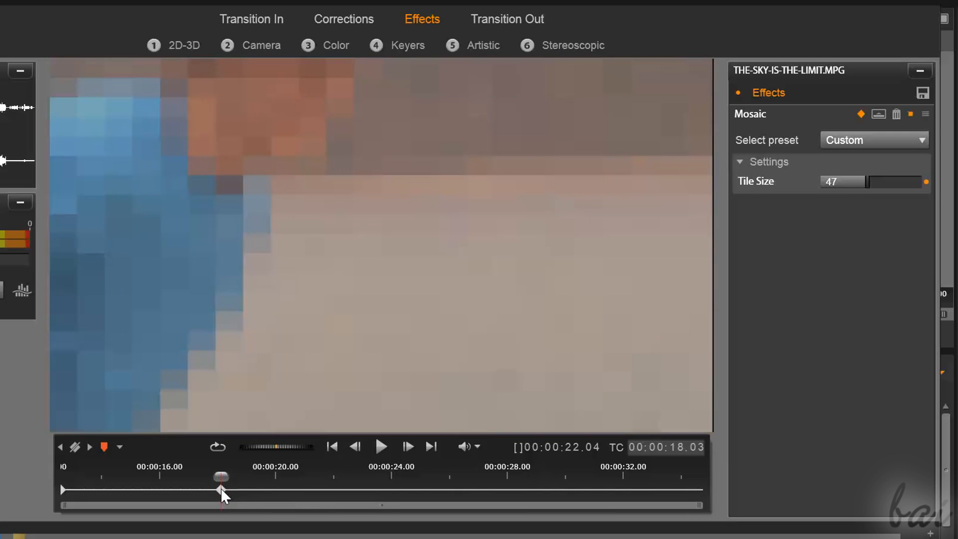
Lower the Mosaic Tile Size at the 18-second keyframe so the footage is less pixelated.
left_click_drag(856, 182, 847, 181)
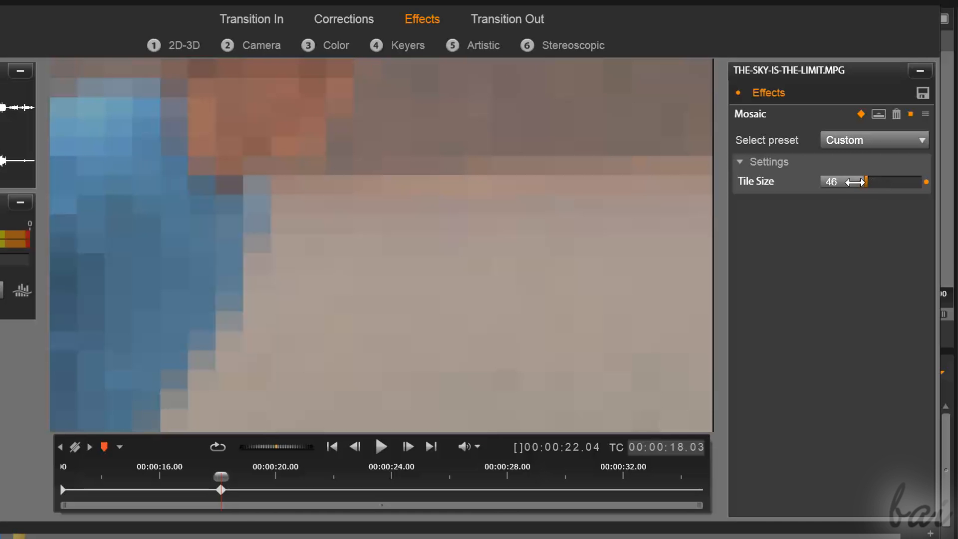
left_click_drag(863, 182, 829, 182)
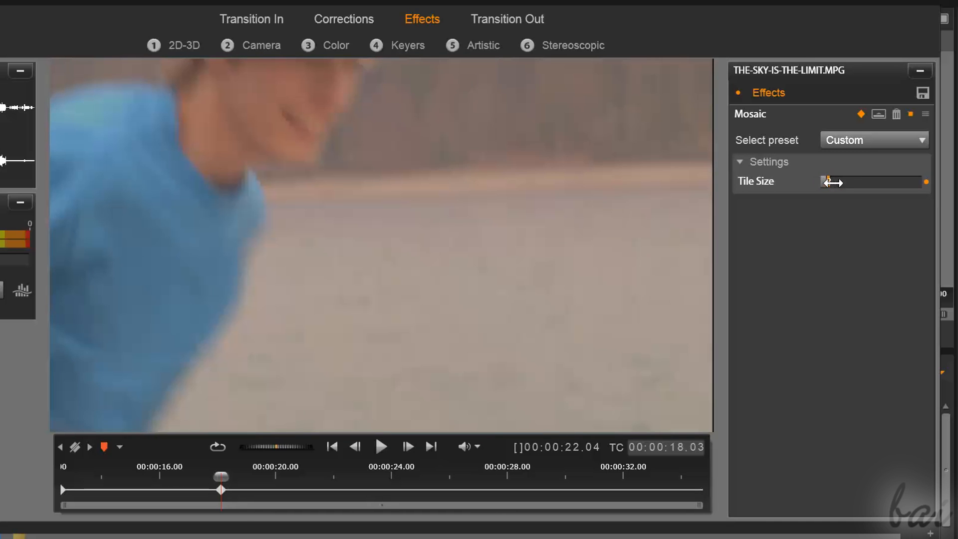
left_click_drag(829, 181, 850, 182)
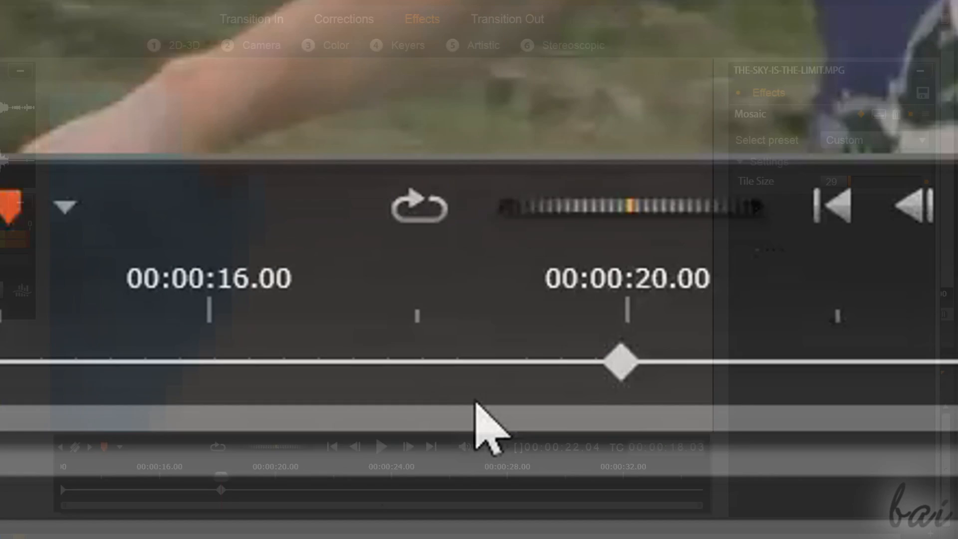
Check the Mosaic keyframe's Copy/Delete menu, then select Lens Flare to show its size-19 settings.
right_click(619, 366)
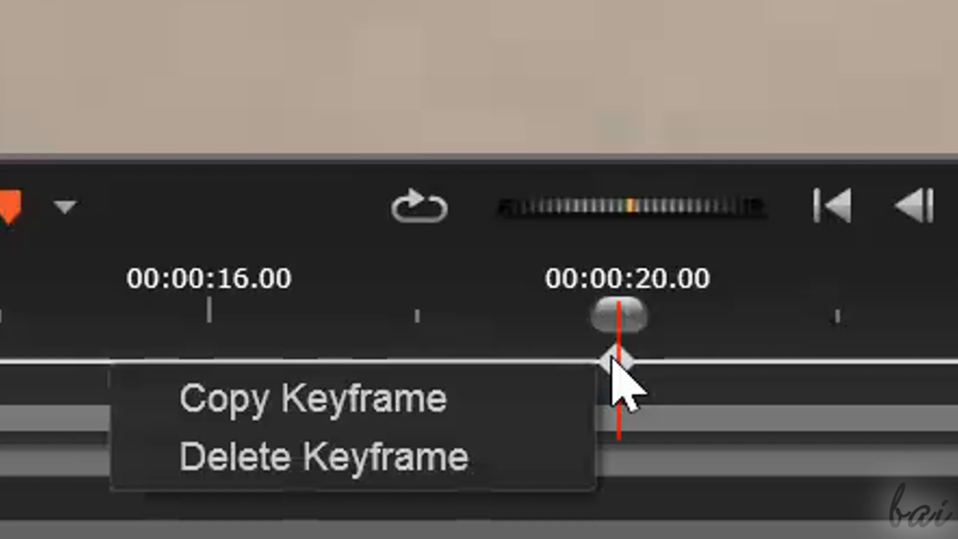
left_click(325, 458)
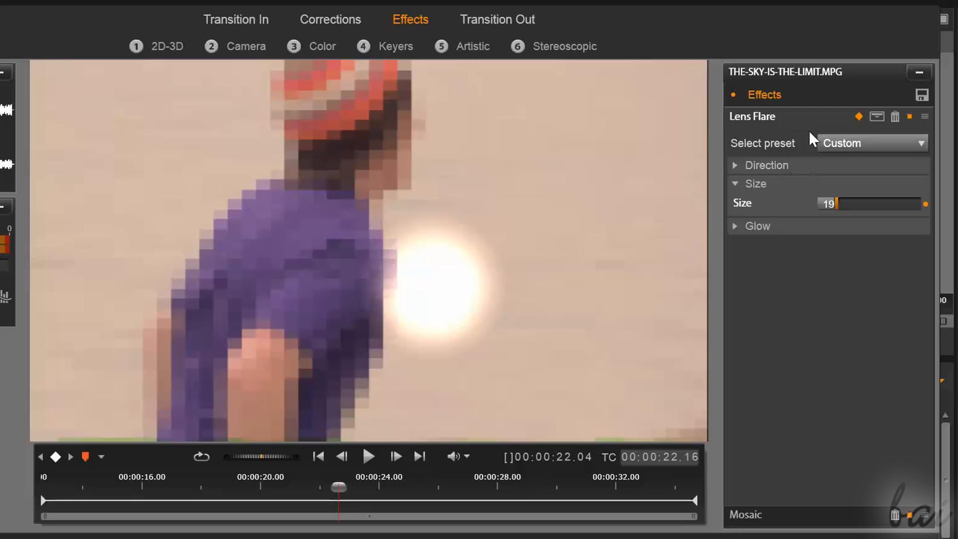
mouse_move(868, 134)
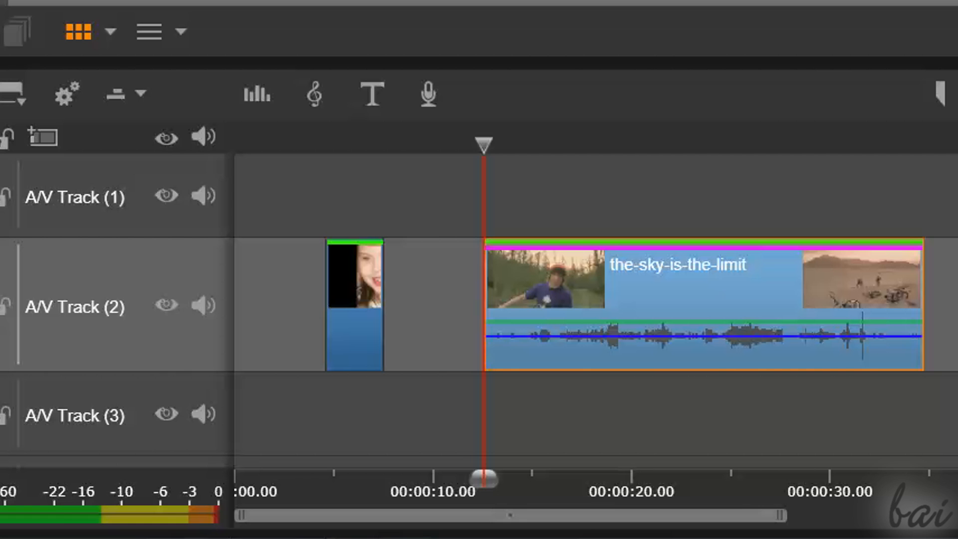
mouse_move(755, 291)
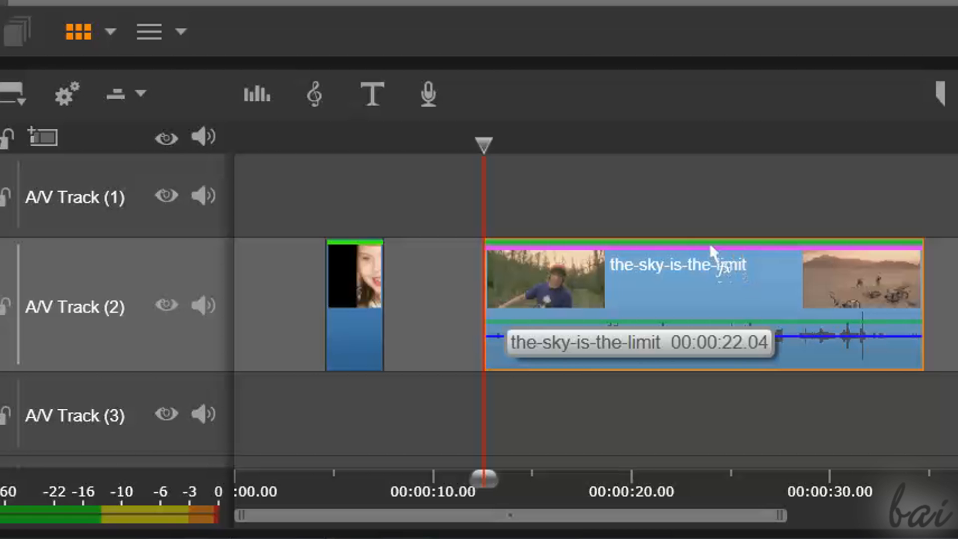
mouse_move(734, 253)
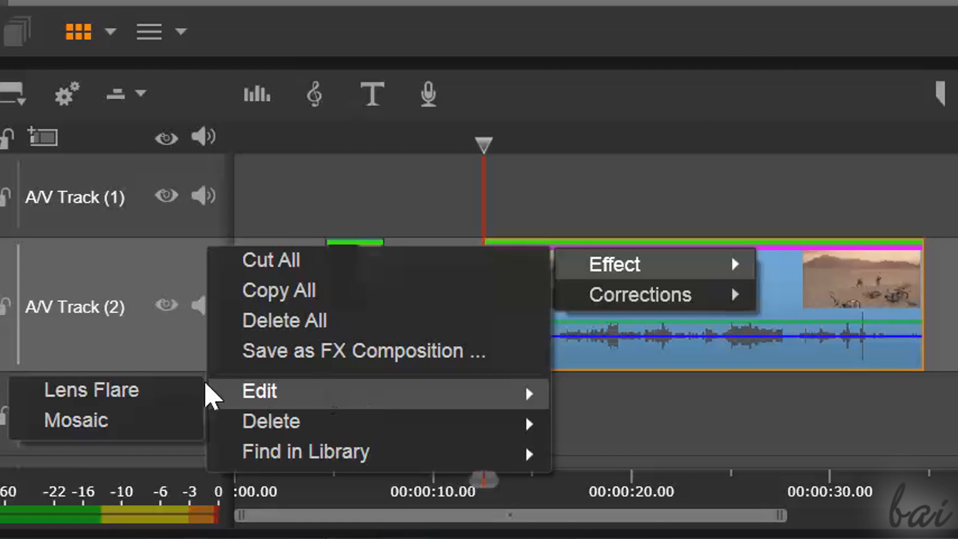
mouse_move(309, 435)
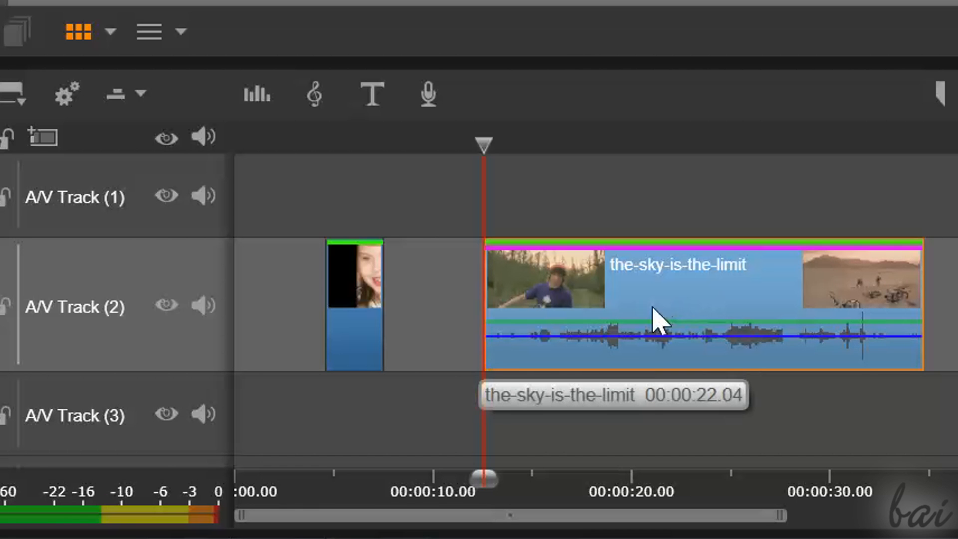
mouse_move(726, 323)
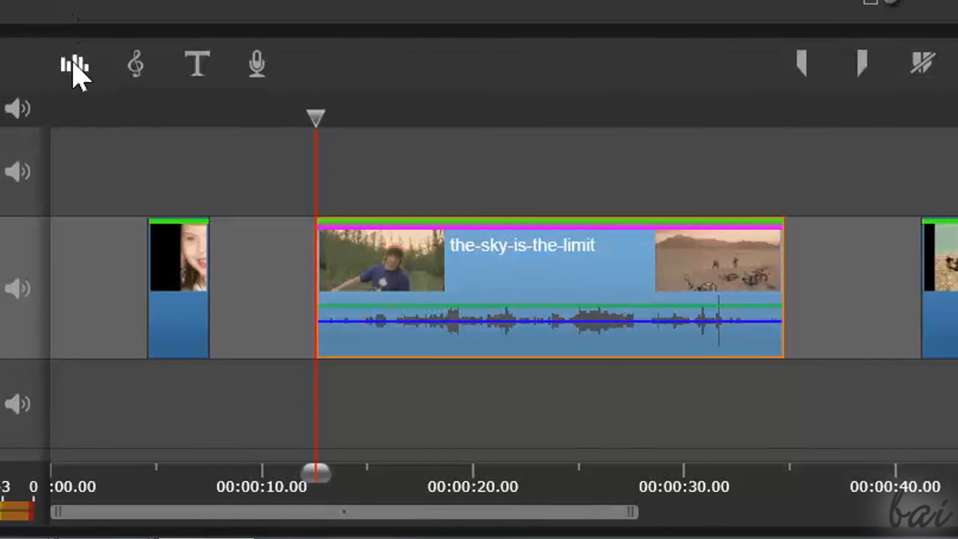
Shape volume keyframes on the clip's volume line into a mid-clip dip around -6 to -32 dB.
left_click(74, 65)
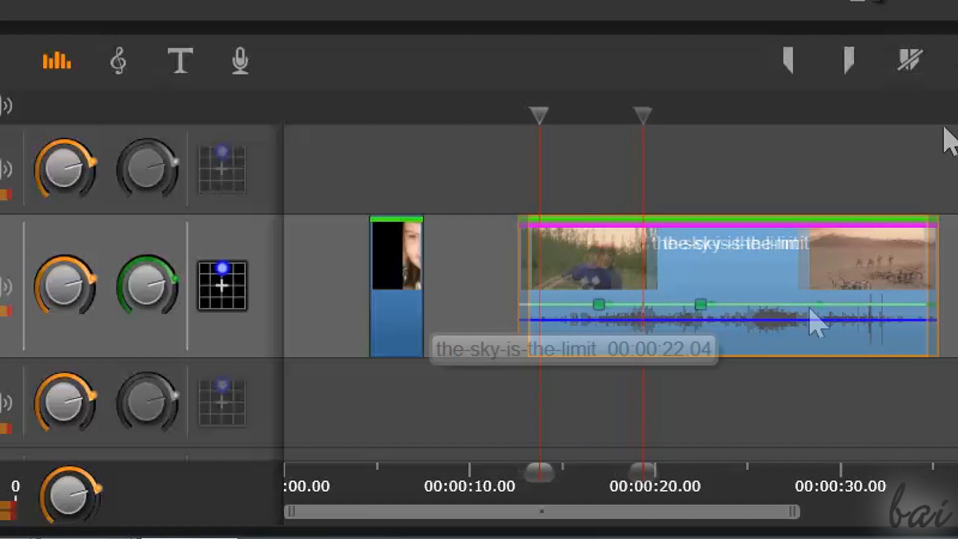
left_click_drag(691, 305, 703, 321)
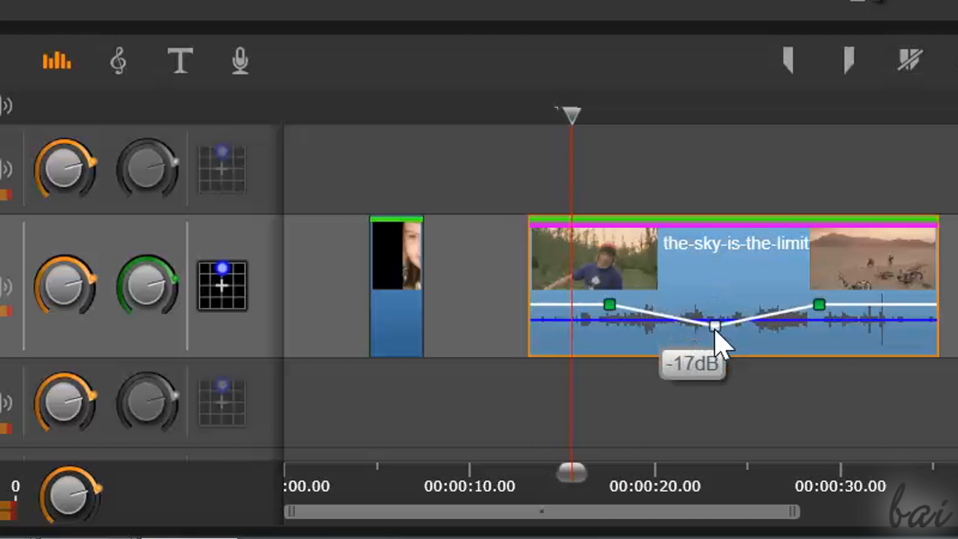
left_click_drag(697, 324, 669, 349)
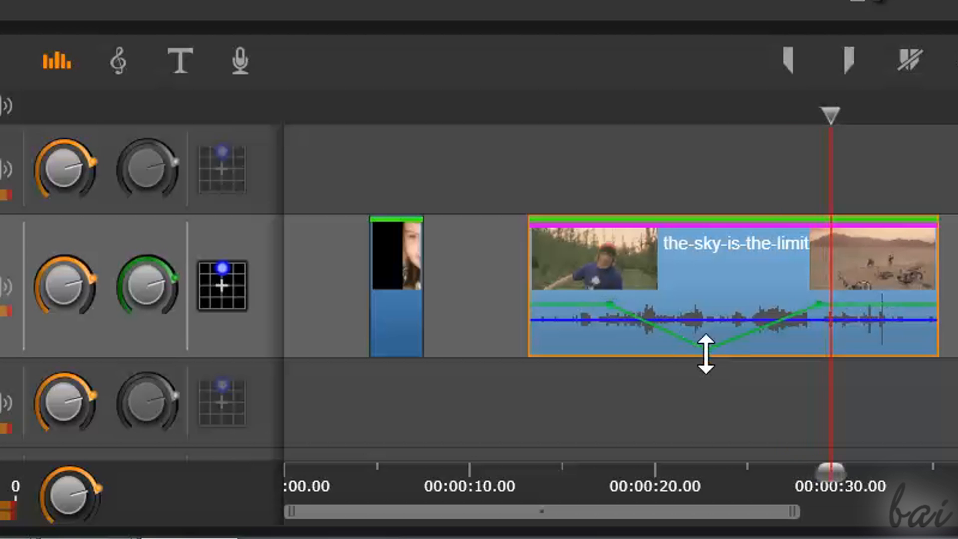
left_click_drag(705, 354, 657, 306)
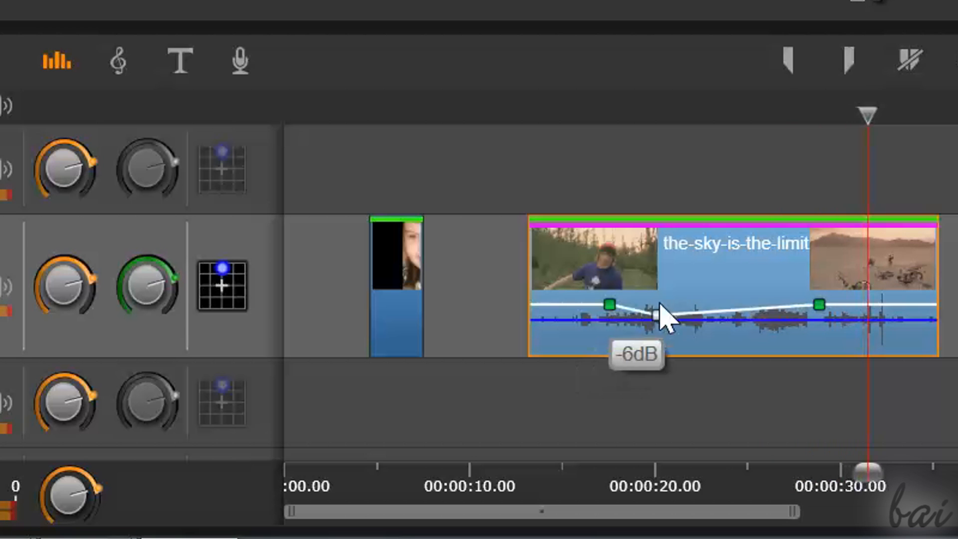
left_click_drag(657, 319, 816, 338)
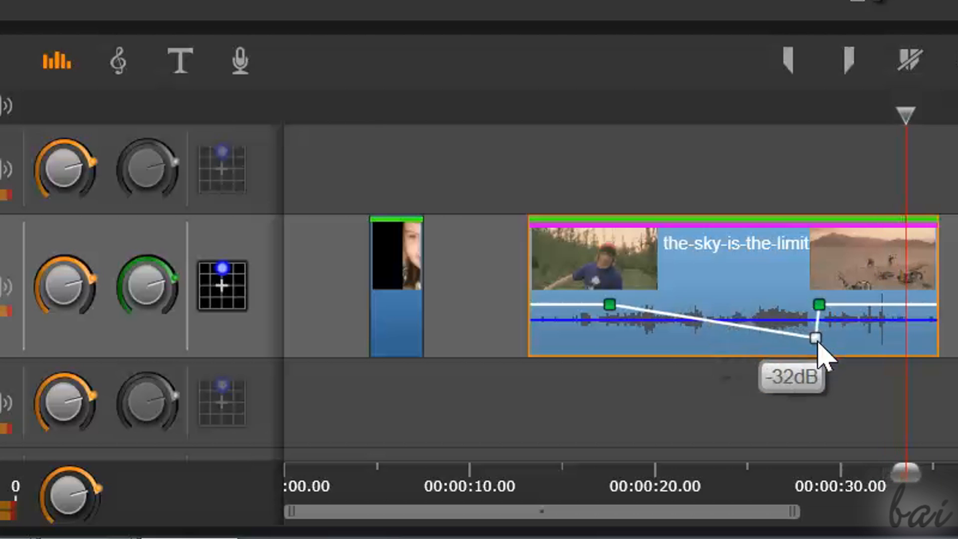
left_click_drag(816, 336, 670, 348)
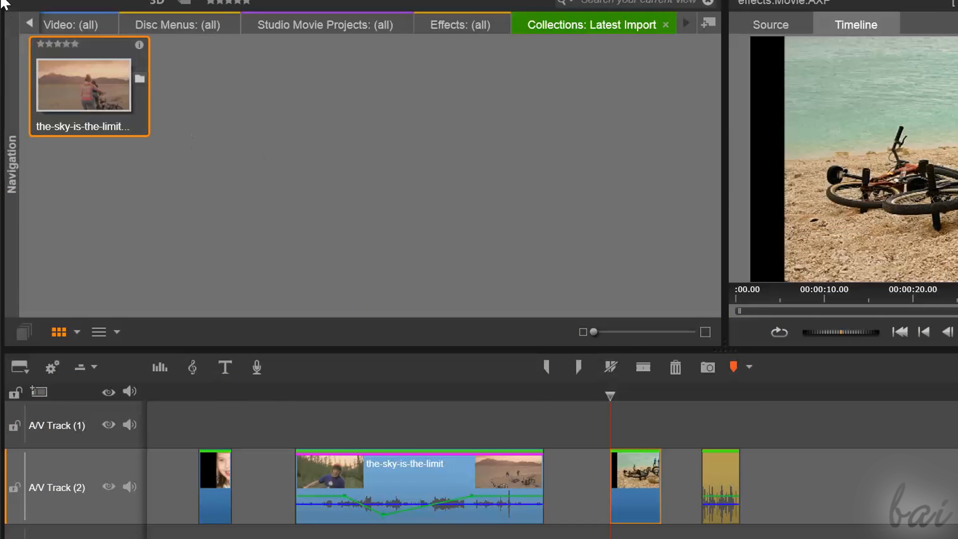
Show the Effects content in the library's navigation tree, listing 104 effects.
left_click(12, 23)
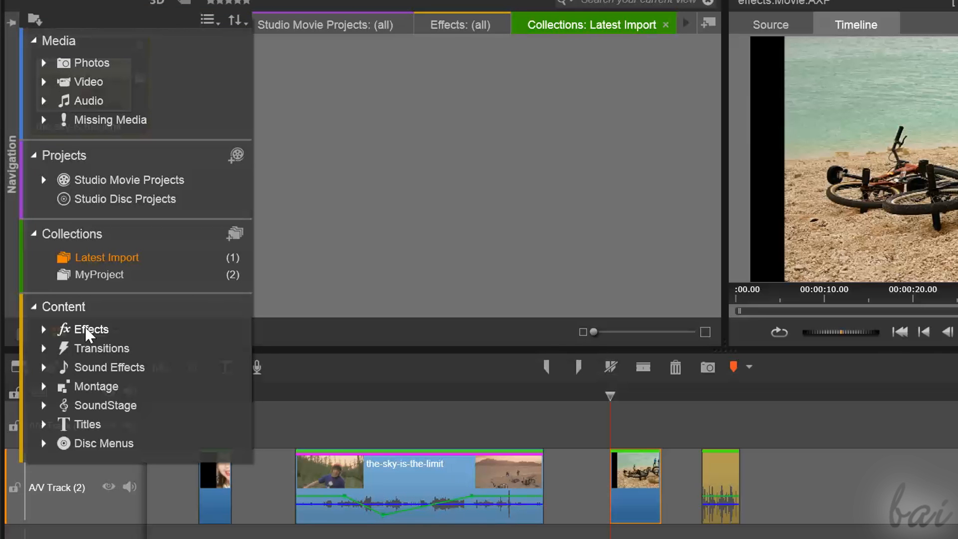
mouse_move(97, 335)
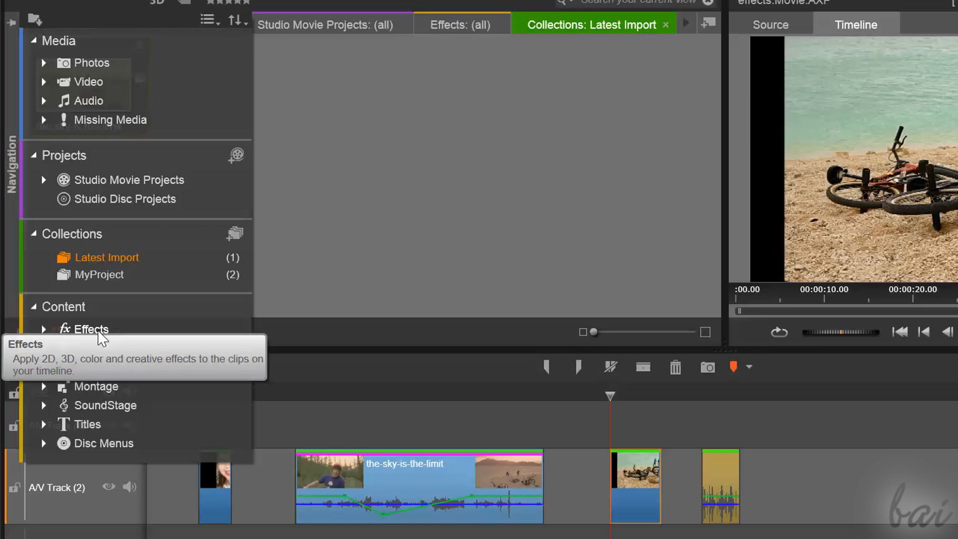
left_click(91, 329)
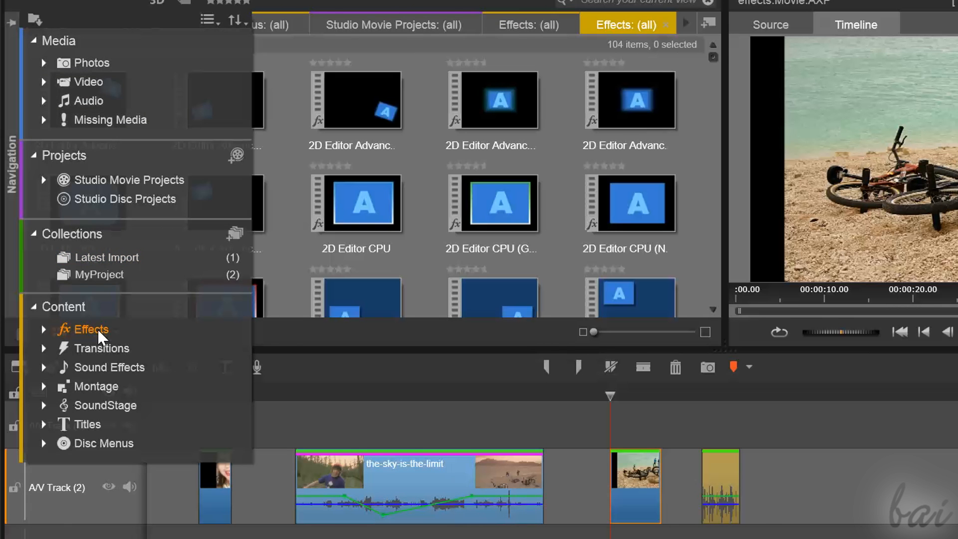